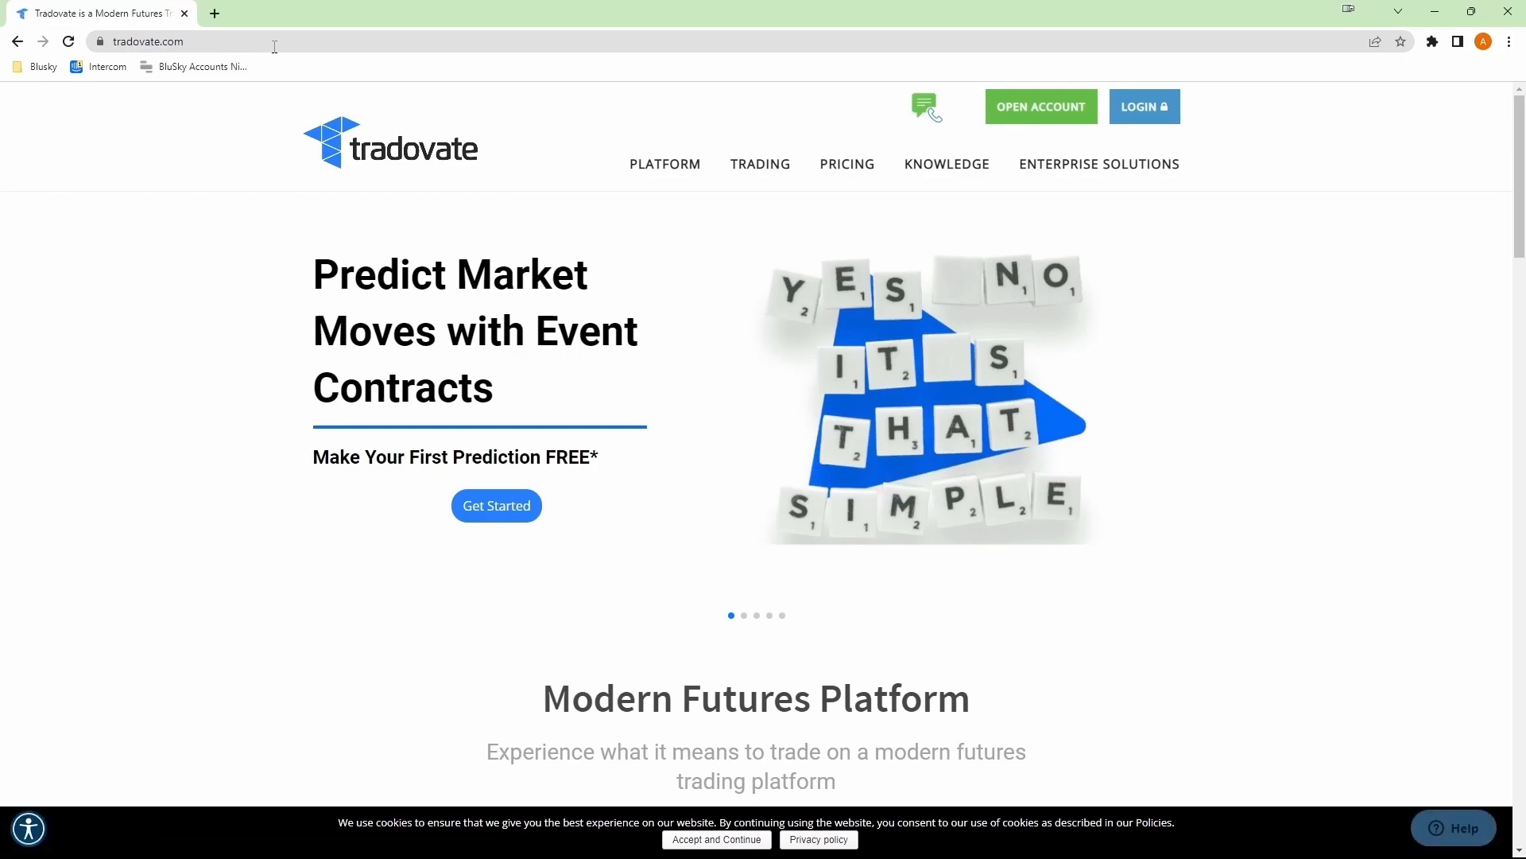
key(F11)
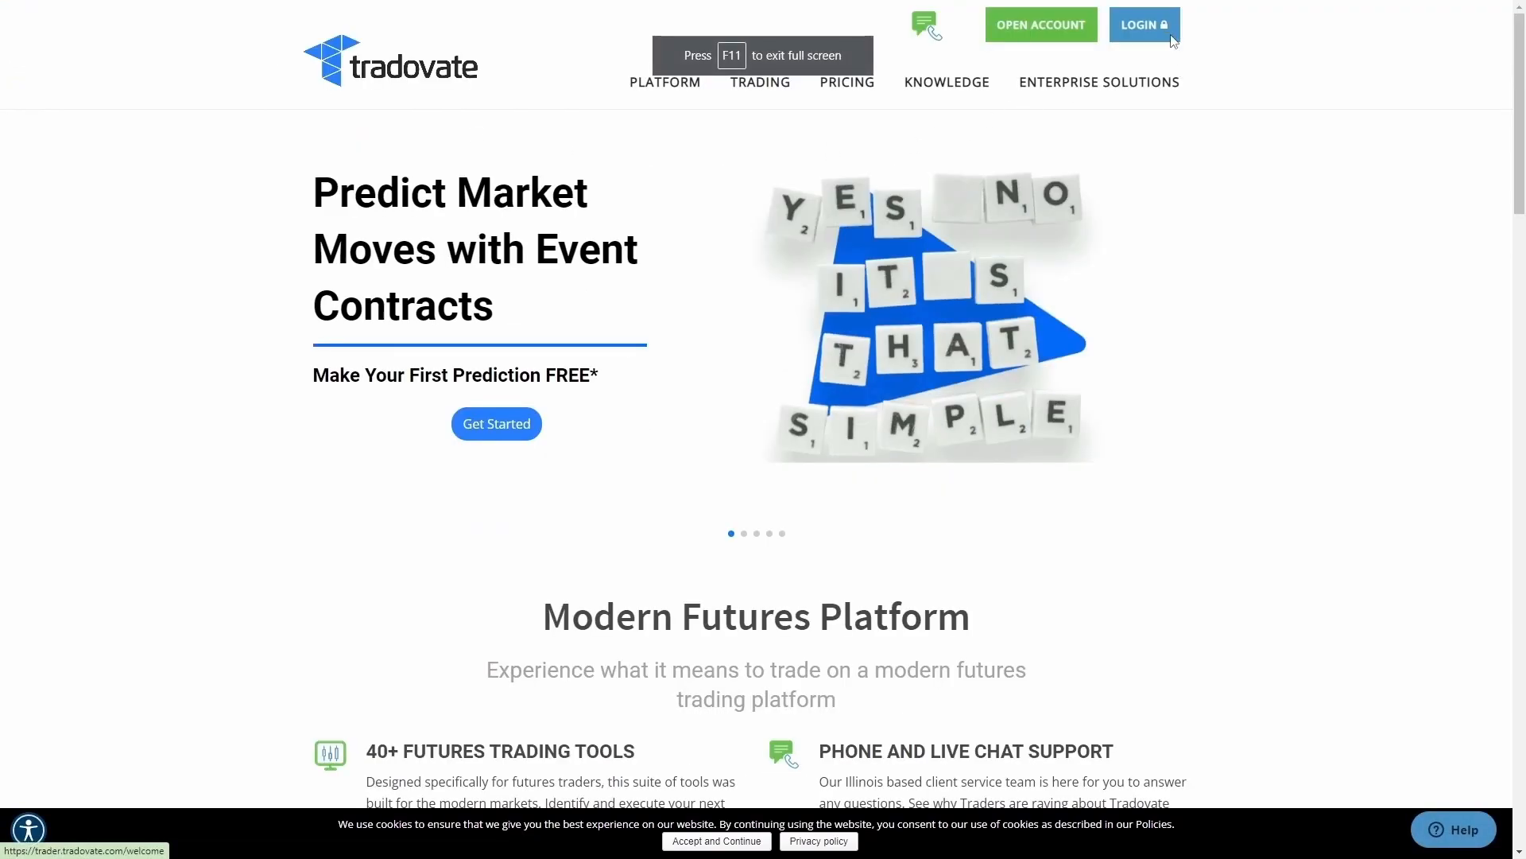
click(1143, 24)
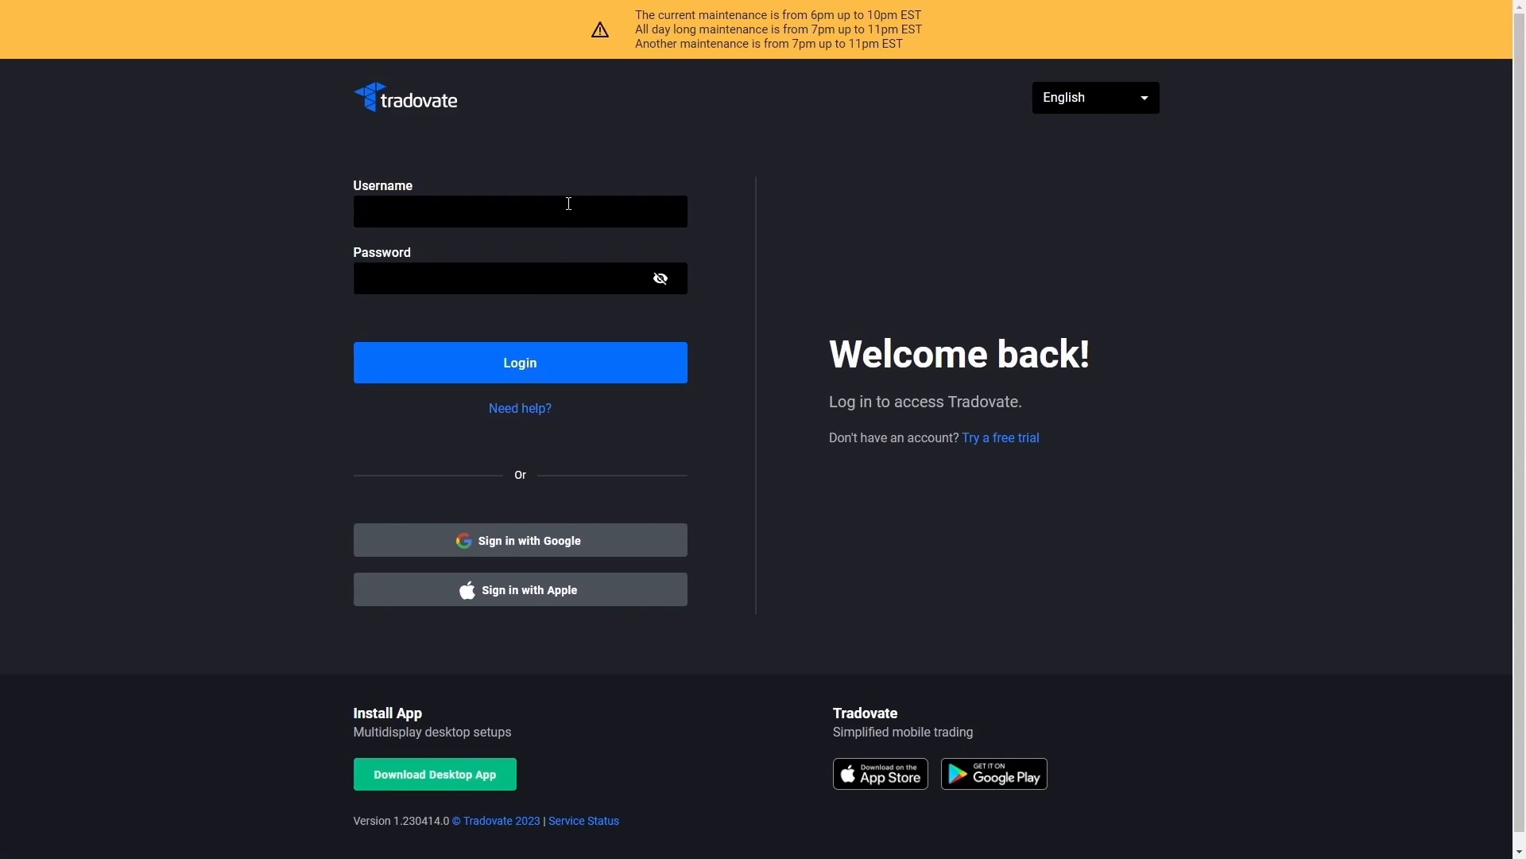
text(BLU_USER_8VEGBW_T)
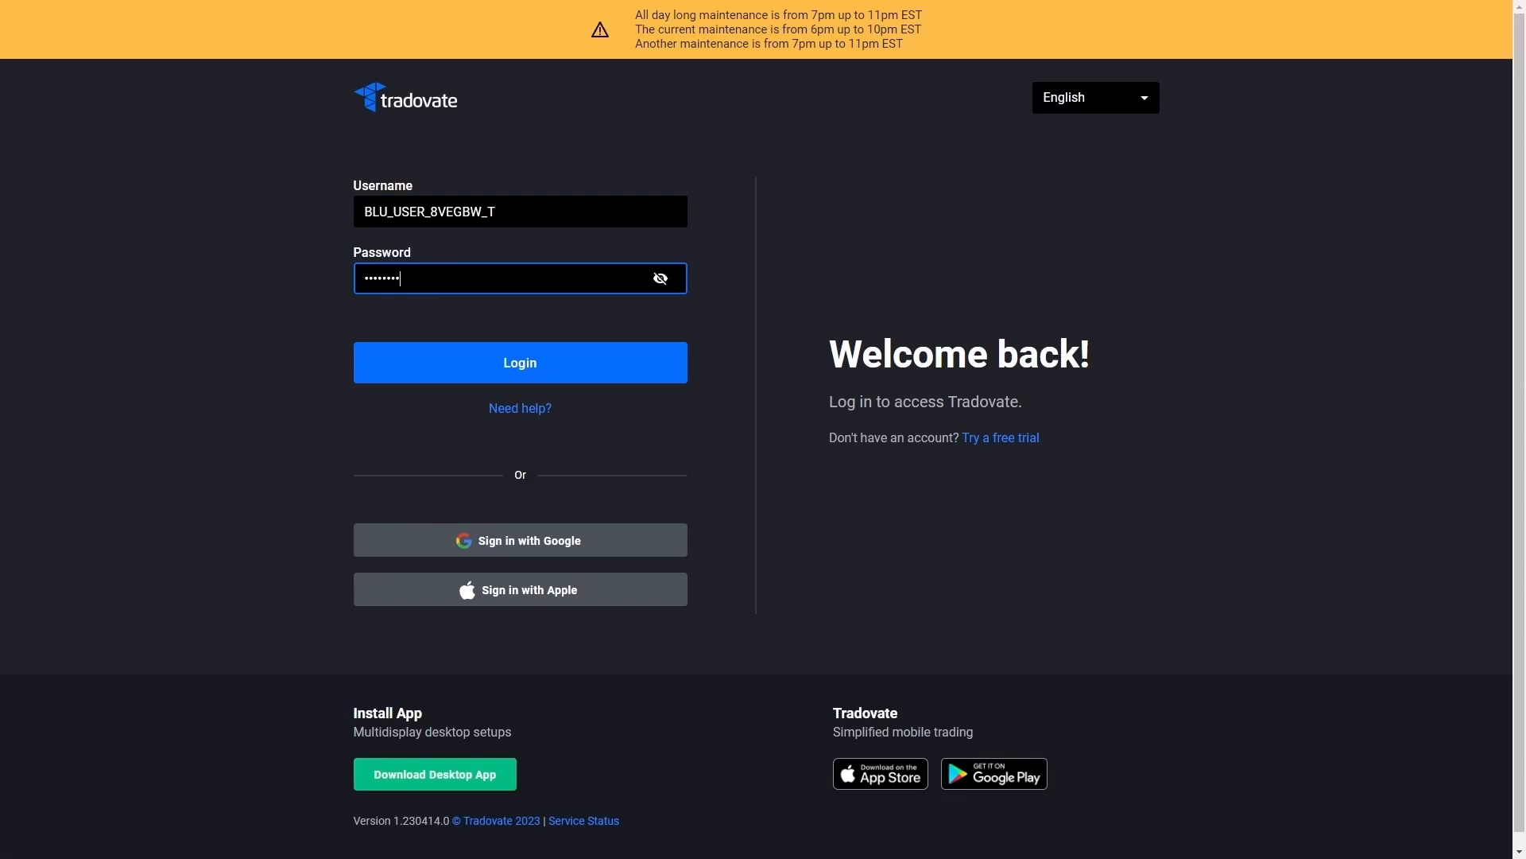
click(518, 362)
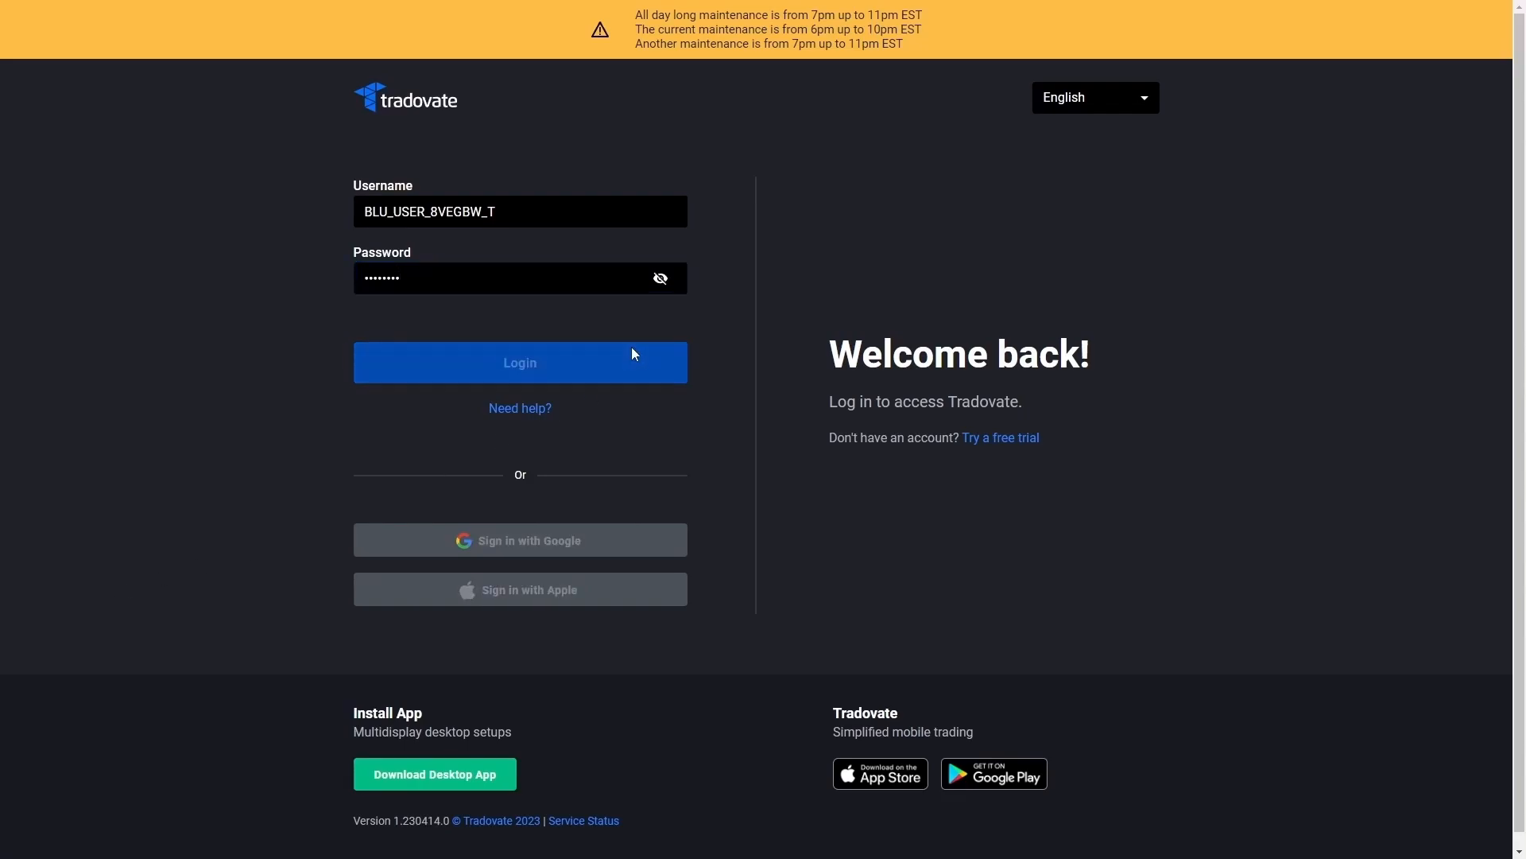
- Proceed with login and save the existing contact information unchanged
click(518, 363)
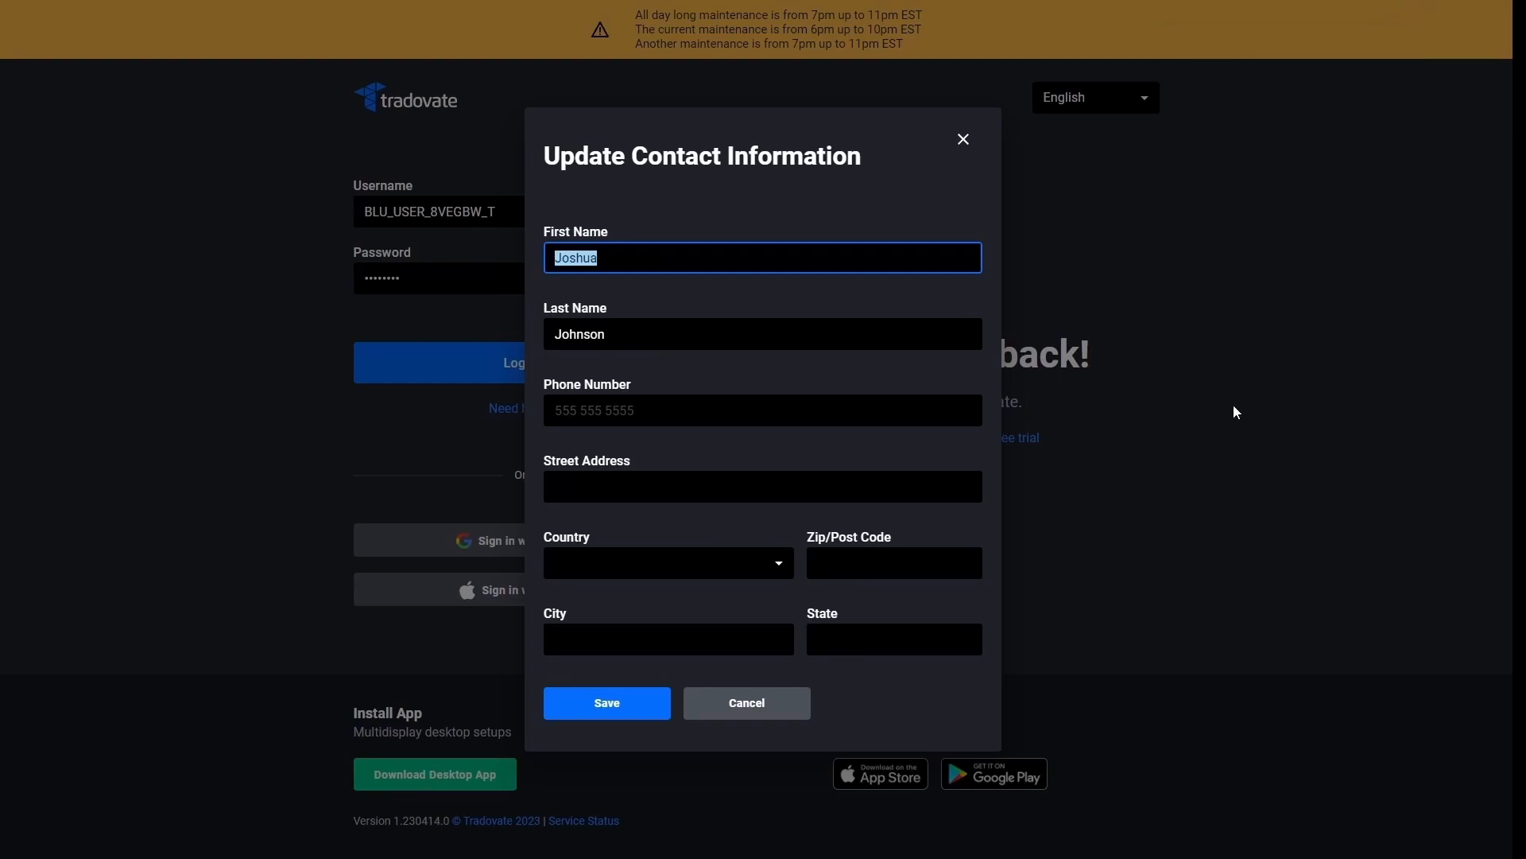
click(606, 701)
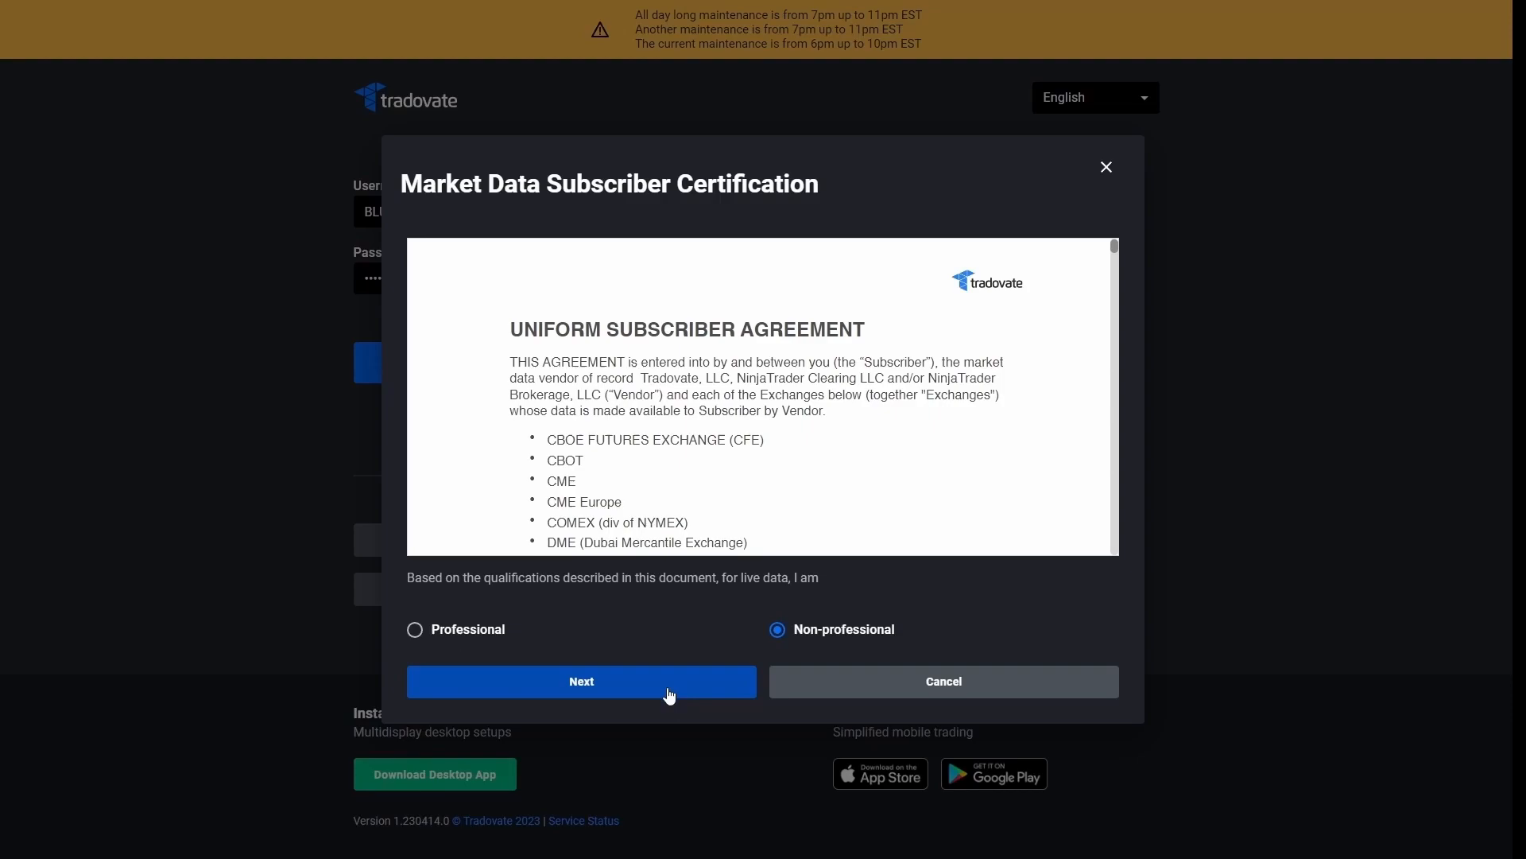
- Confirm Non-professional status, agree to both subscriber documents and sign as 'Joshua Johnson'
click(580, 680)
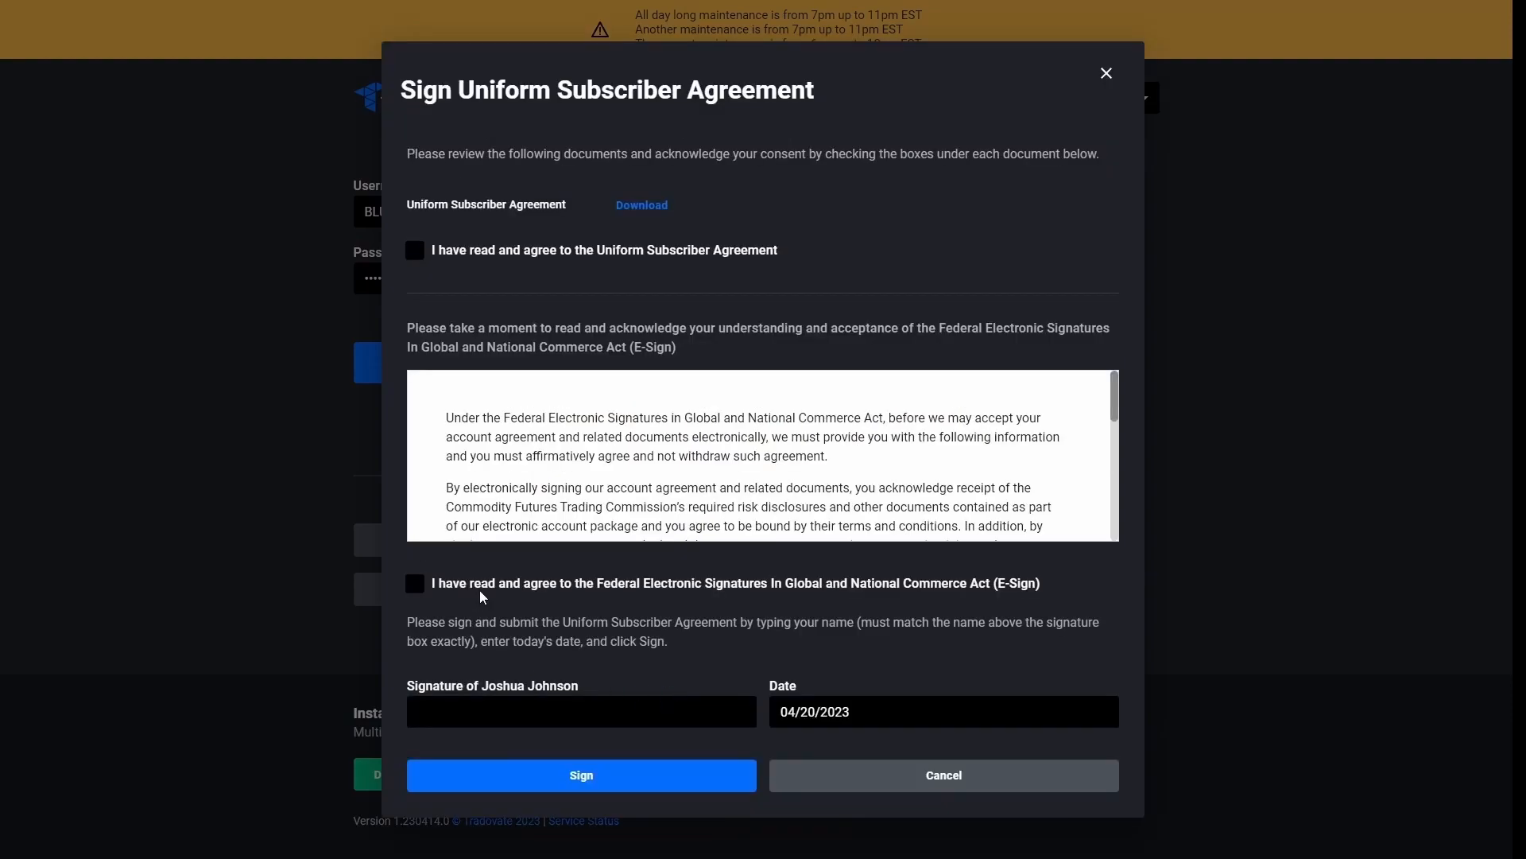
click(415, 249)
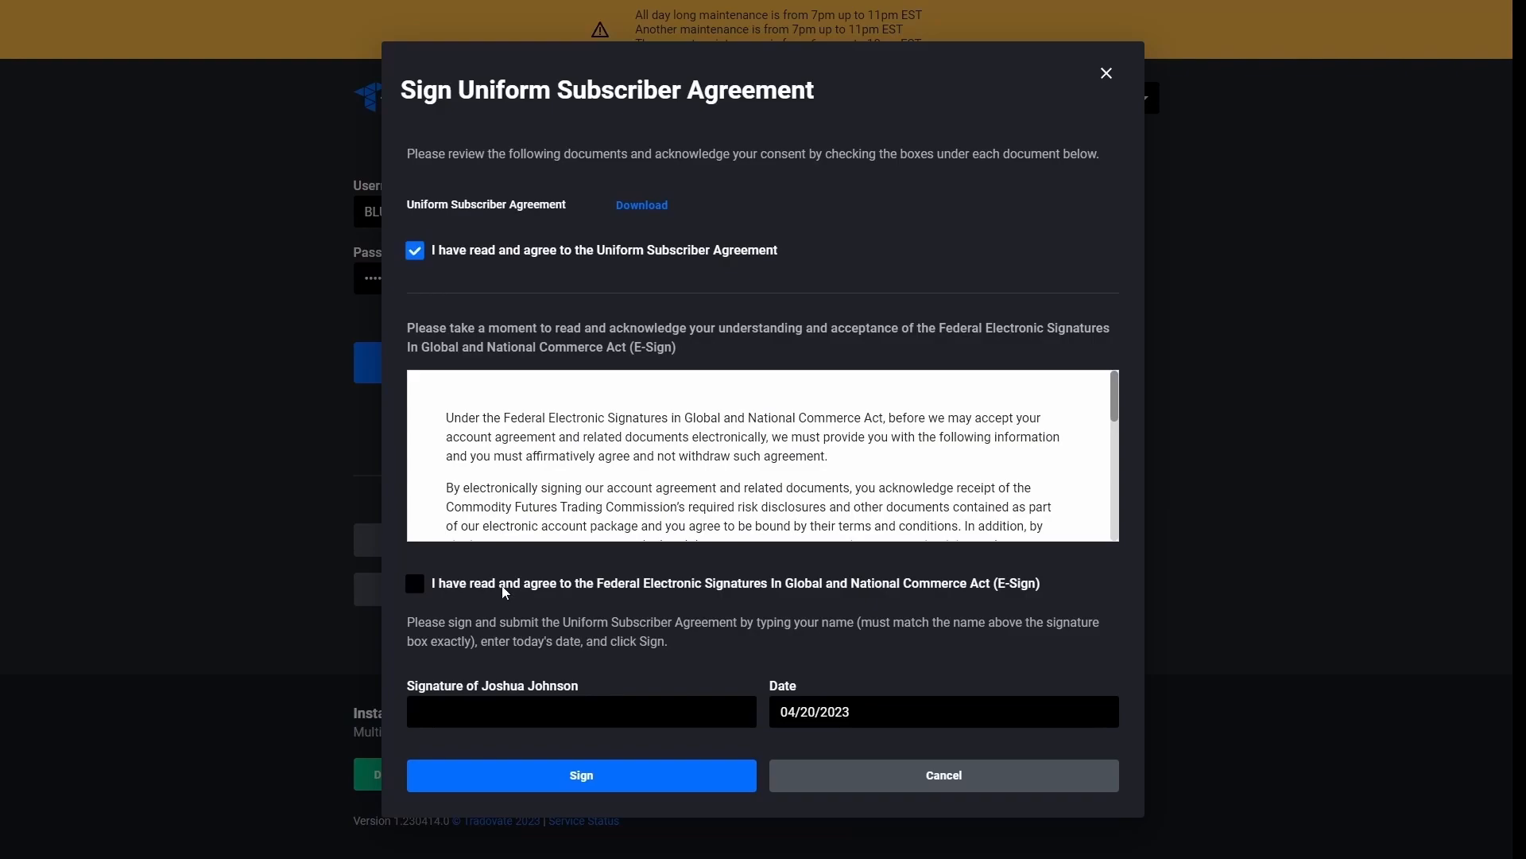
click(415, 583)
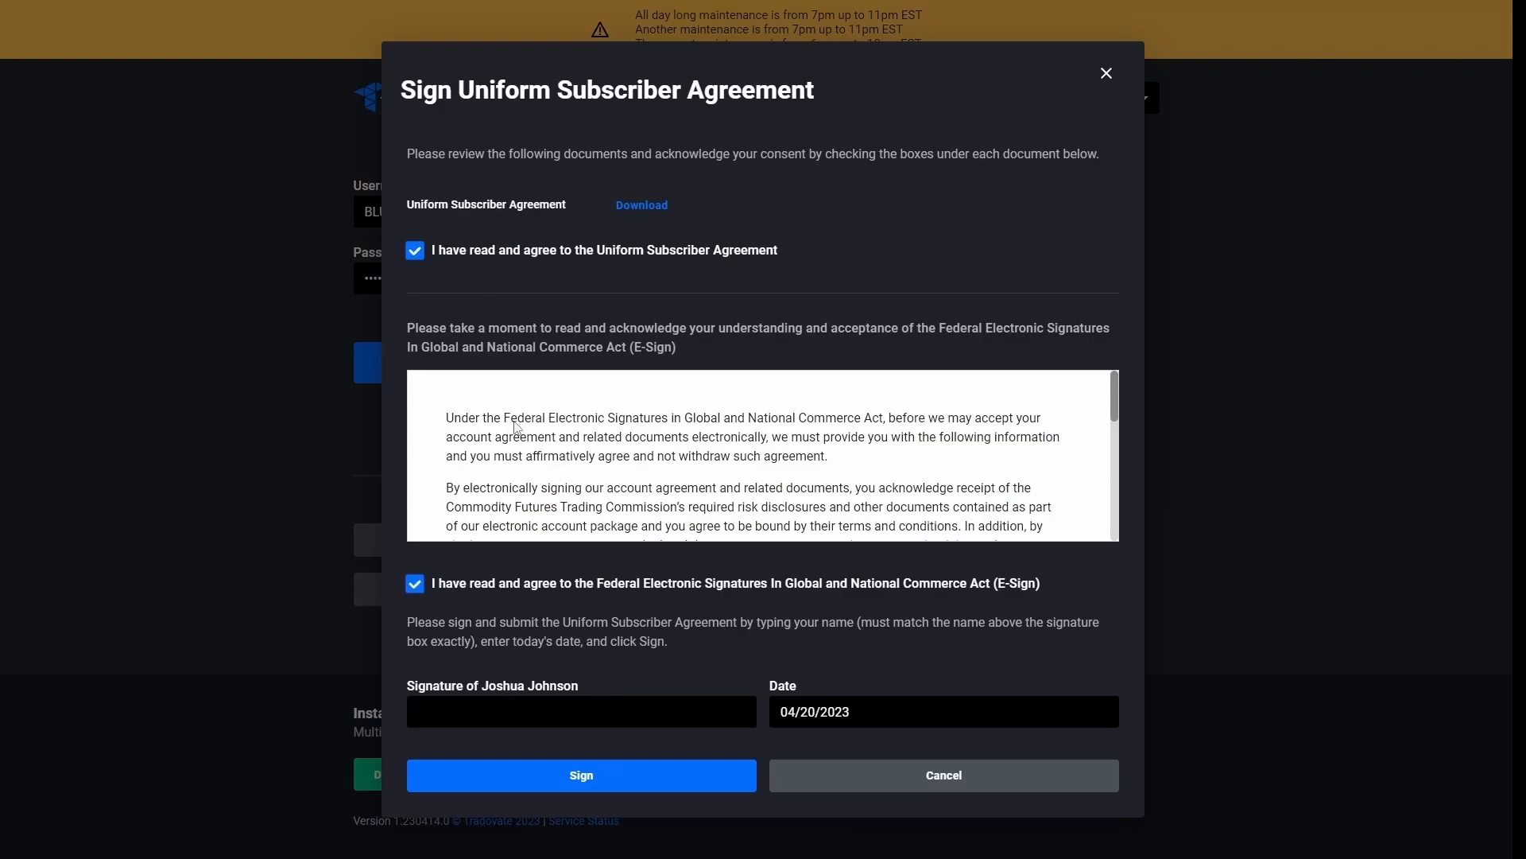
click(581, 711)
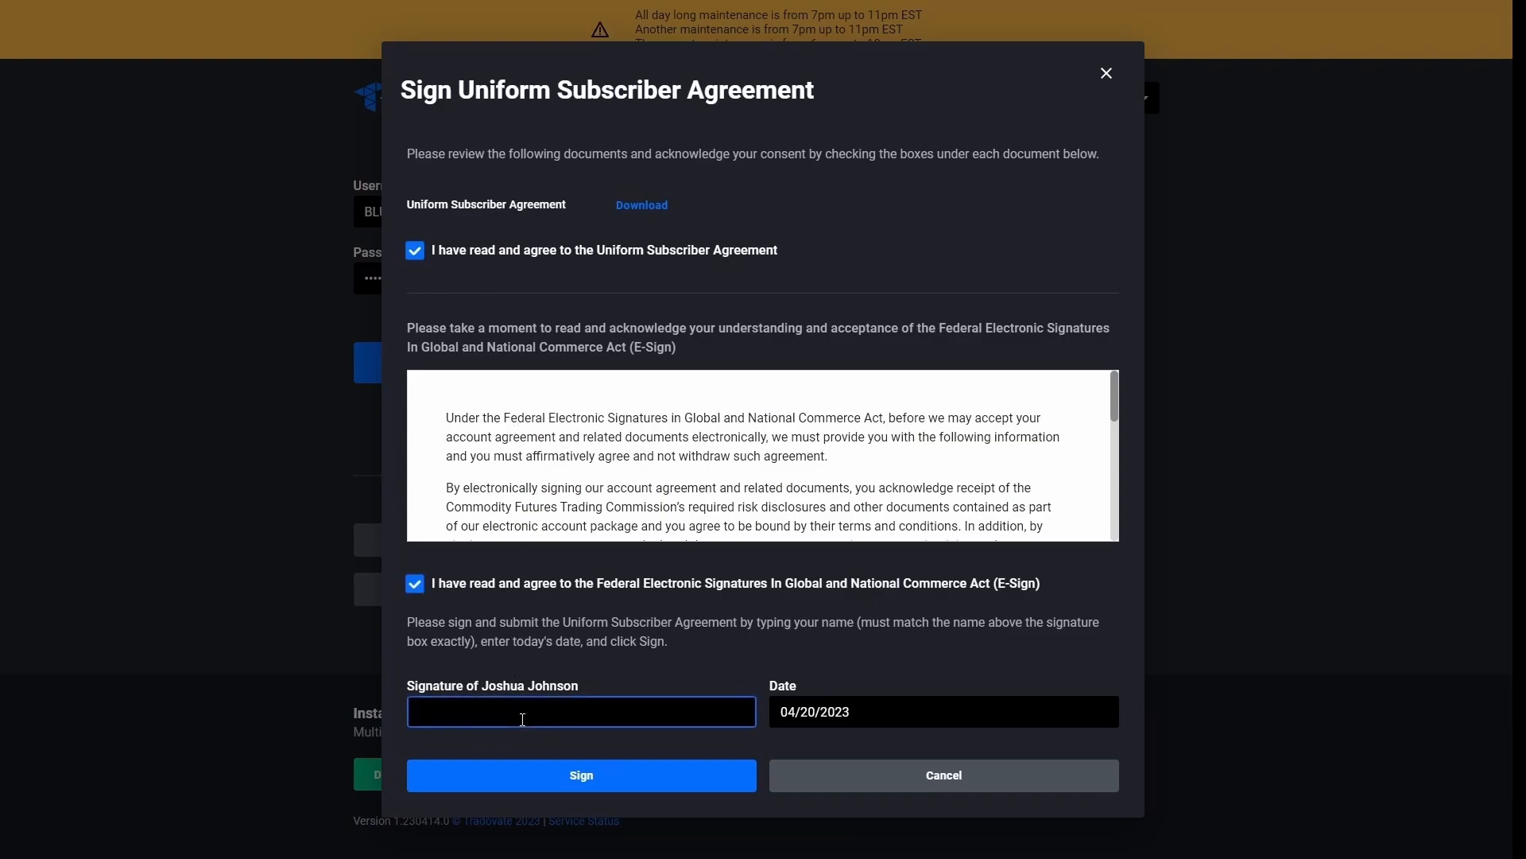
text(Joshua Johnson)
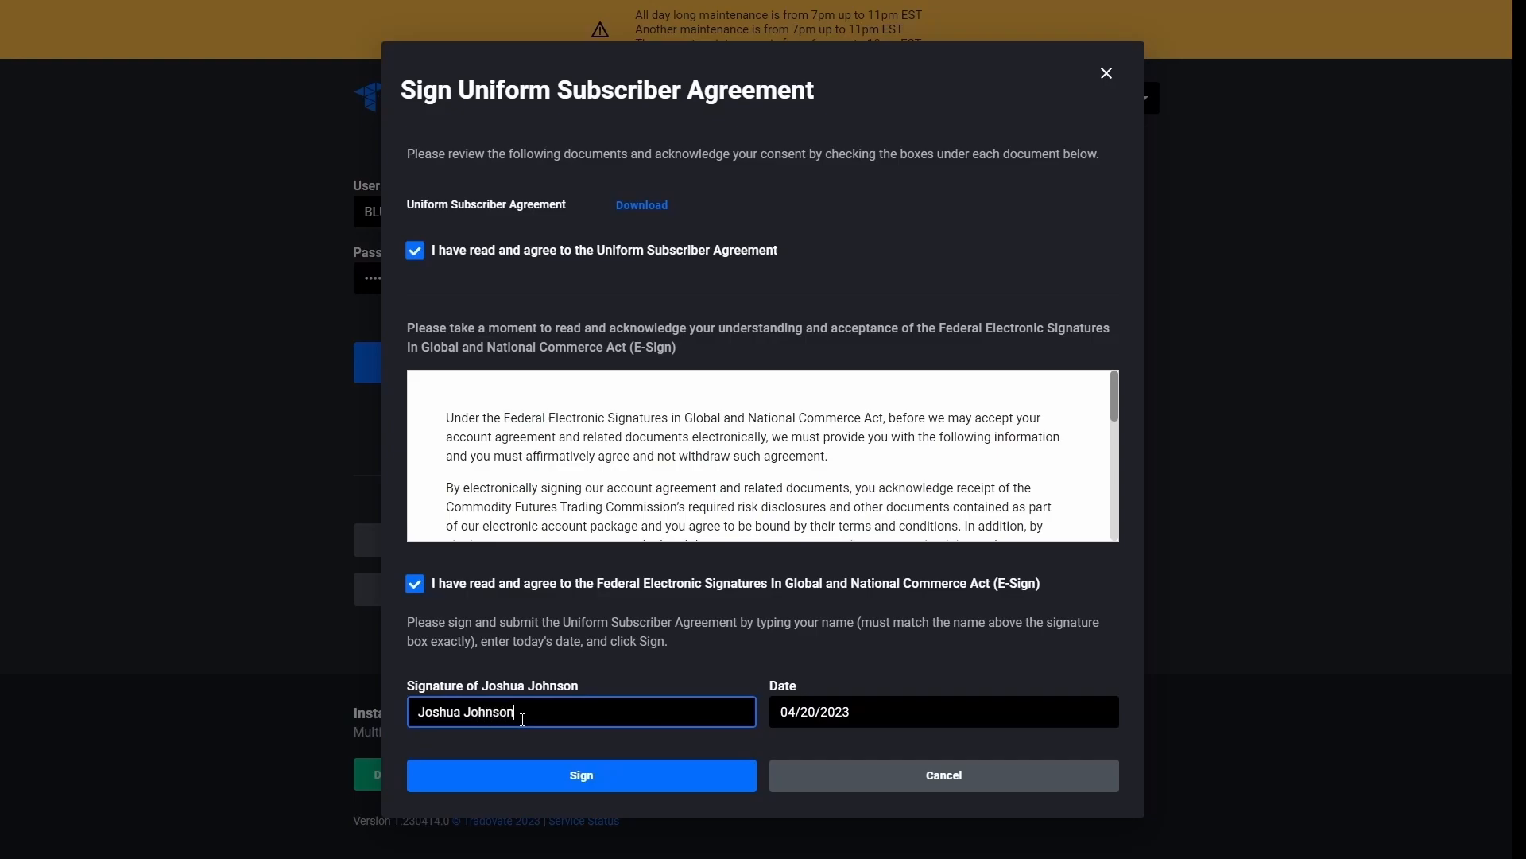
click(580, 775)
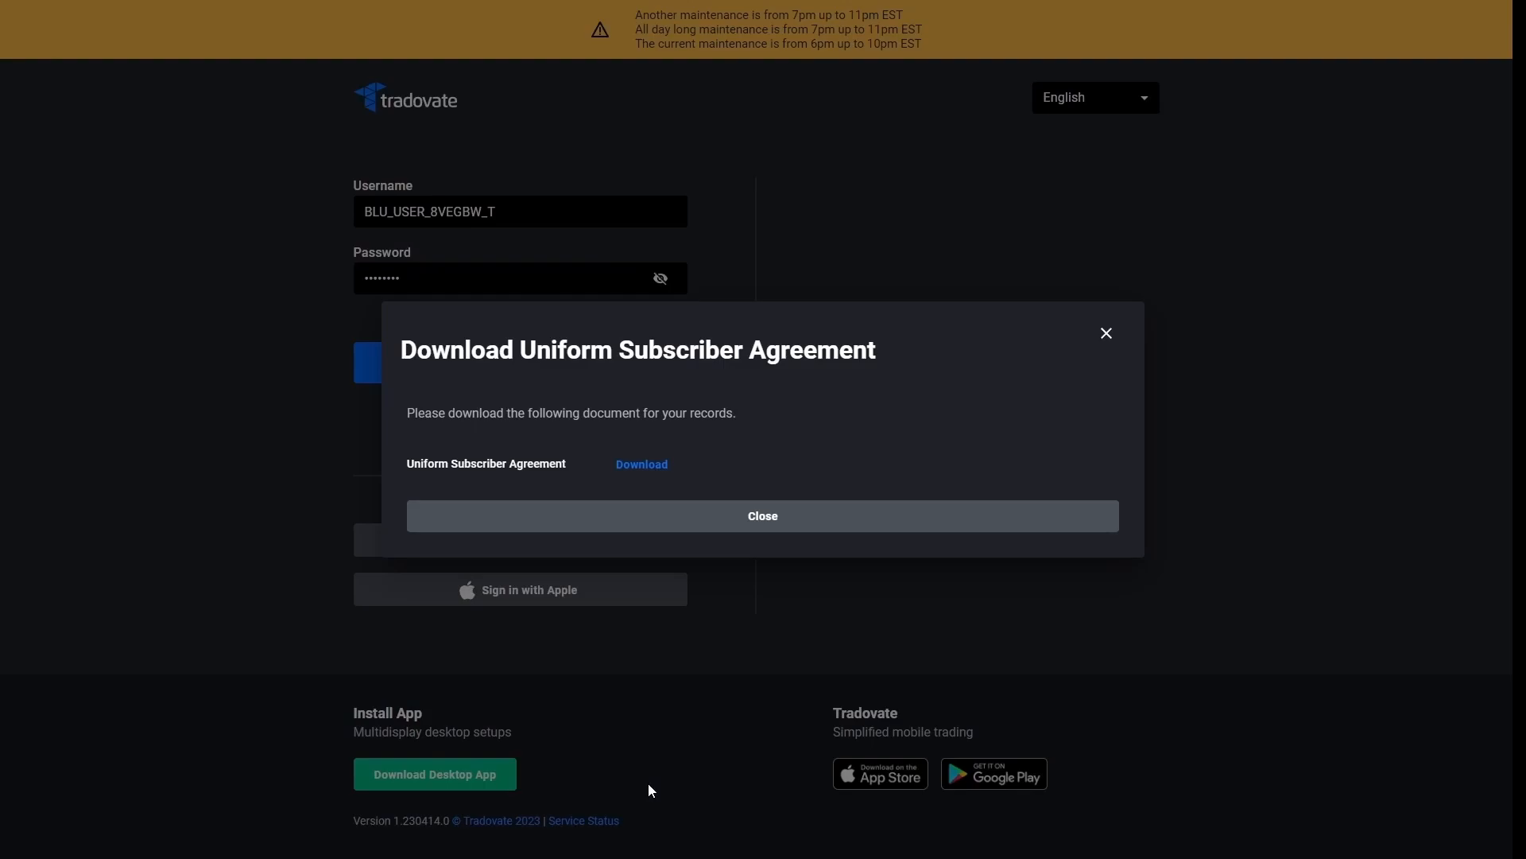
mouse_move(696, 670)
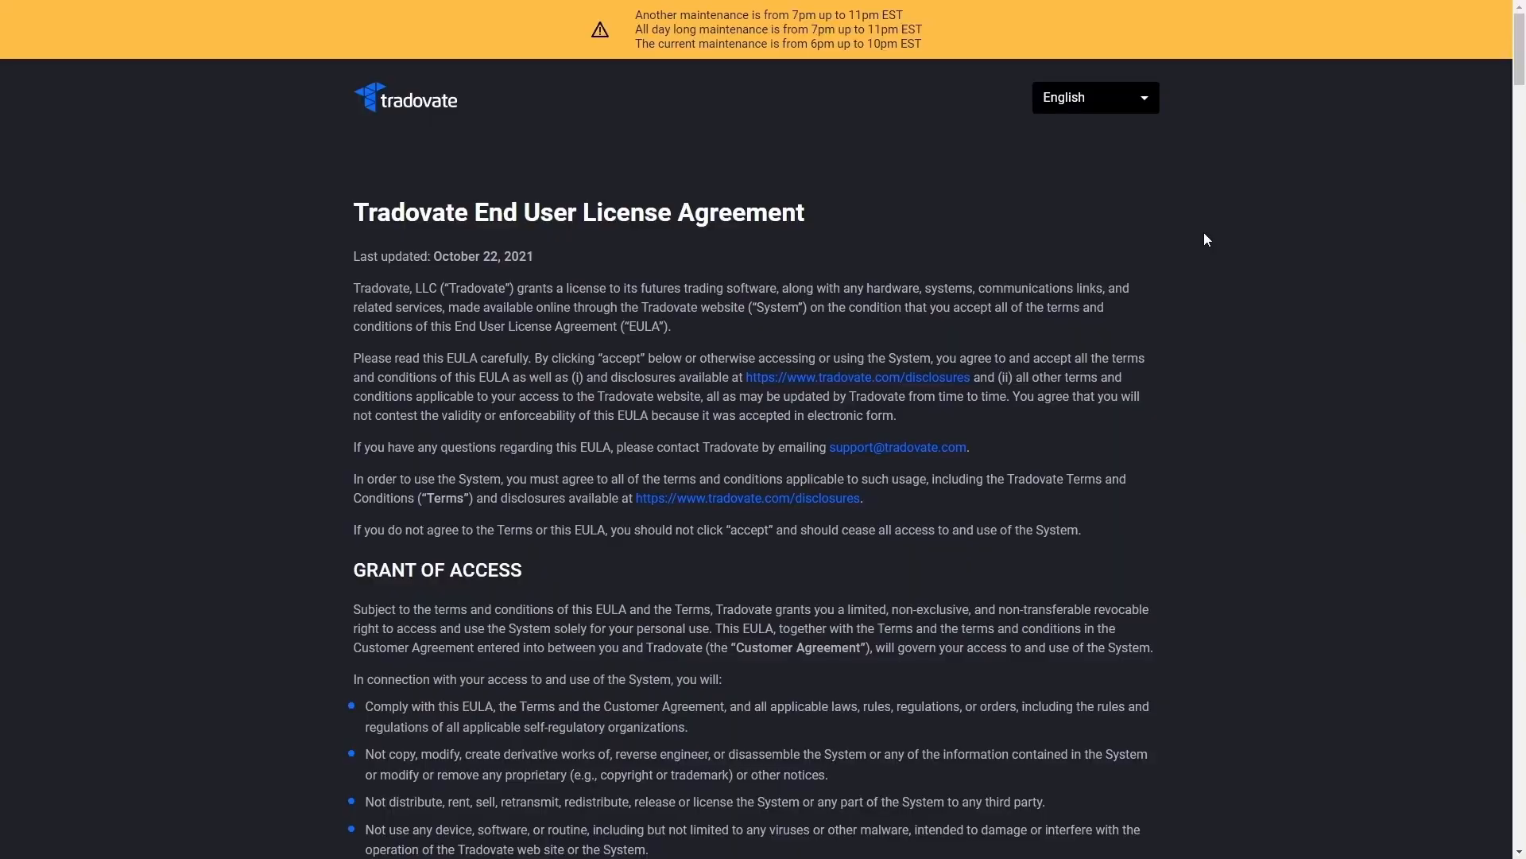
- Scroll through the EULA to the end and accept it
scroll(down, 3)
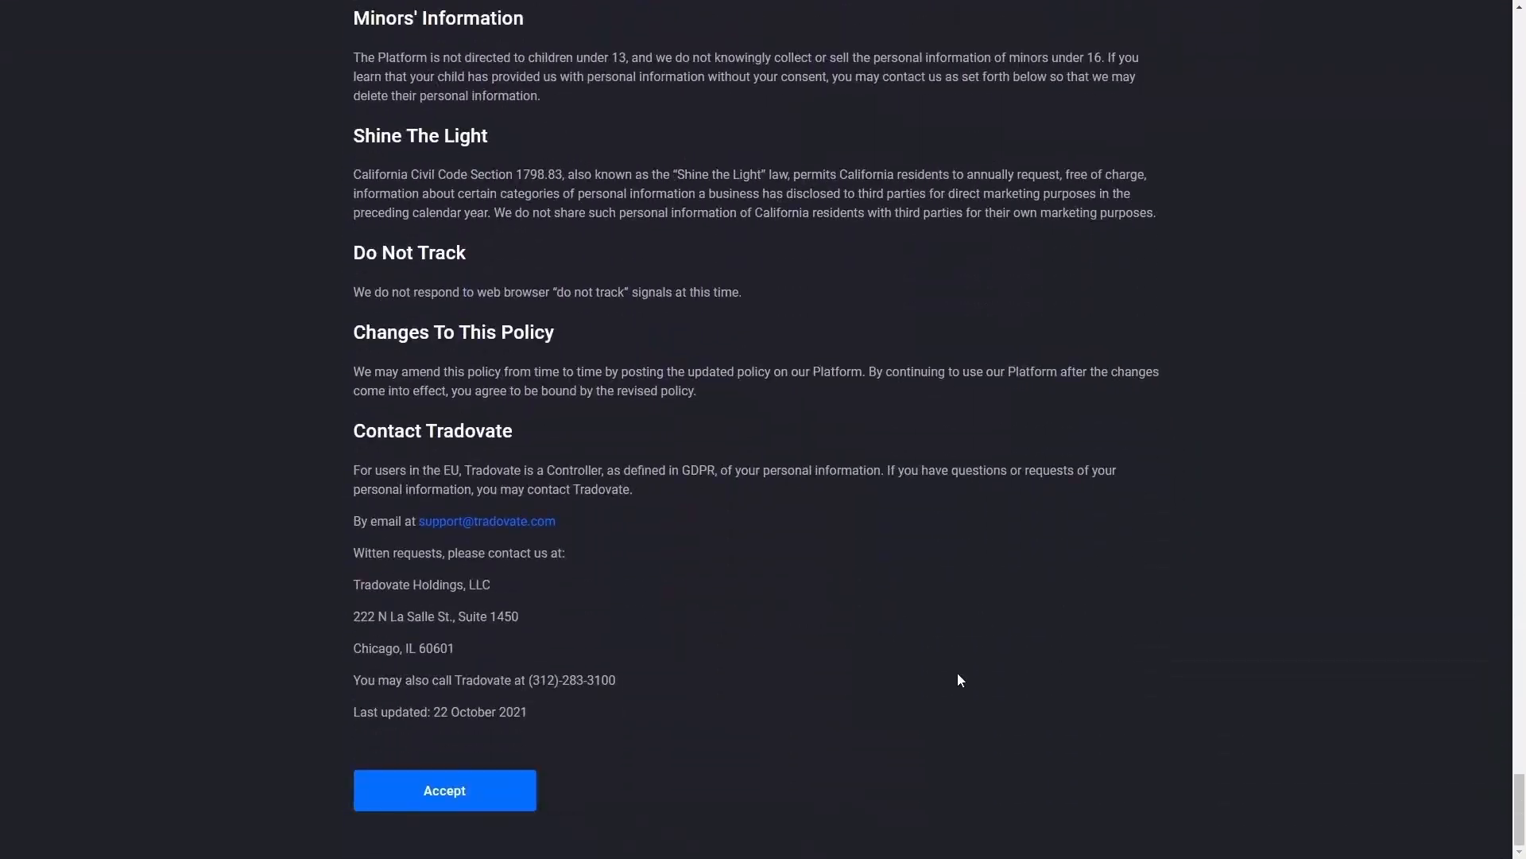
click(443, 790)
text(ninjatr)
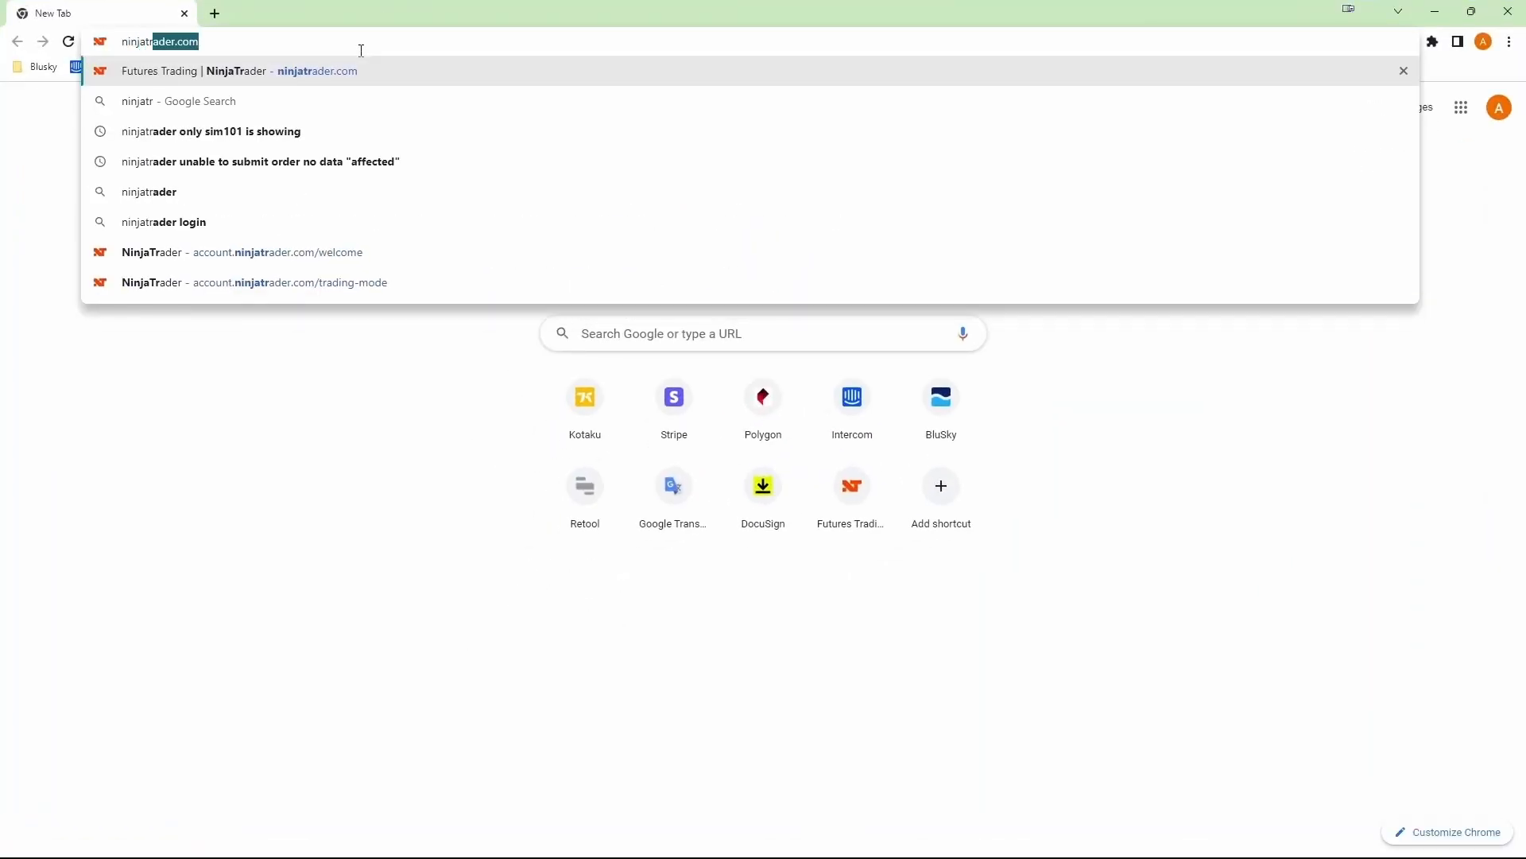
- Log in to the NinjaTrader account site with the username and password
click(239, 70)
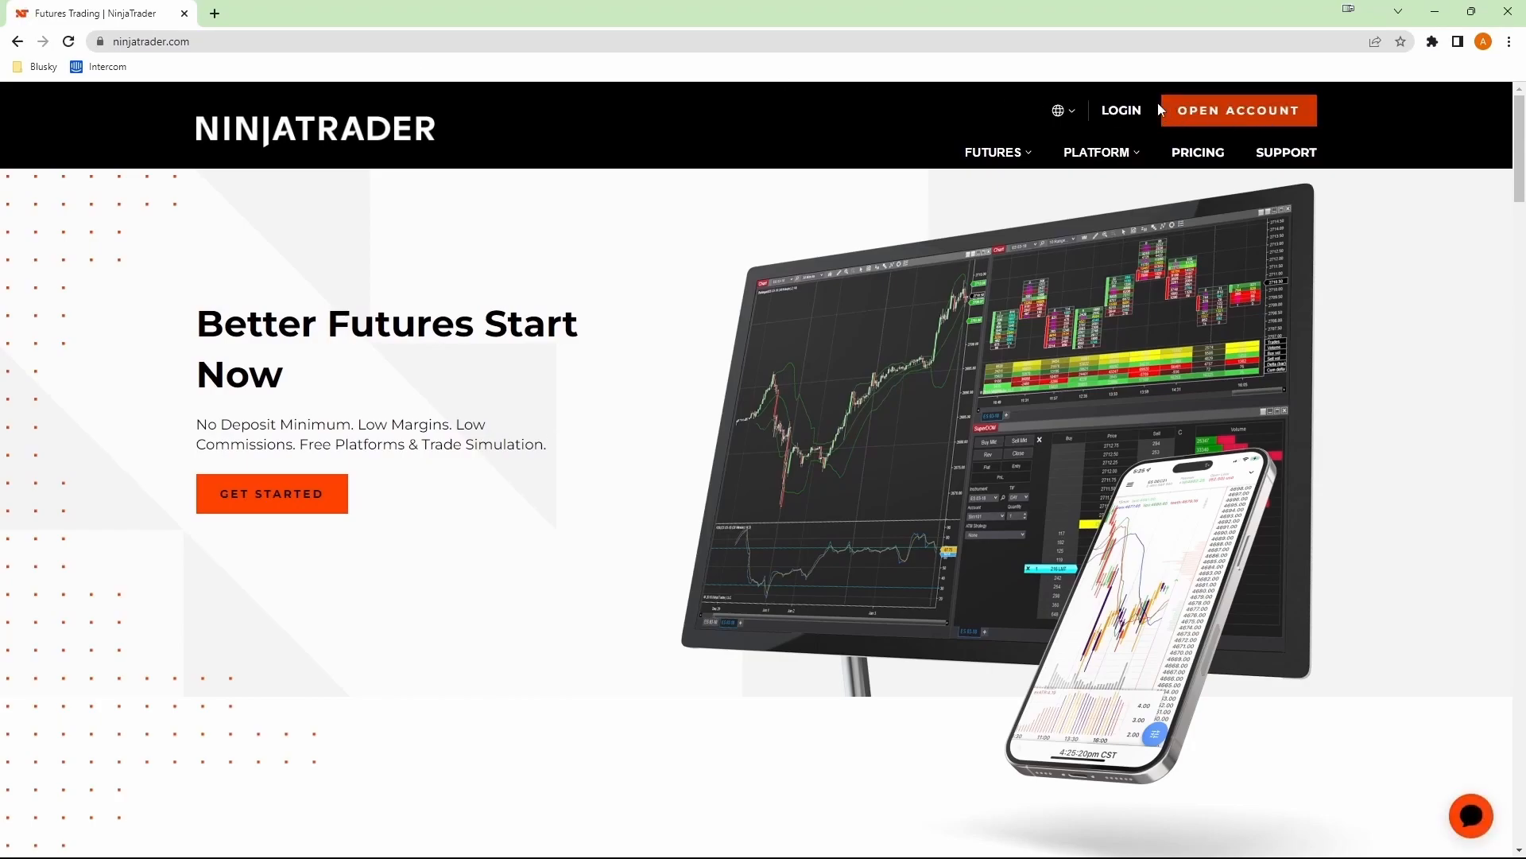
click(1119, 110)
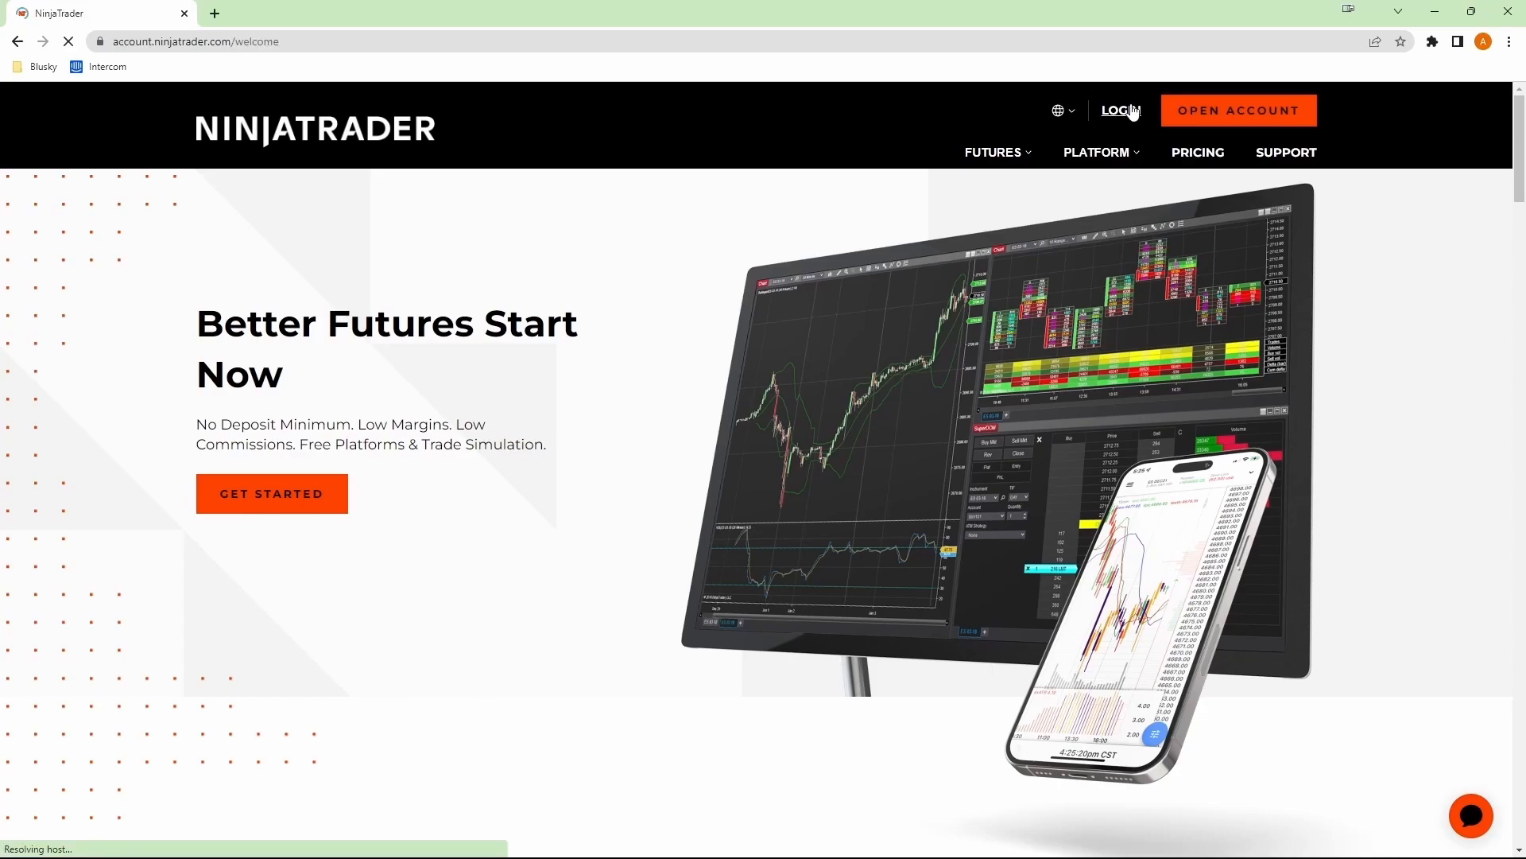
click(1118, 110)
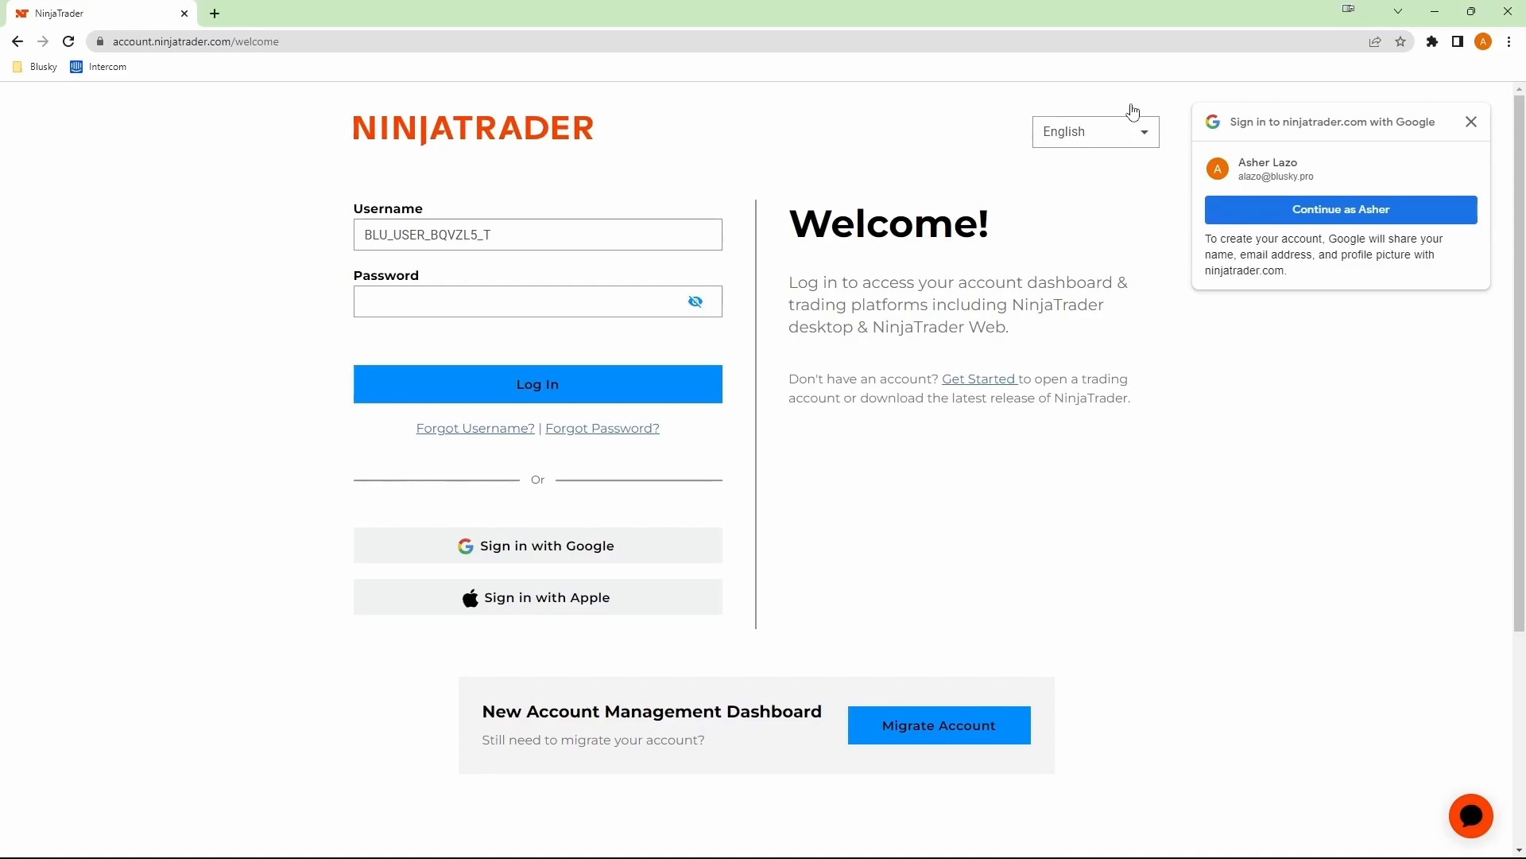
click(537, 300)
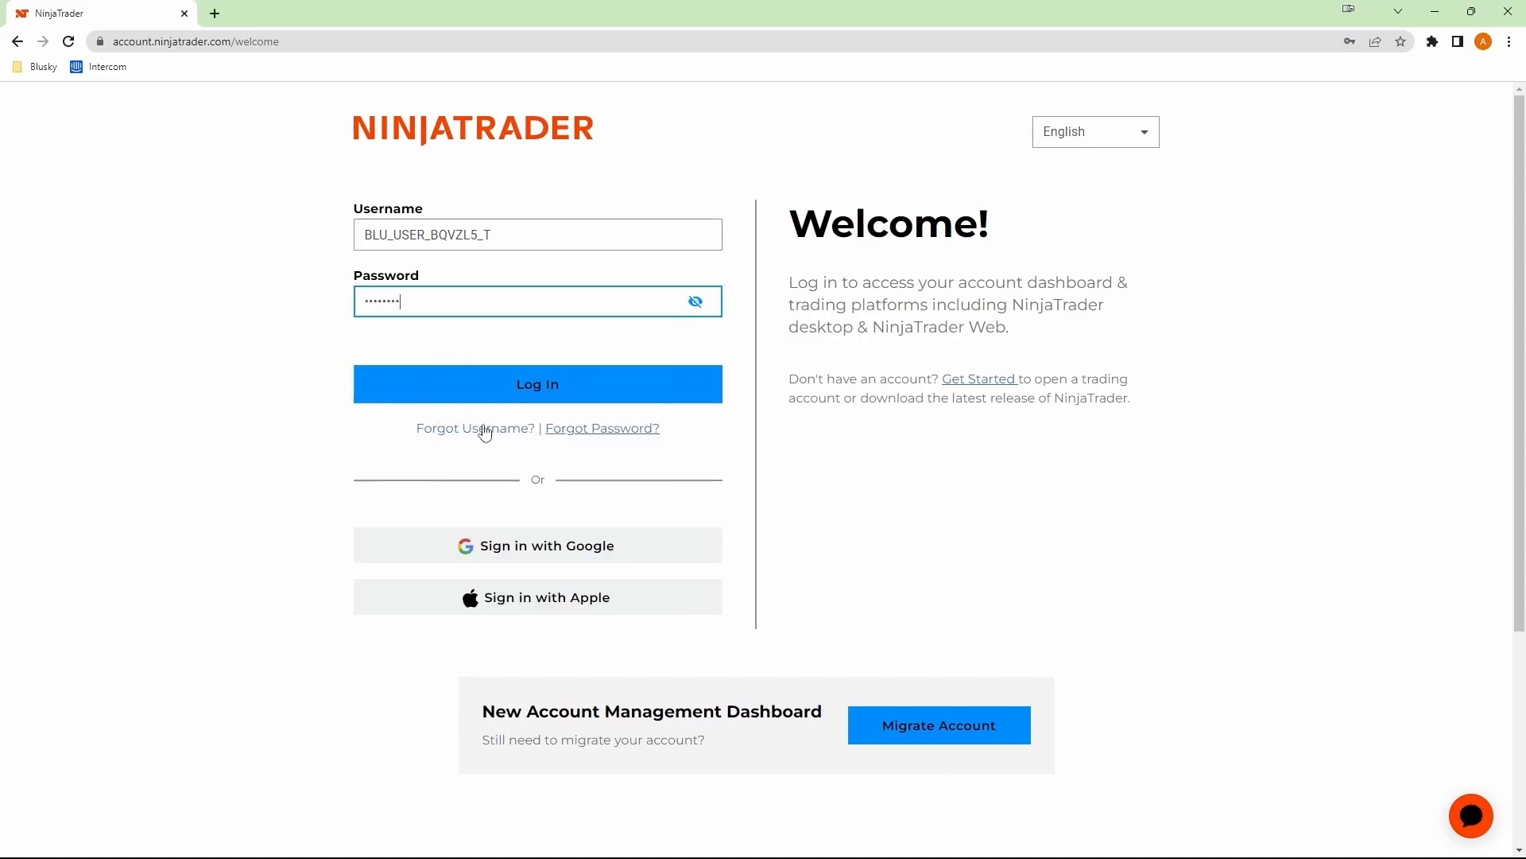
click(536, 384)
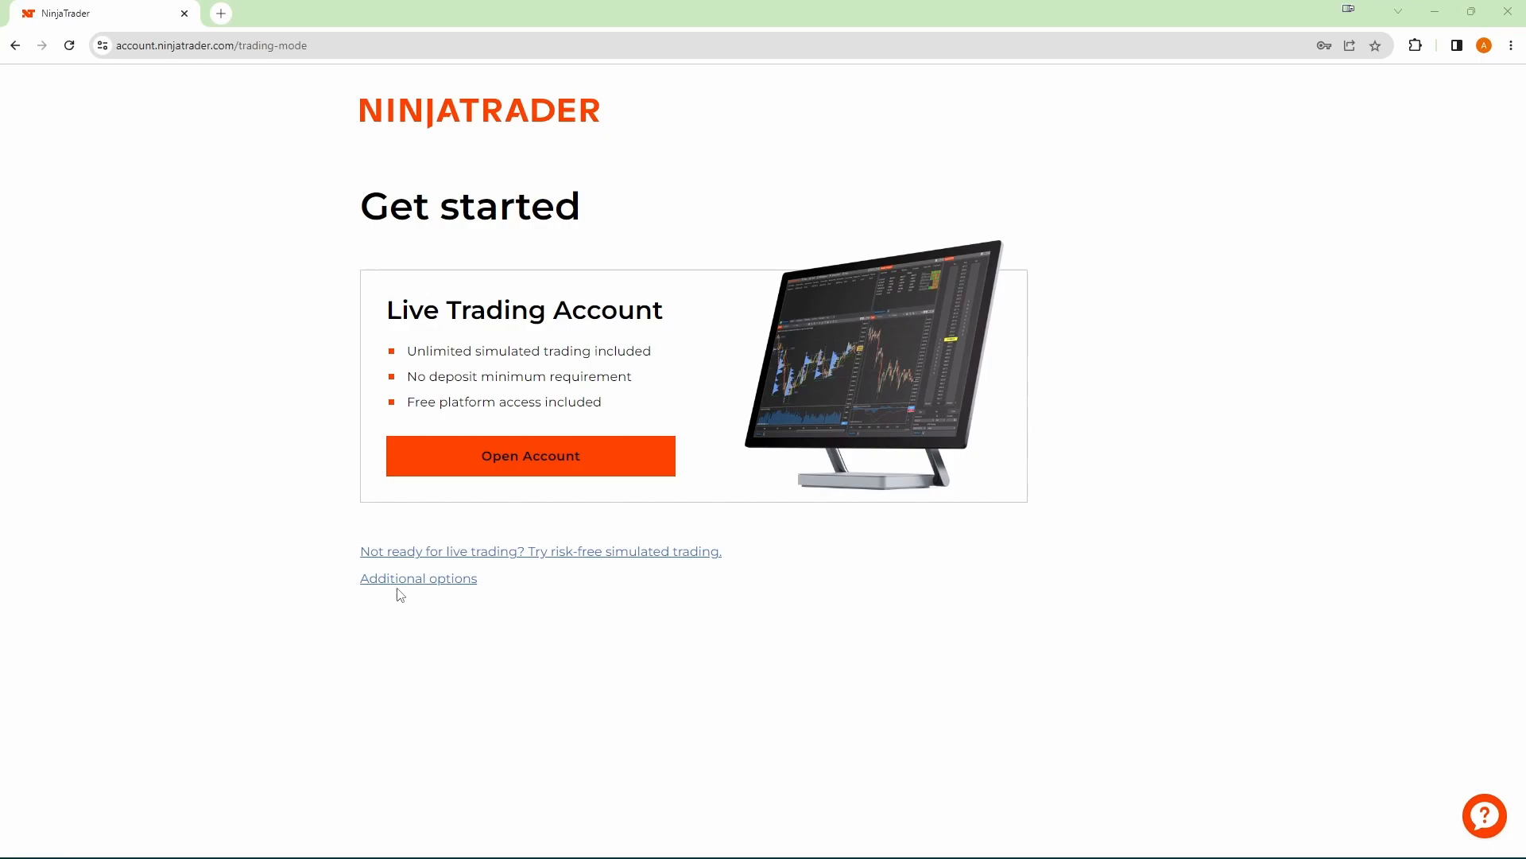
mouse_move(415, 583)
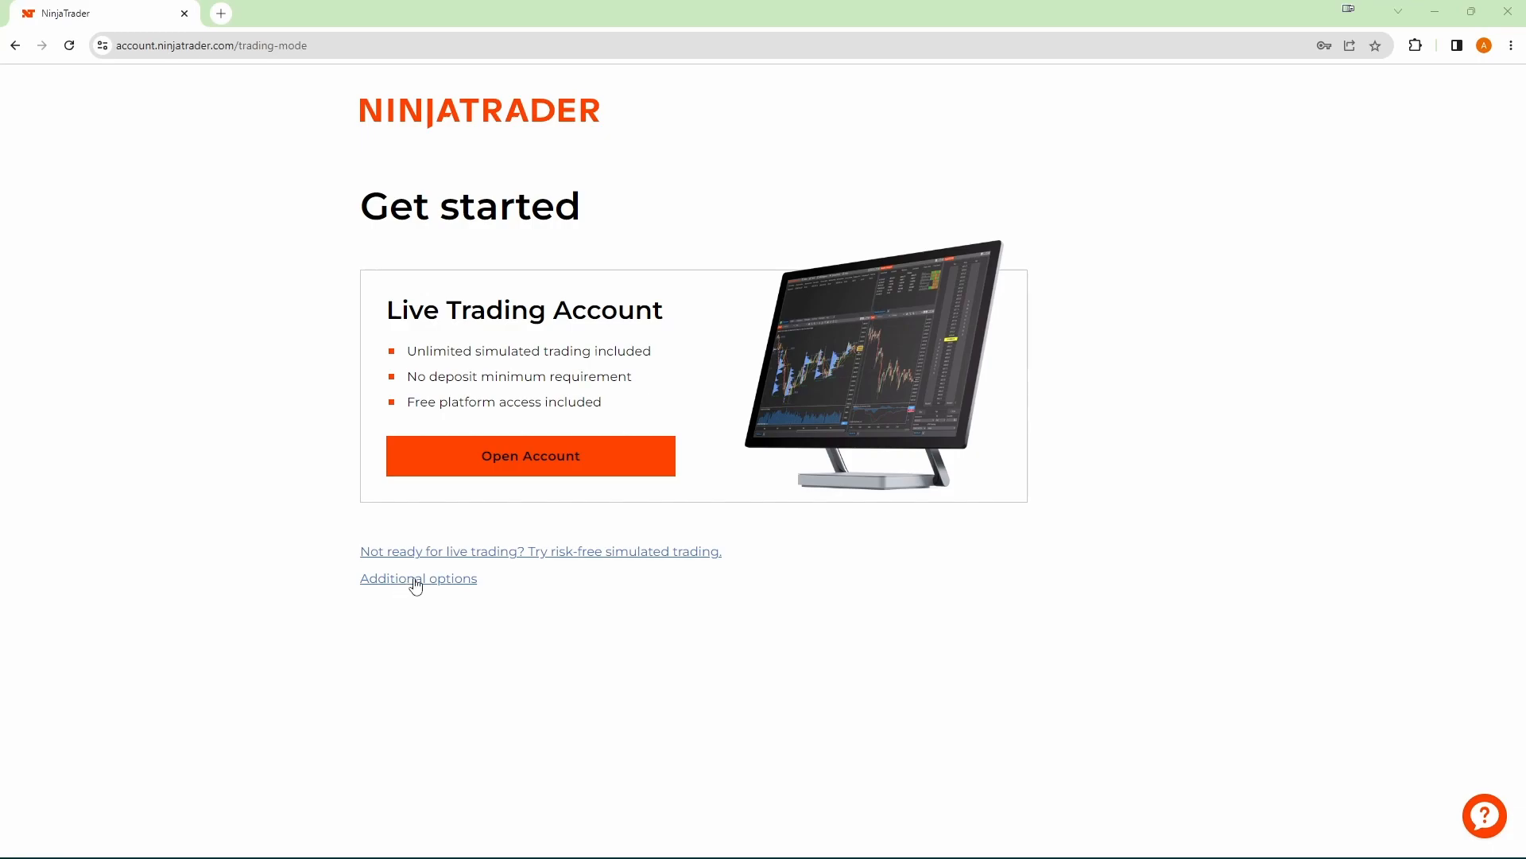
- Download the most recent NinjaTrader desktop platform release via Additional options
click(418, 579)
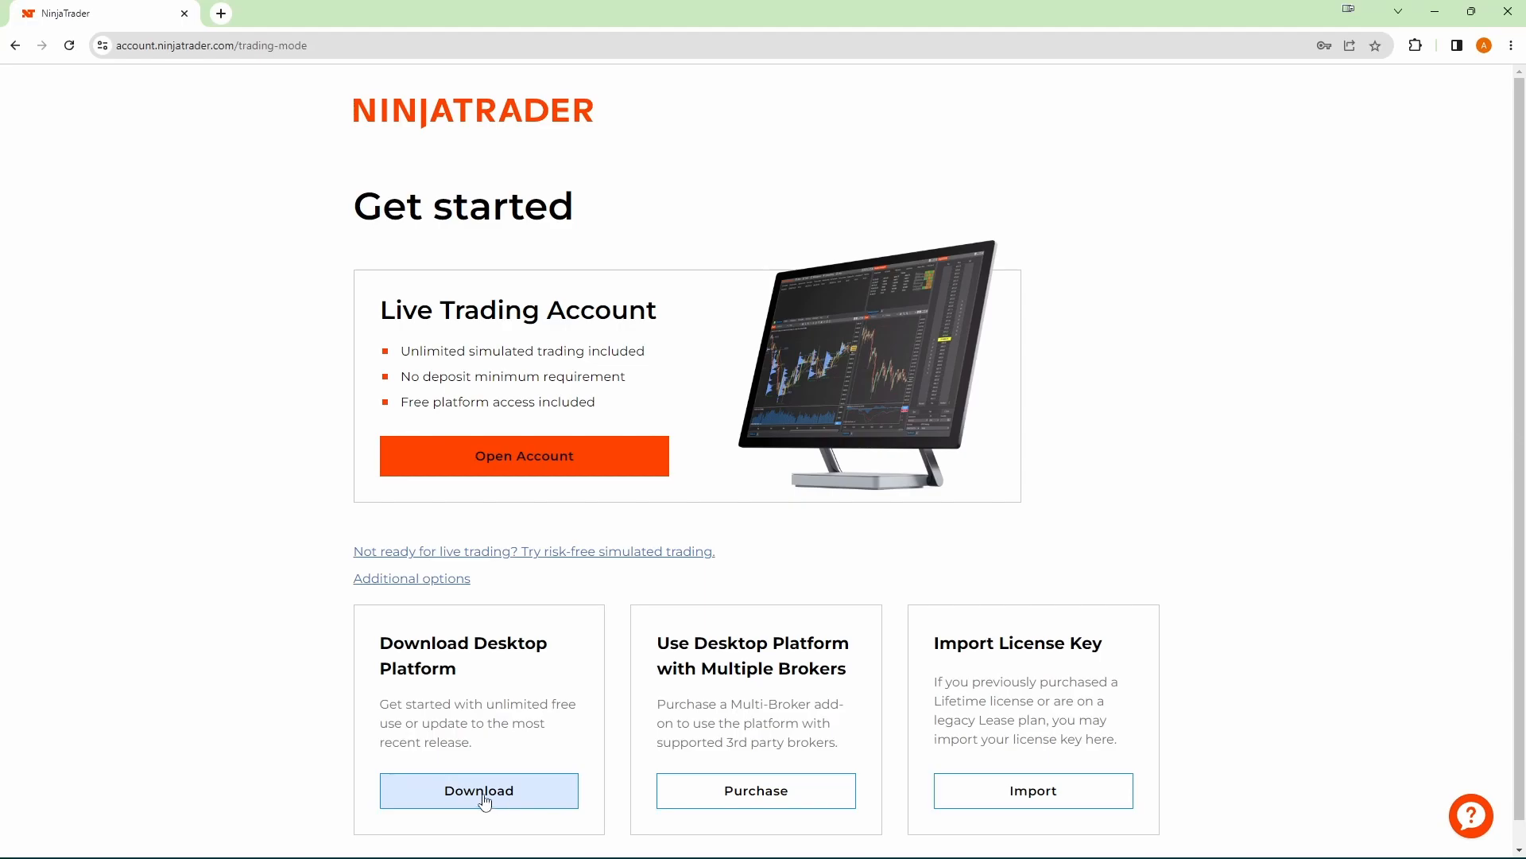
click(479, 790)
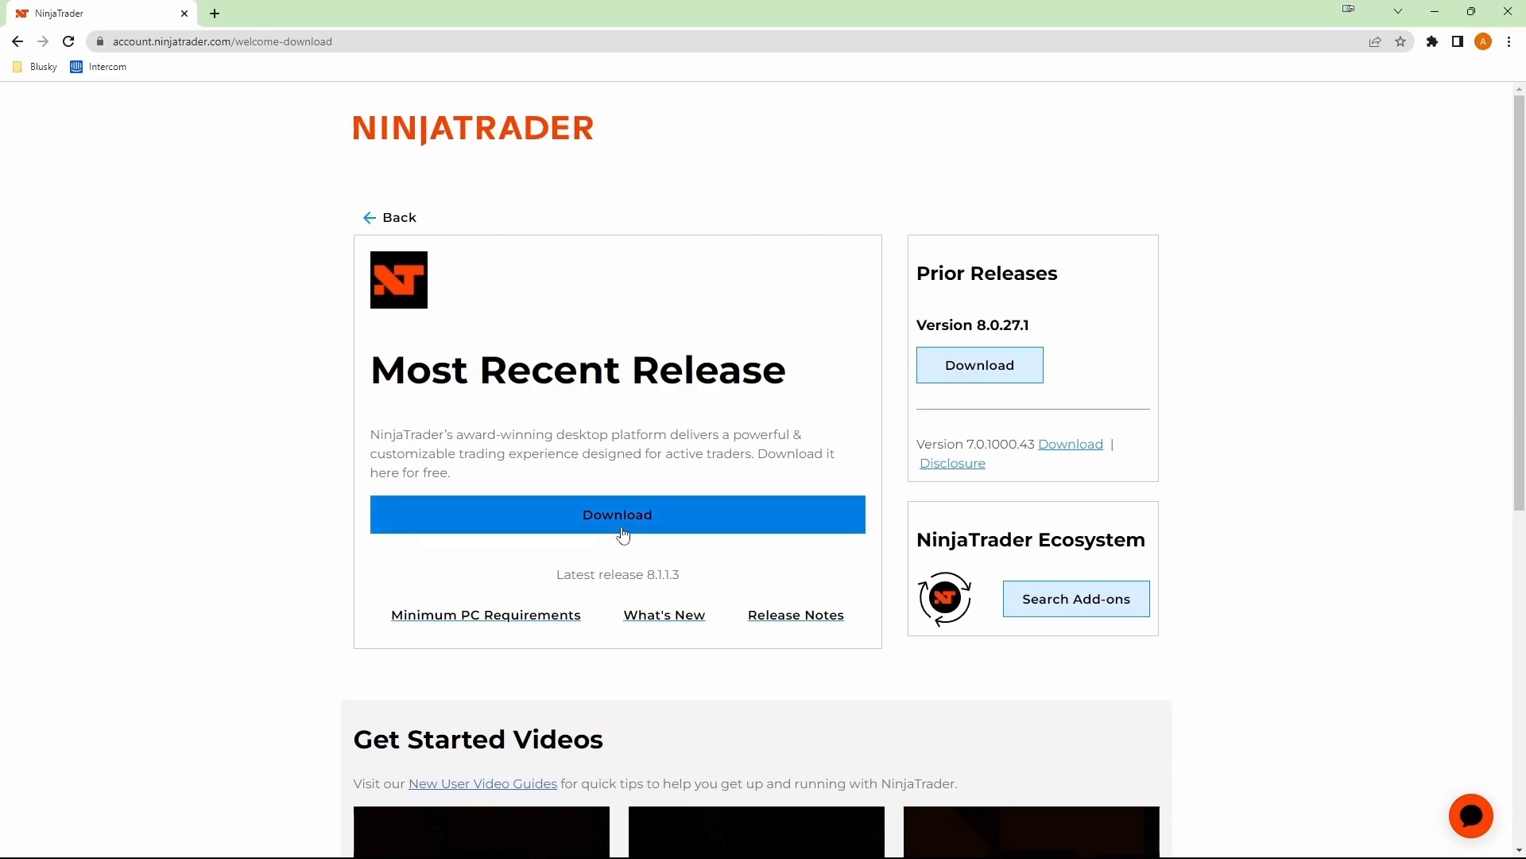
click(616, 513)
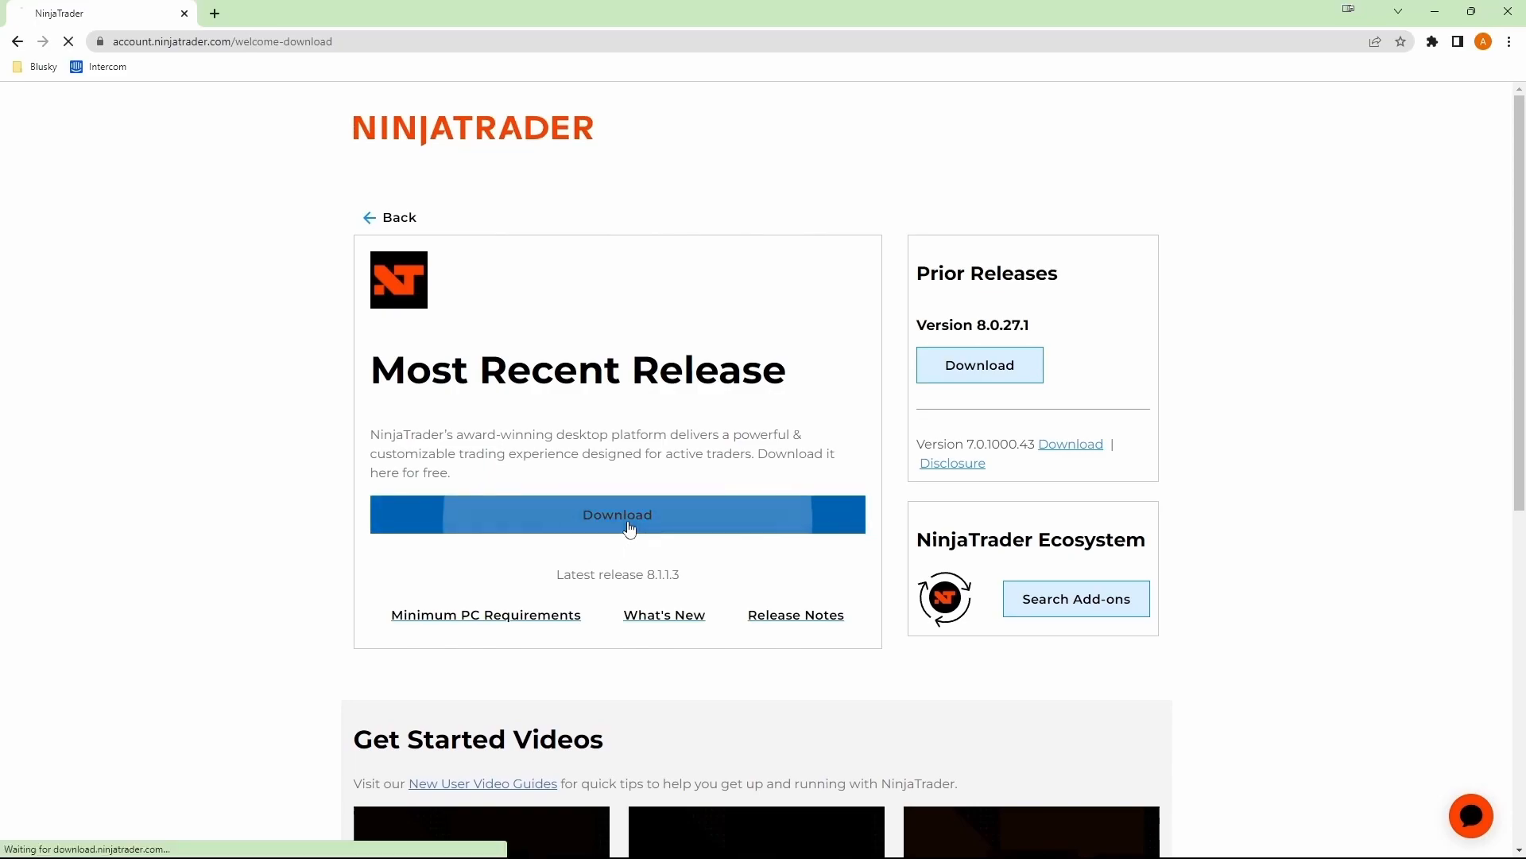
click(617, 513)
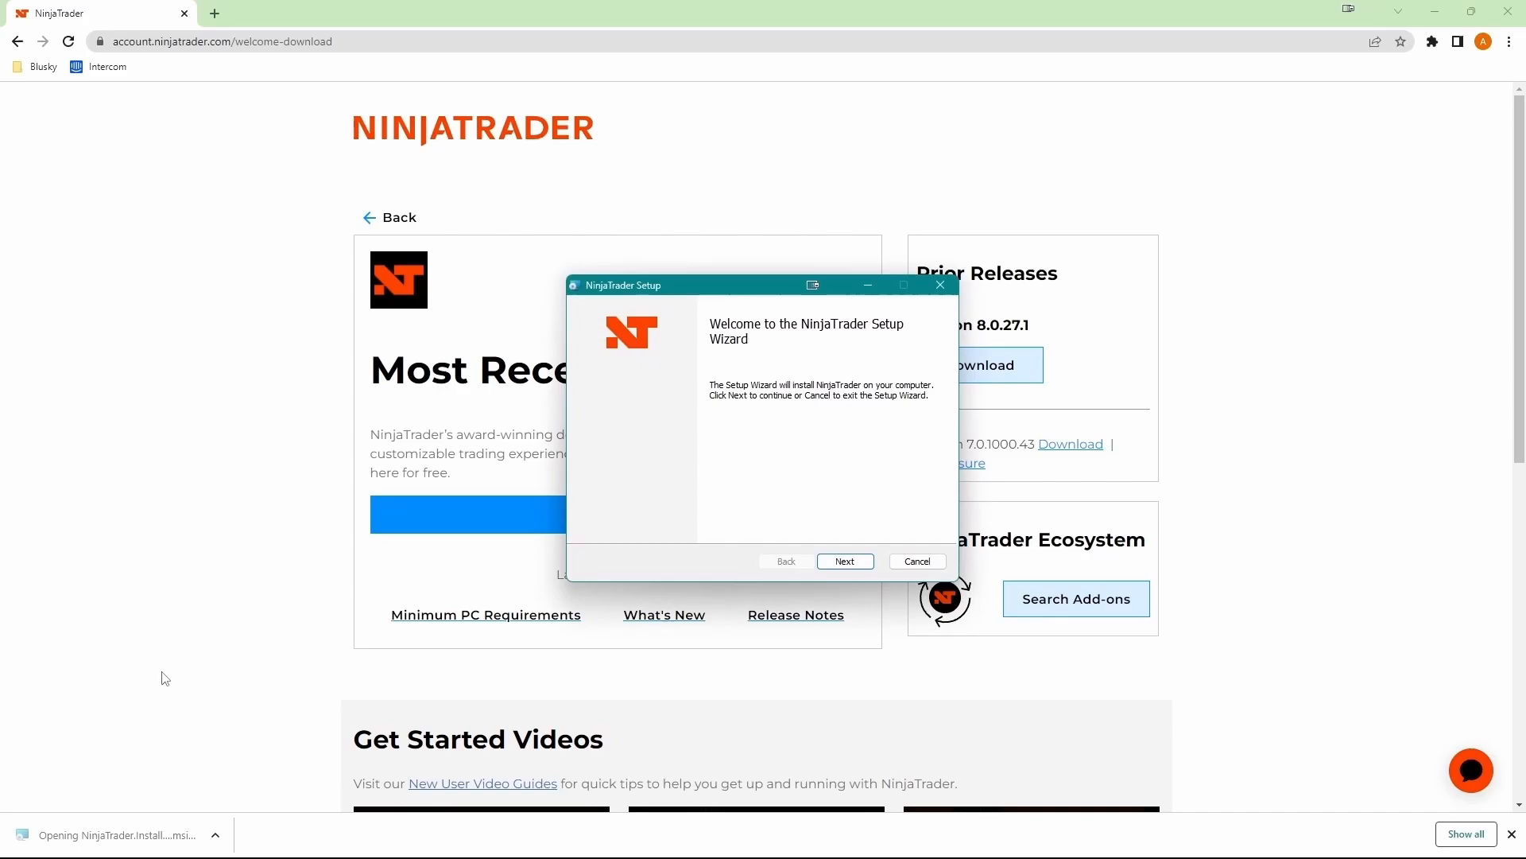
- Run the setup wizard accepting the Terms of Service and default skin, install, and finish
click(843, 561)
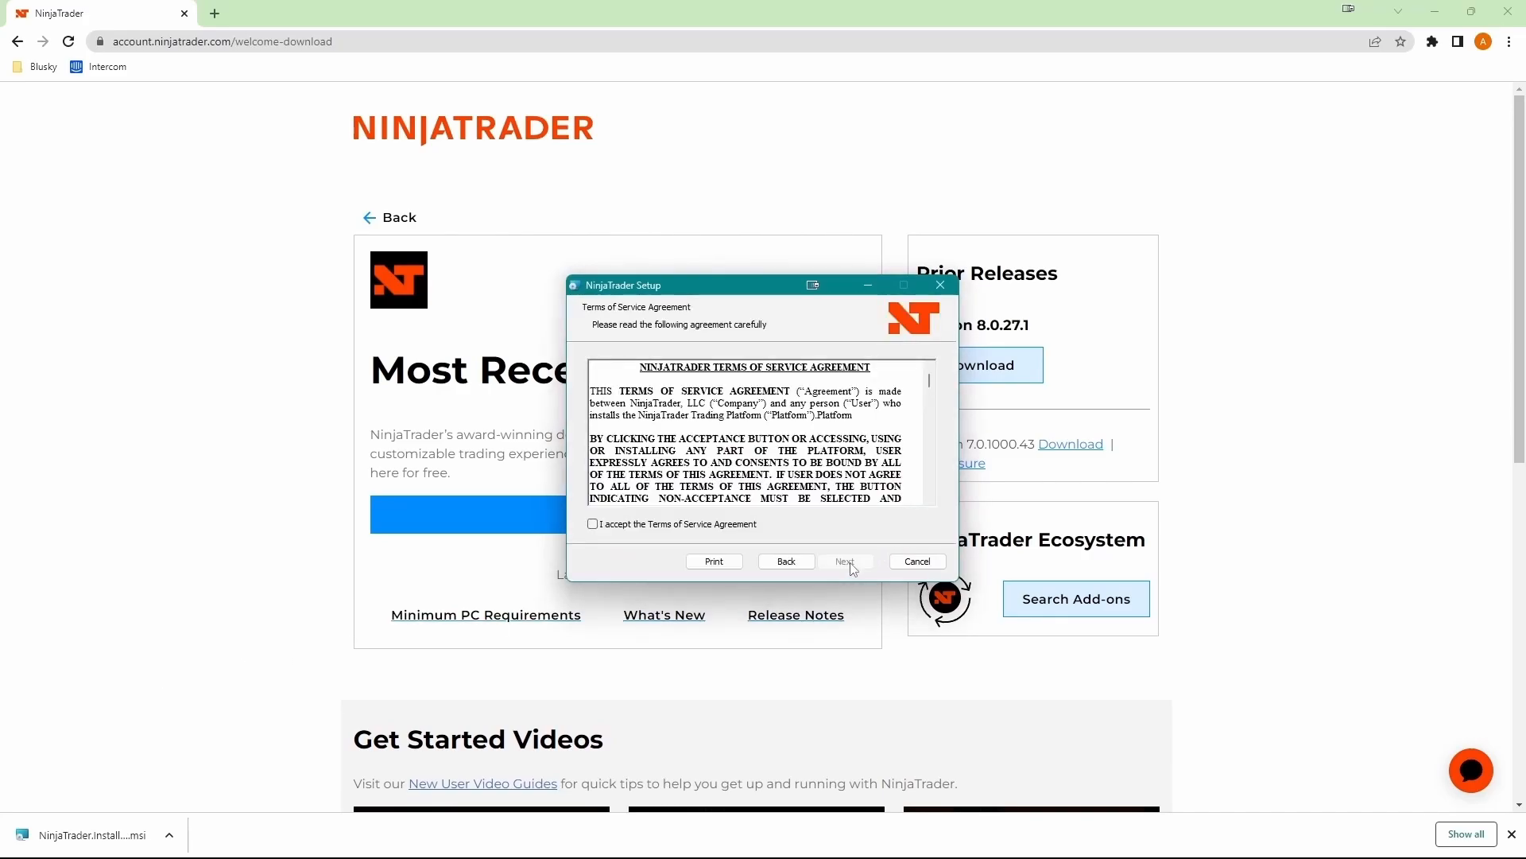
click(592, 523)
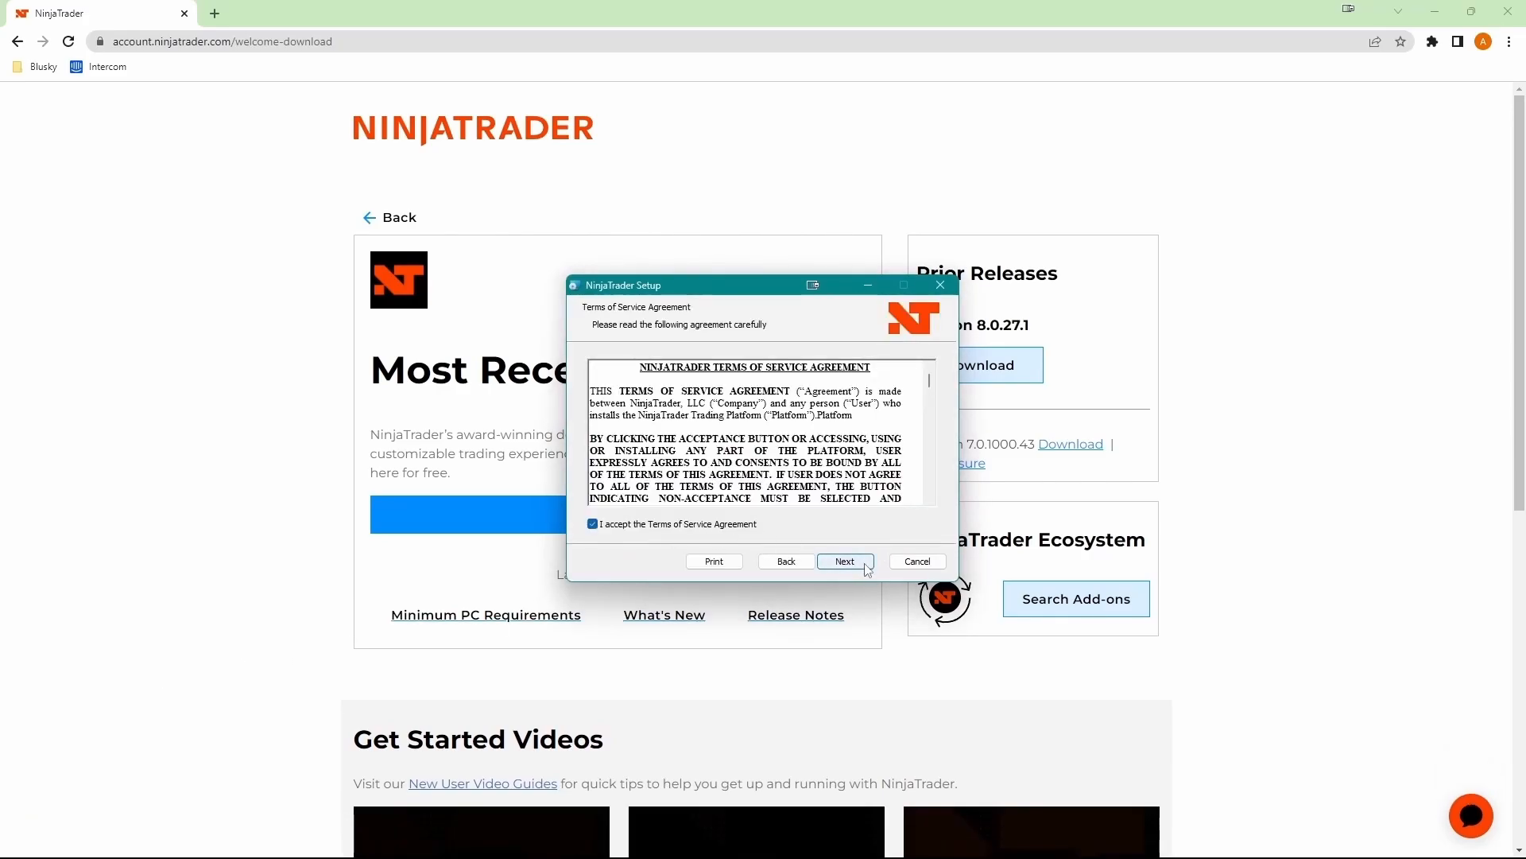
click(844, 562)
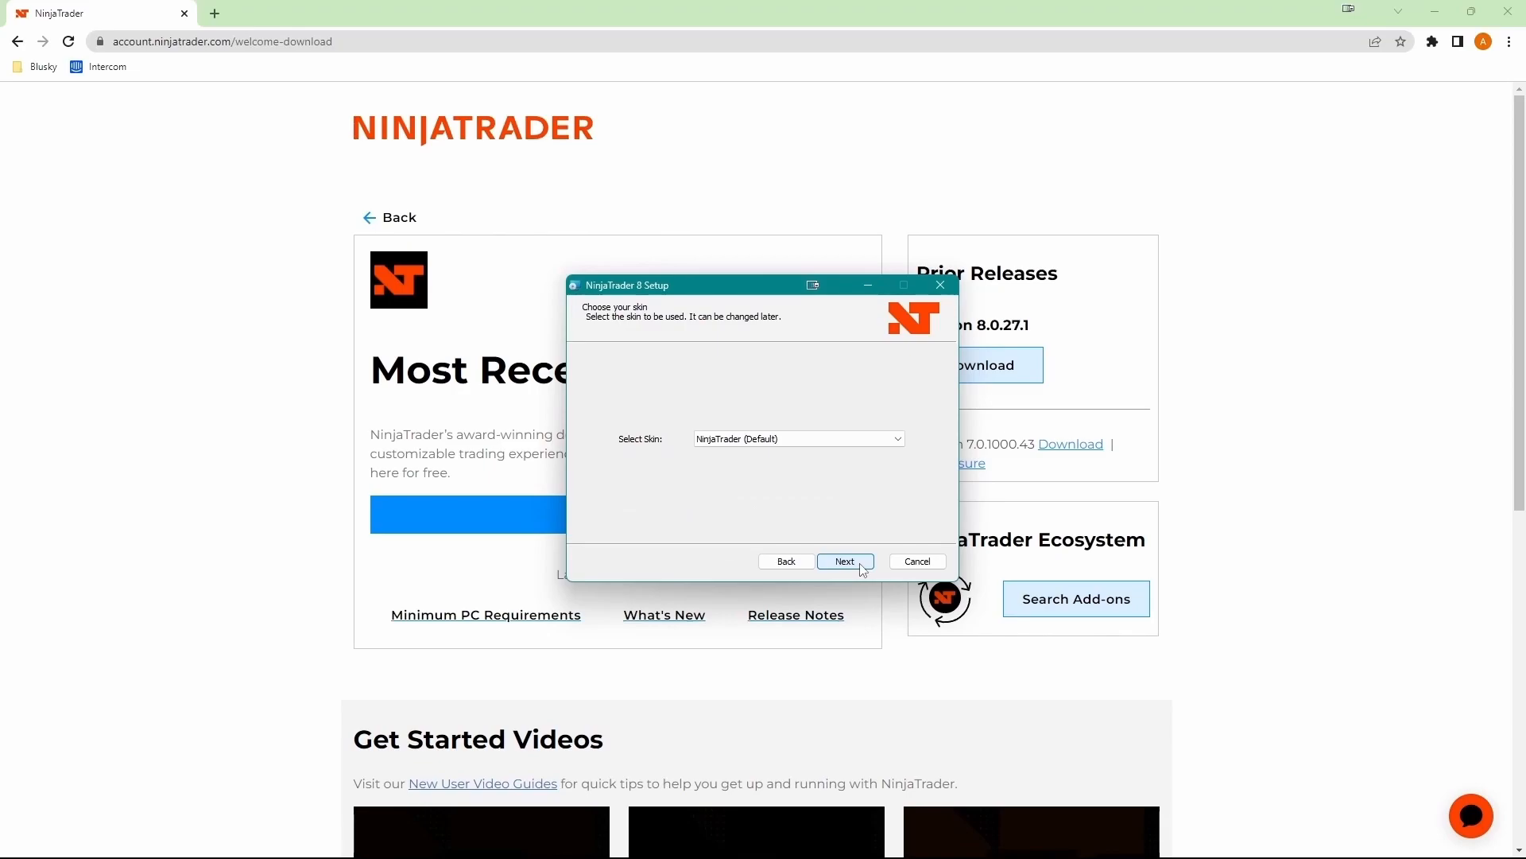
mouse_move(846, 568)
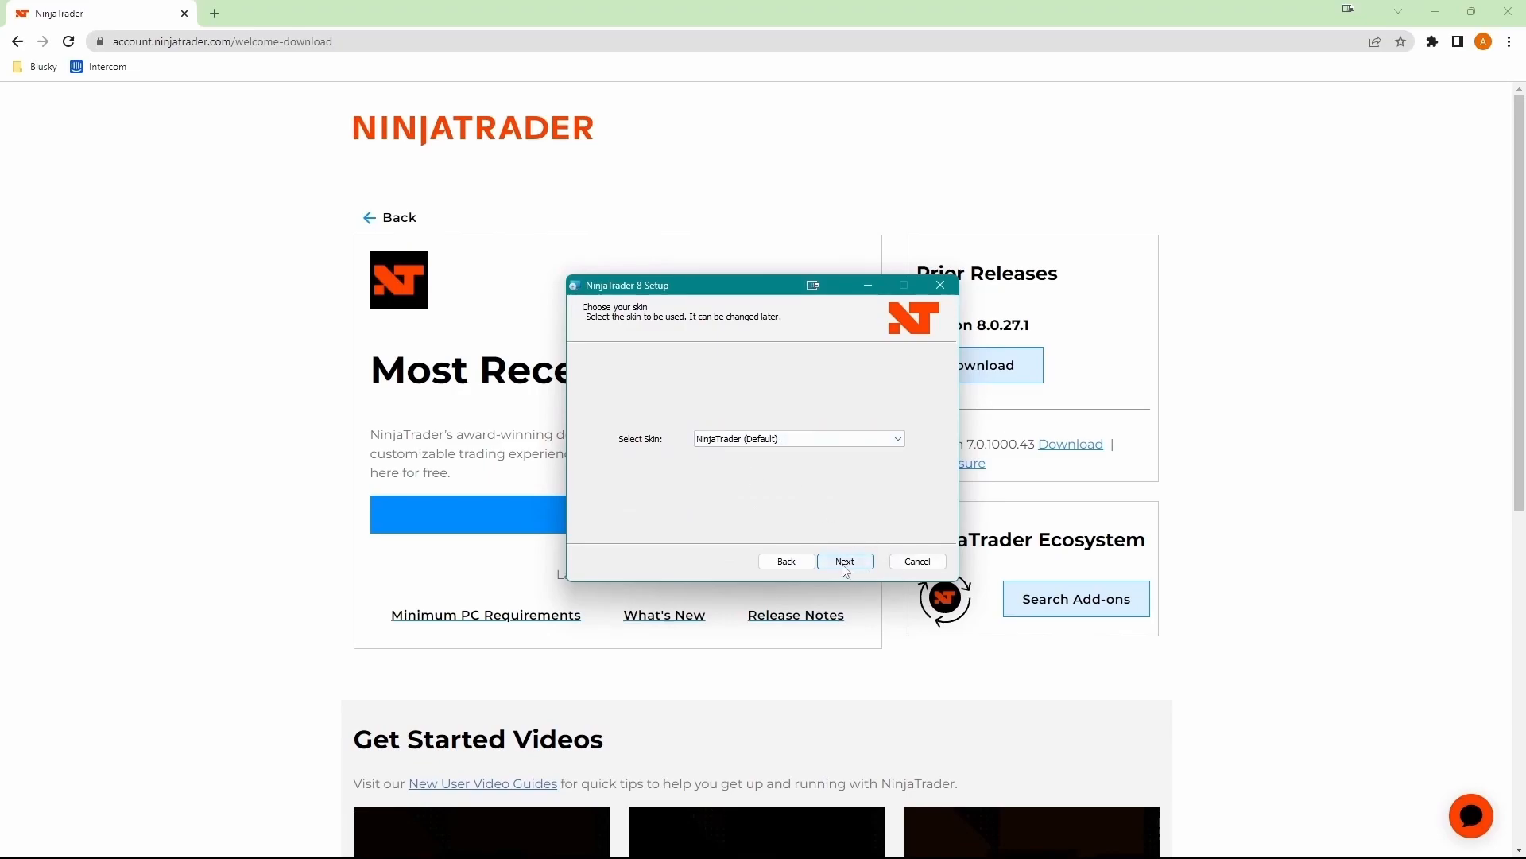
click(844, 561)
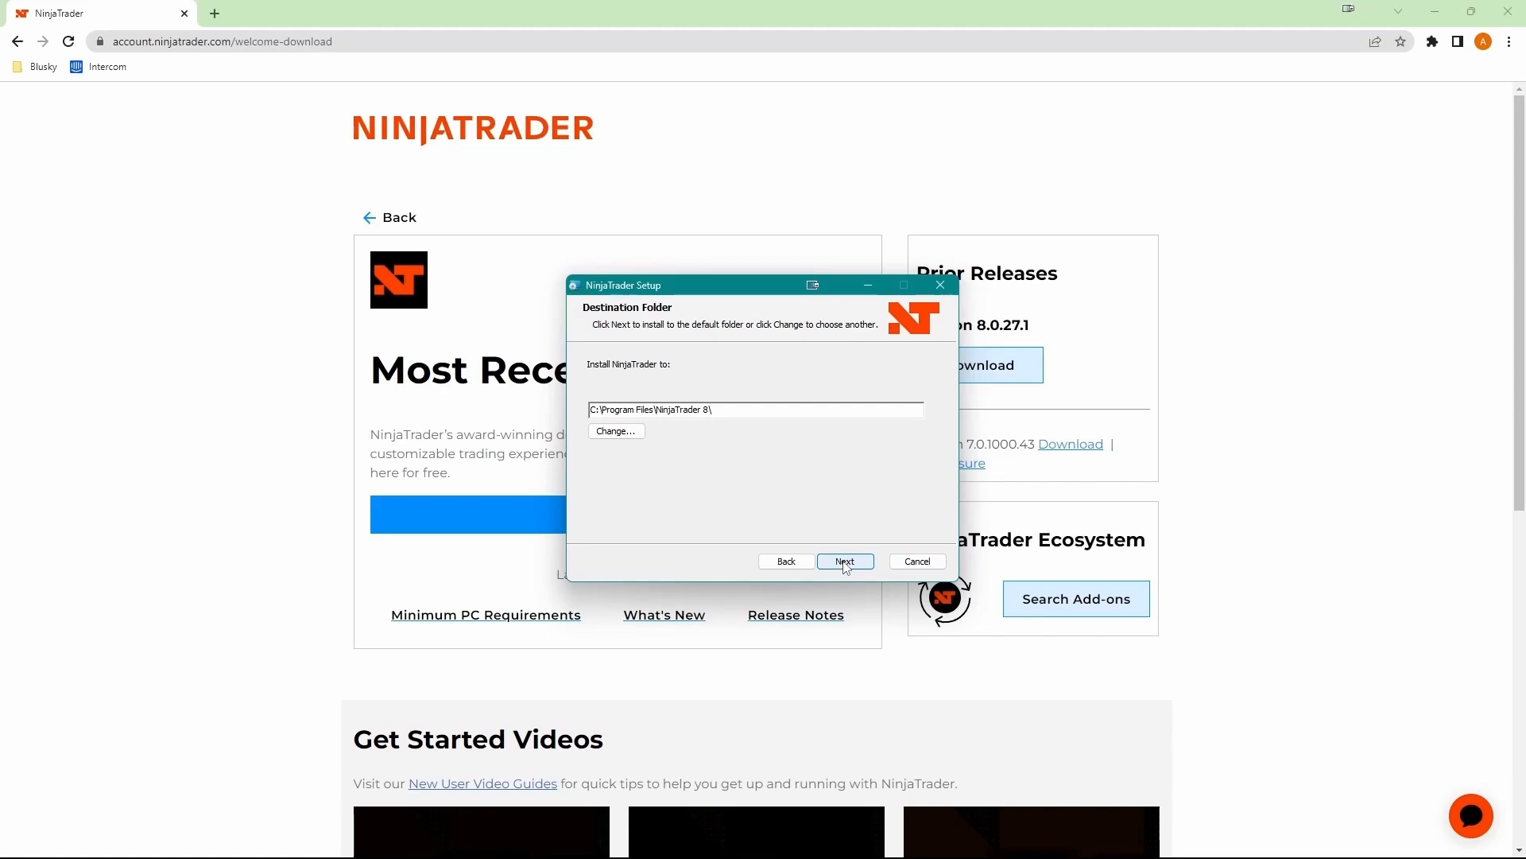
click(844, 561)
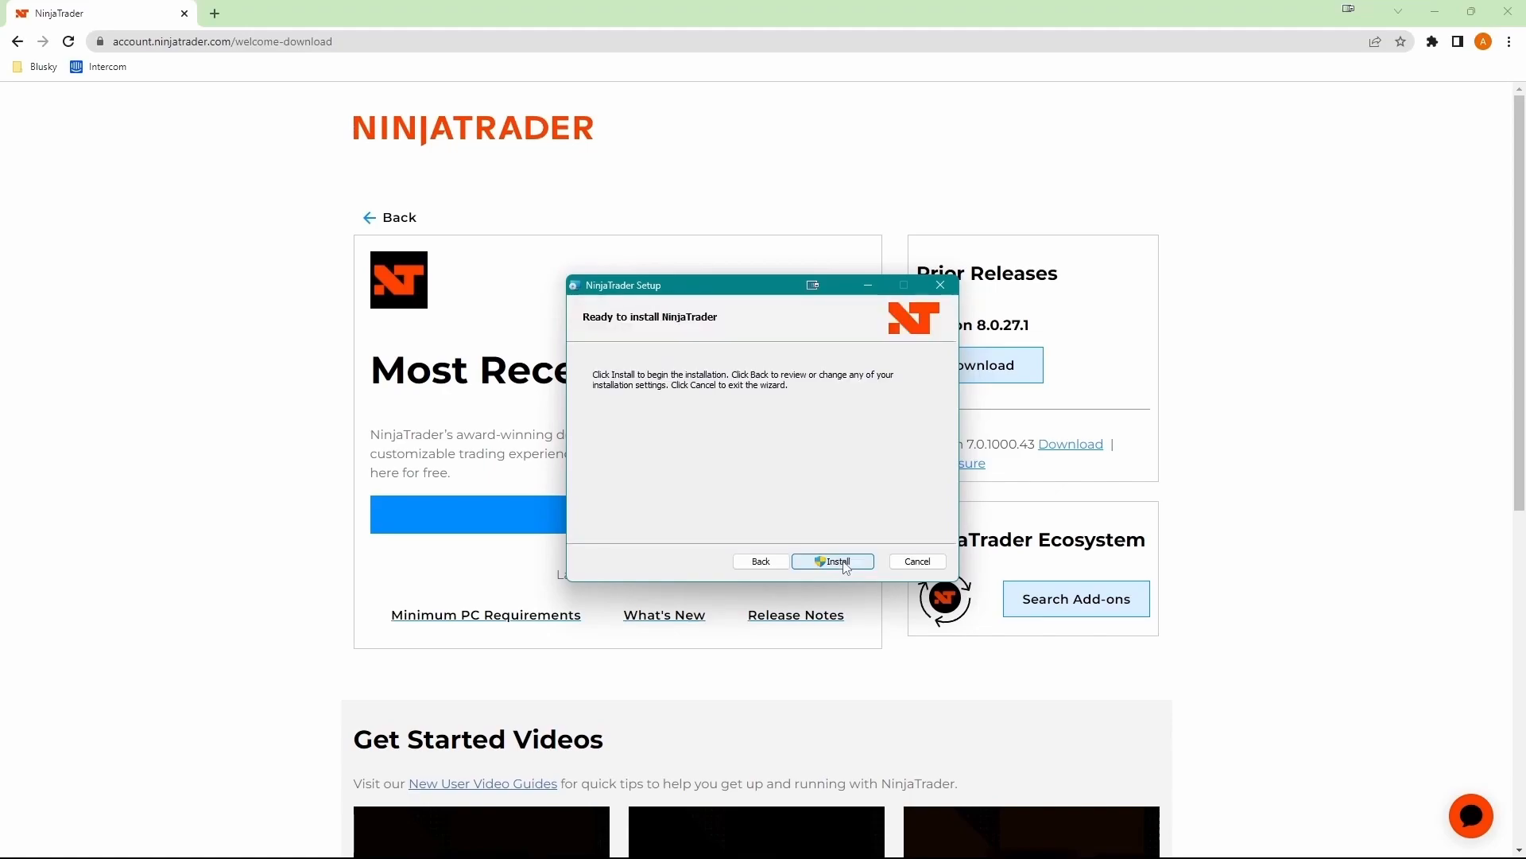
click(831, 562)
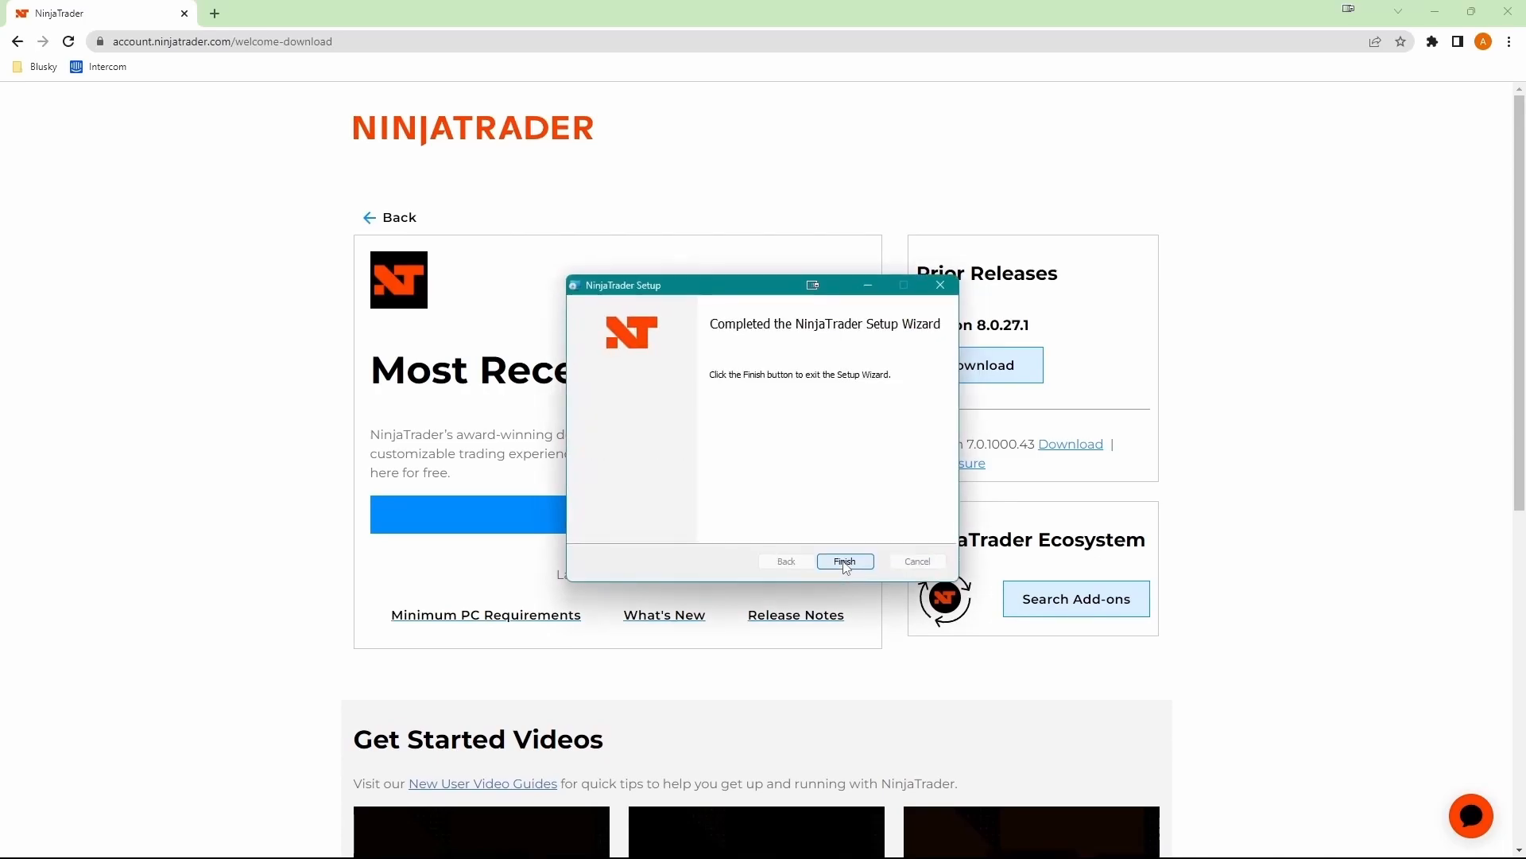
click(843, 562)
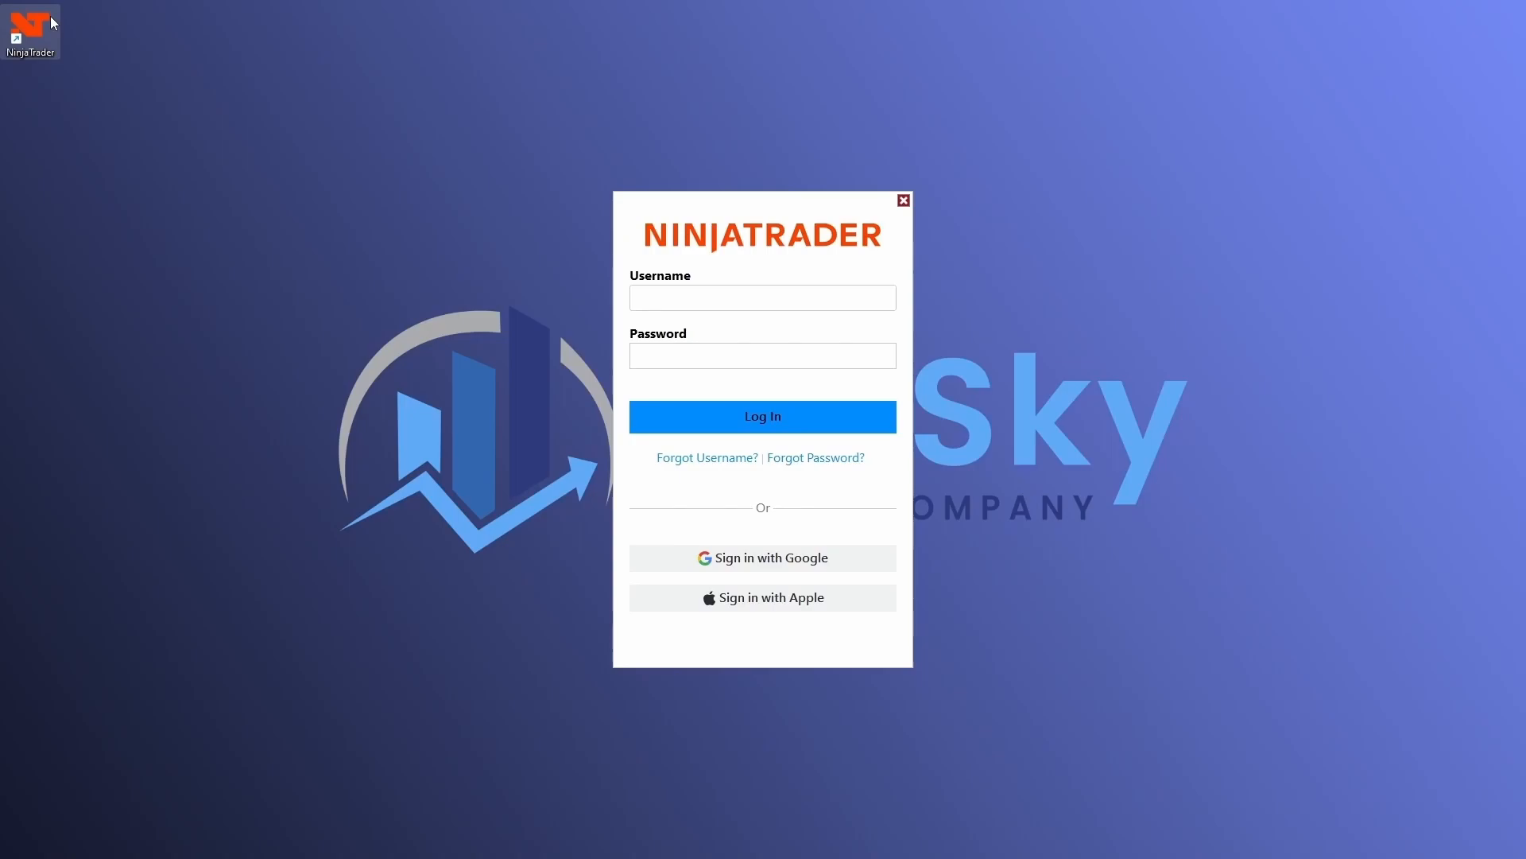
mouse_move(381, 684)
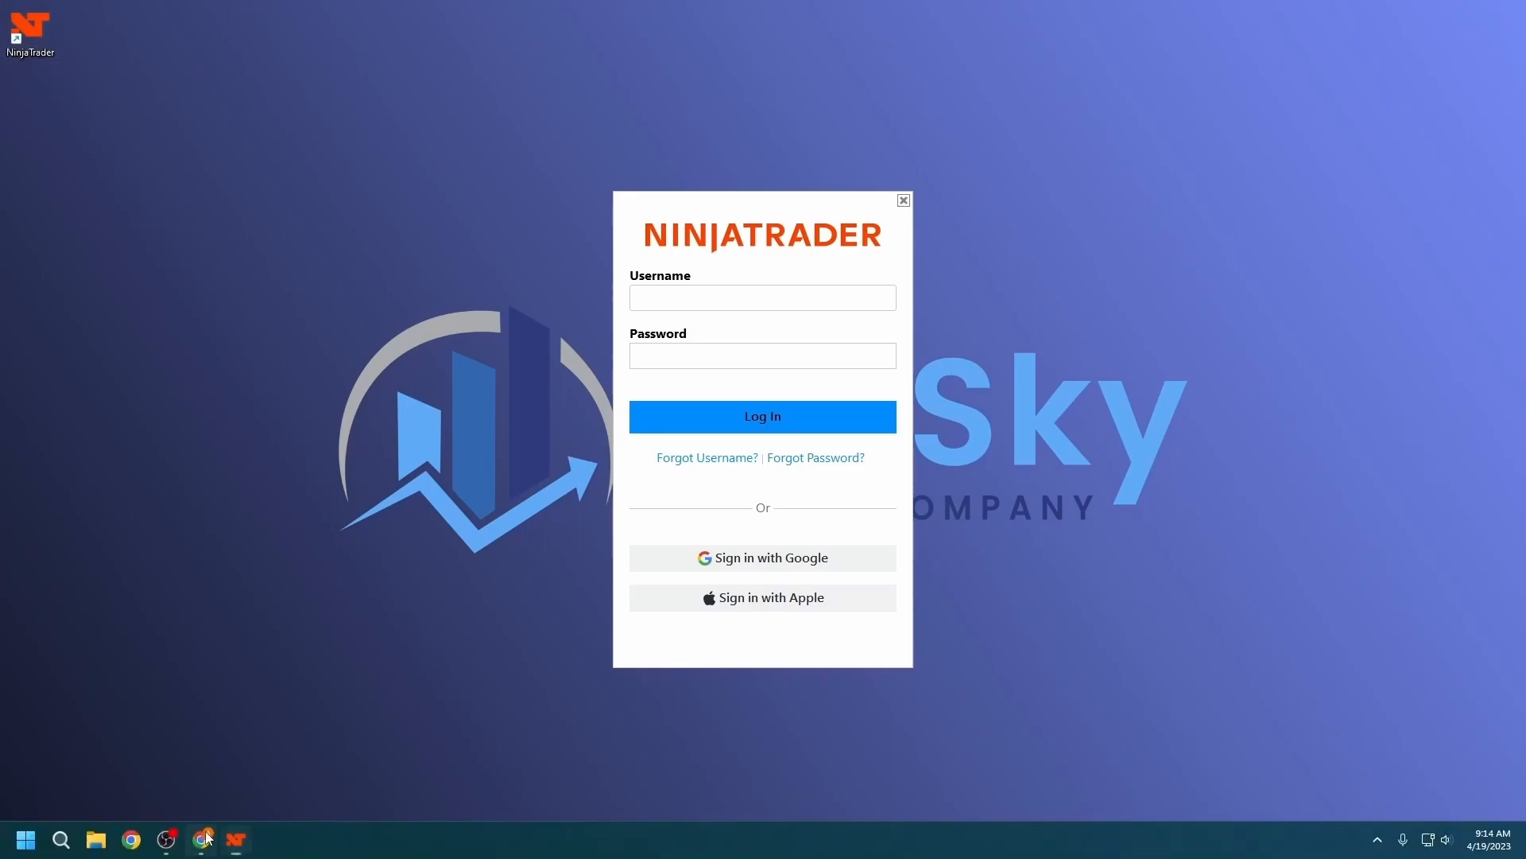
- Switch back to the Chrome browser showing the BluSky website
click(202, 838)
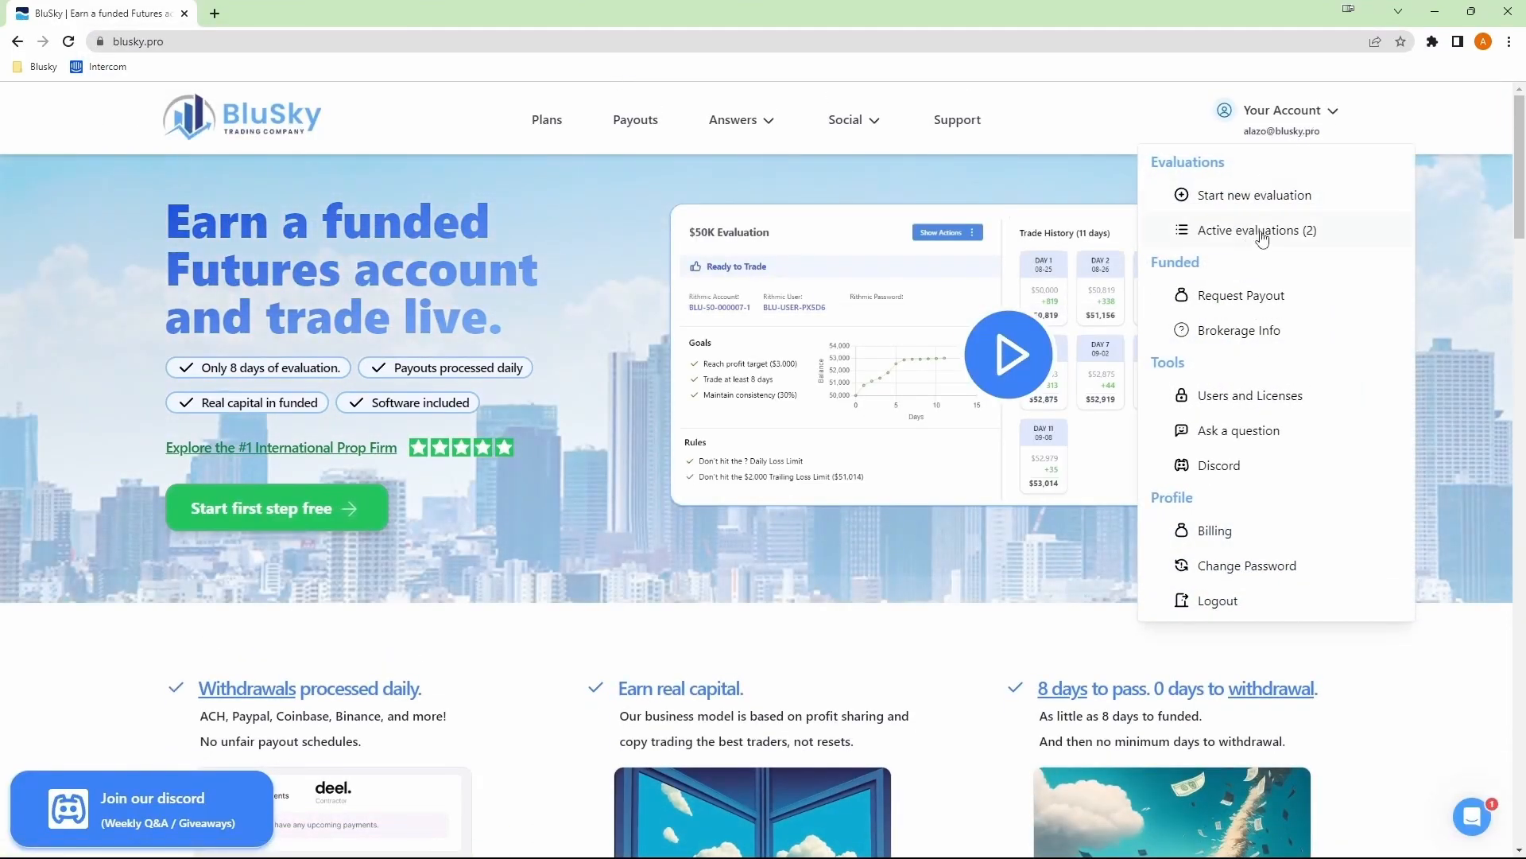
- Show Active evaluations and copy the Tradovate User value
click(1256, 229)
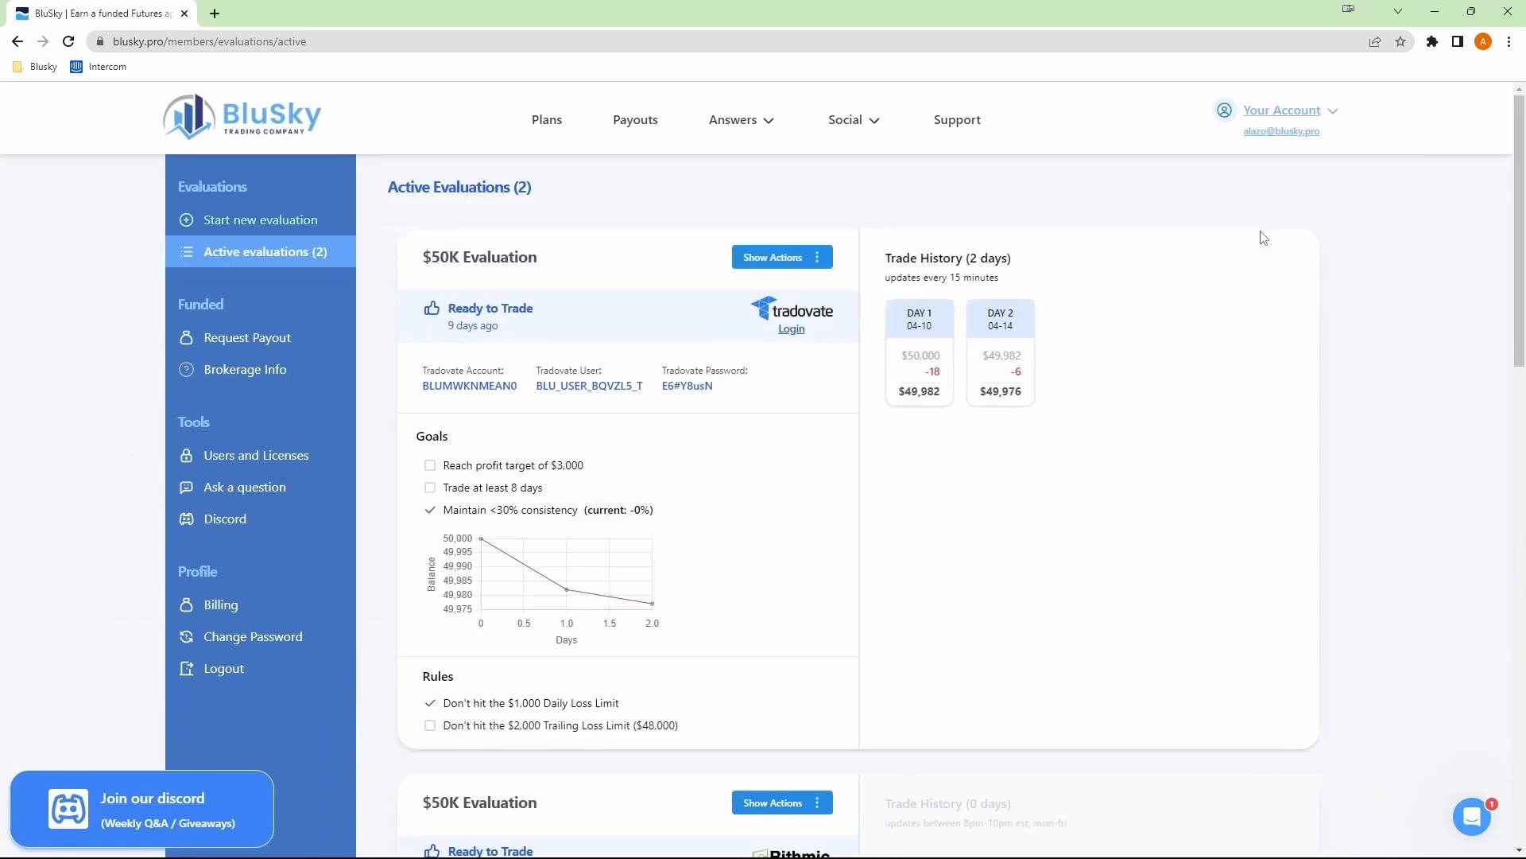
mouse_move(477, 353)
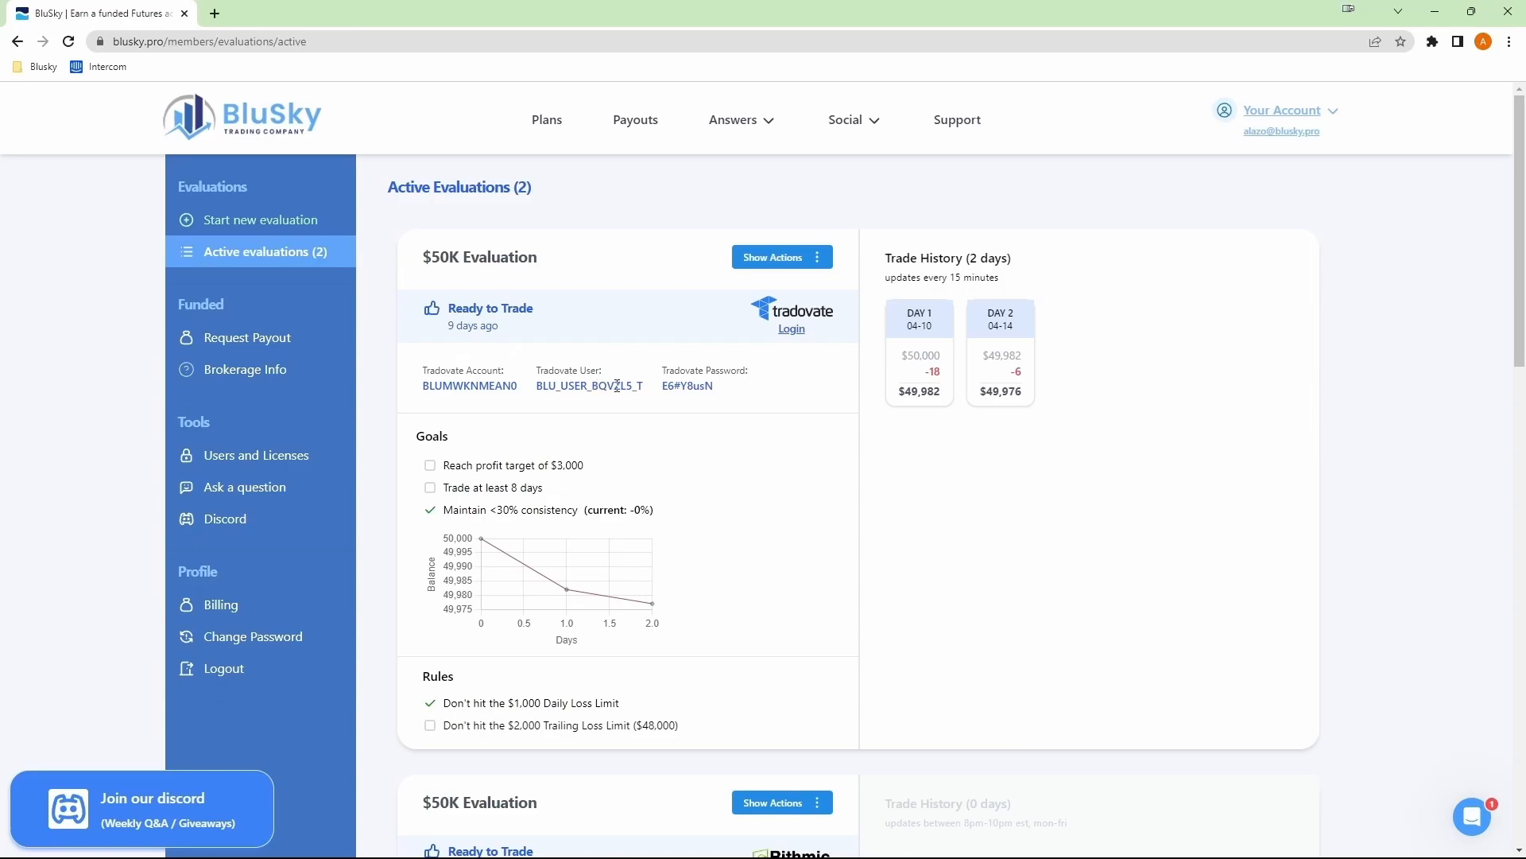
right_click(588, 384)
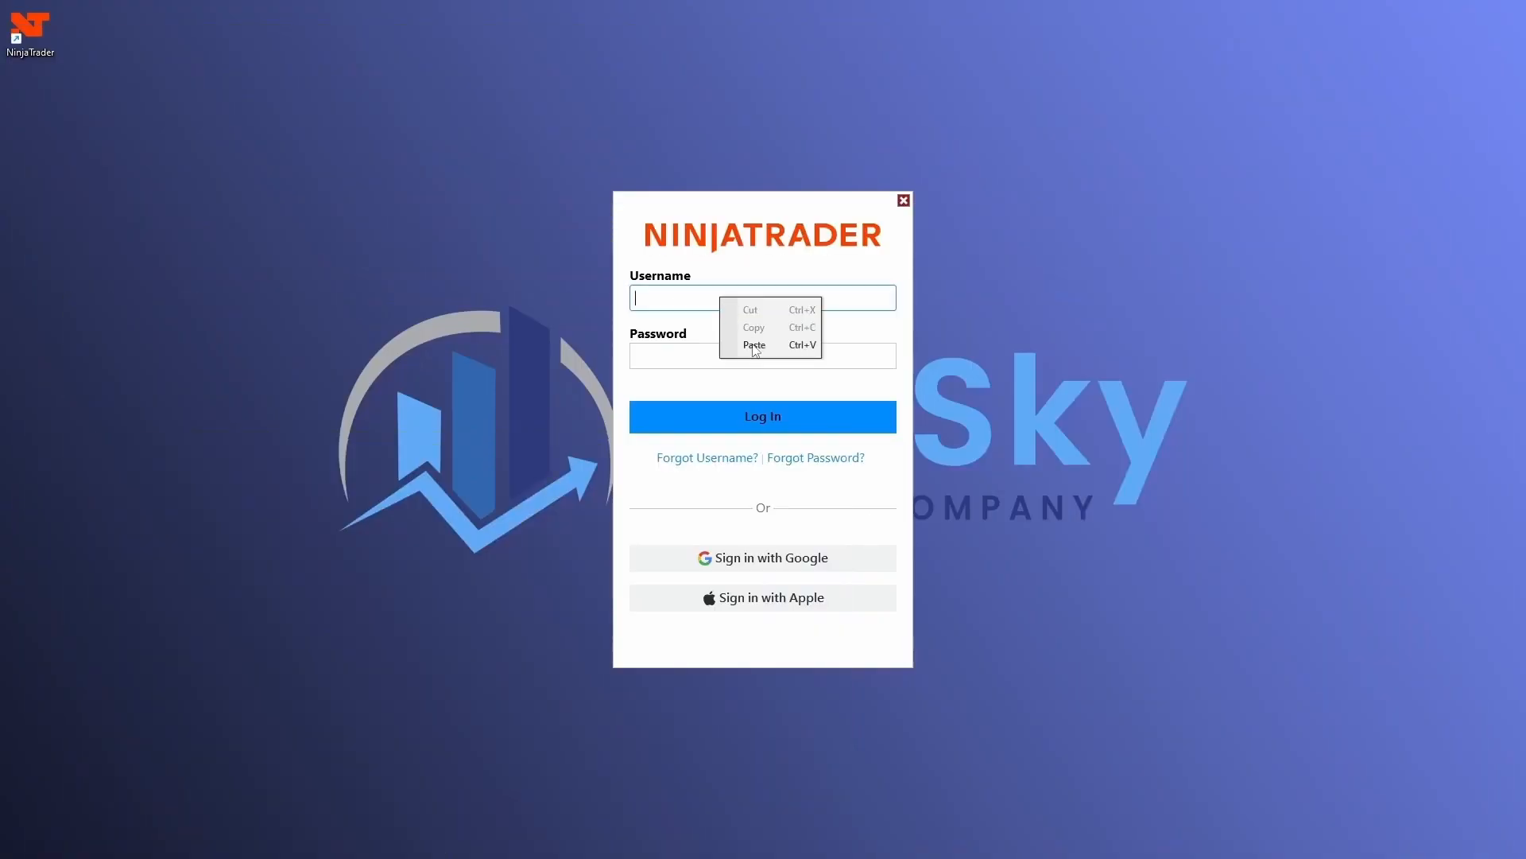
- Log in to NinjaTrader with the pasted Tradovate username and typed password
click(754, 345)
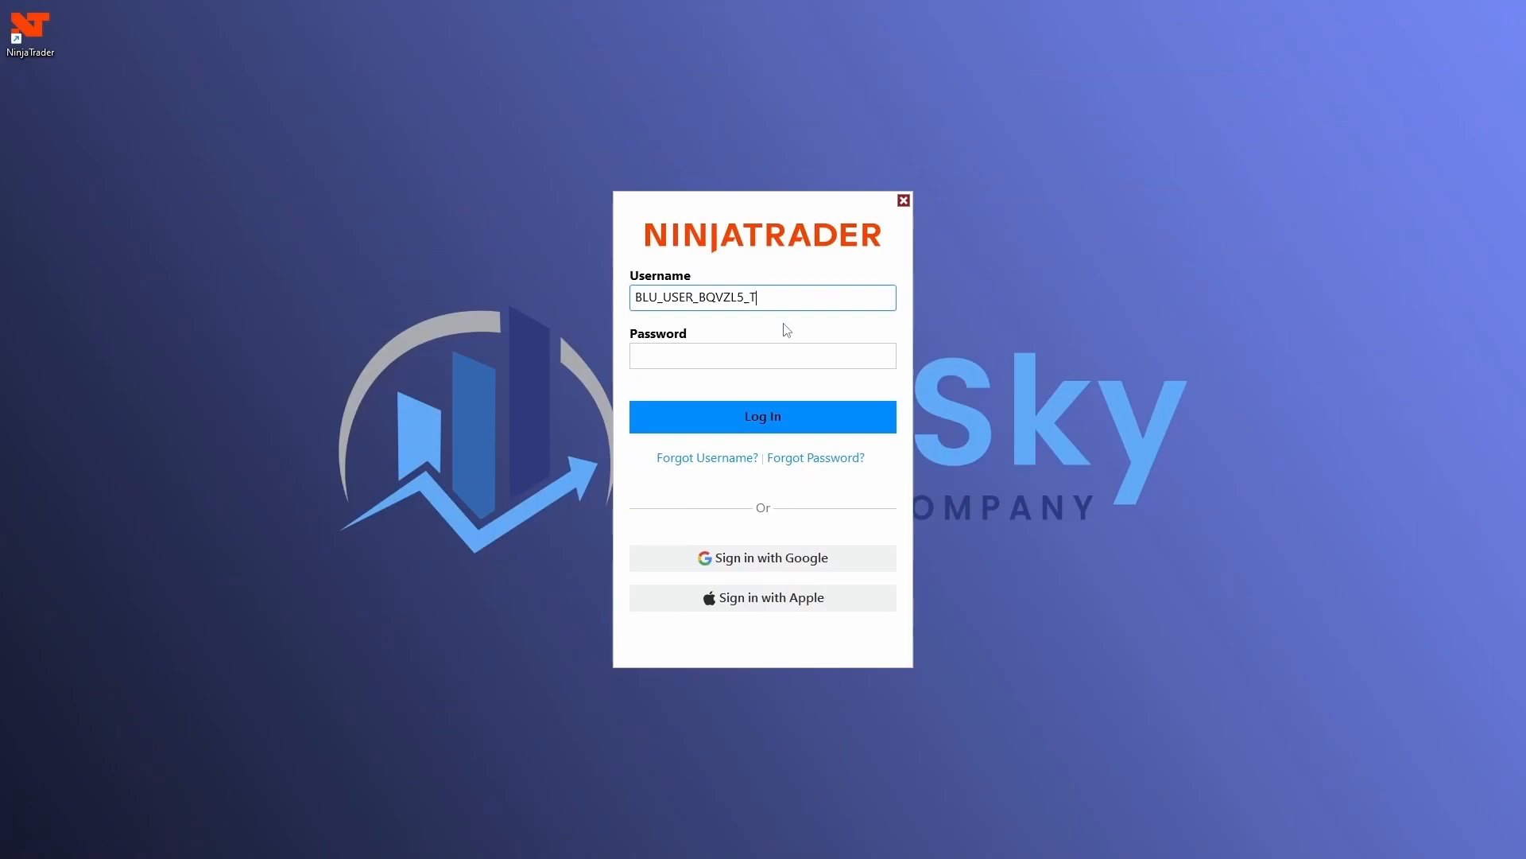
text(********)
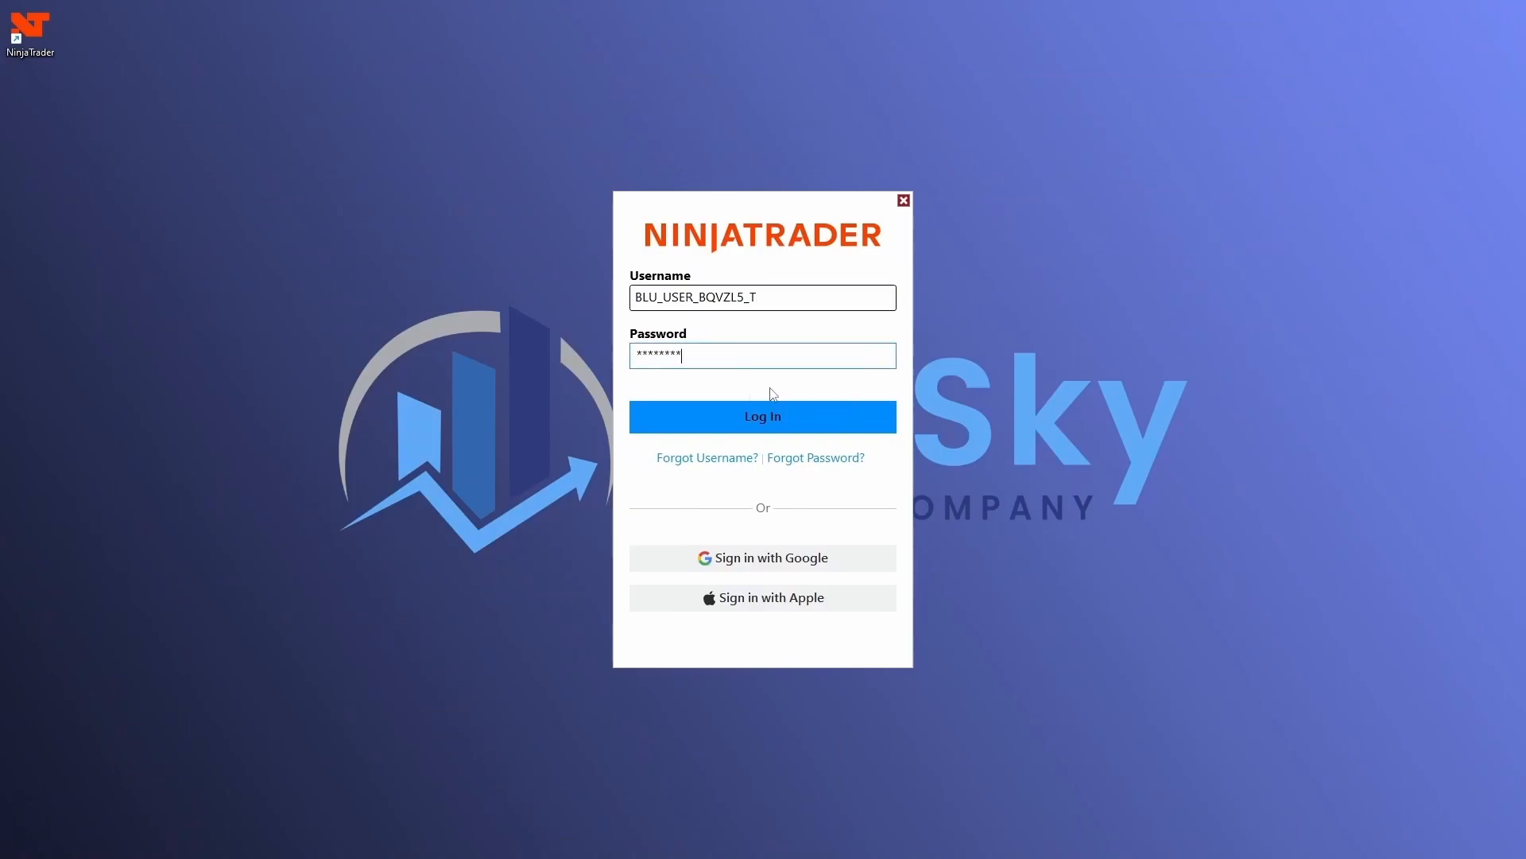
click(762, 415)
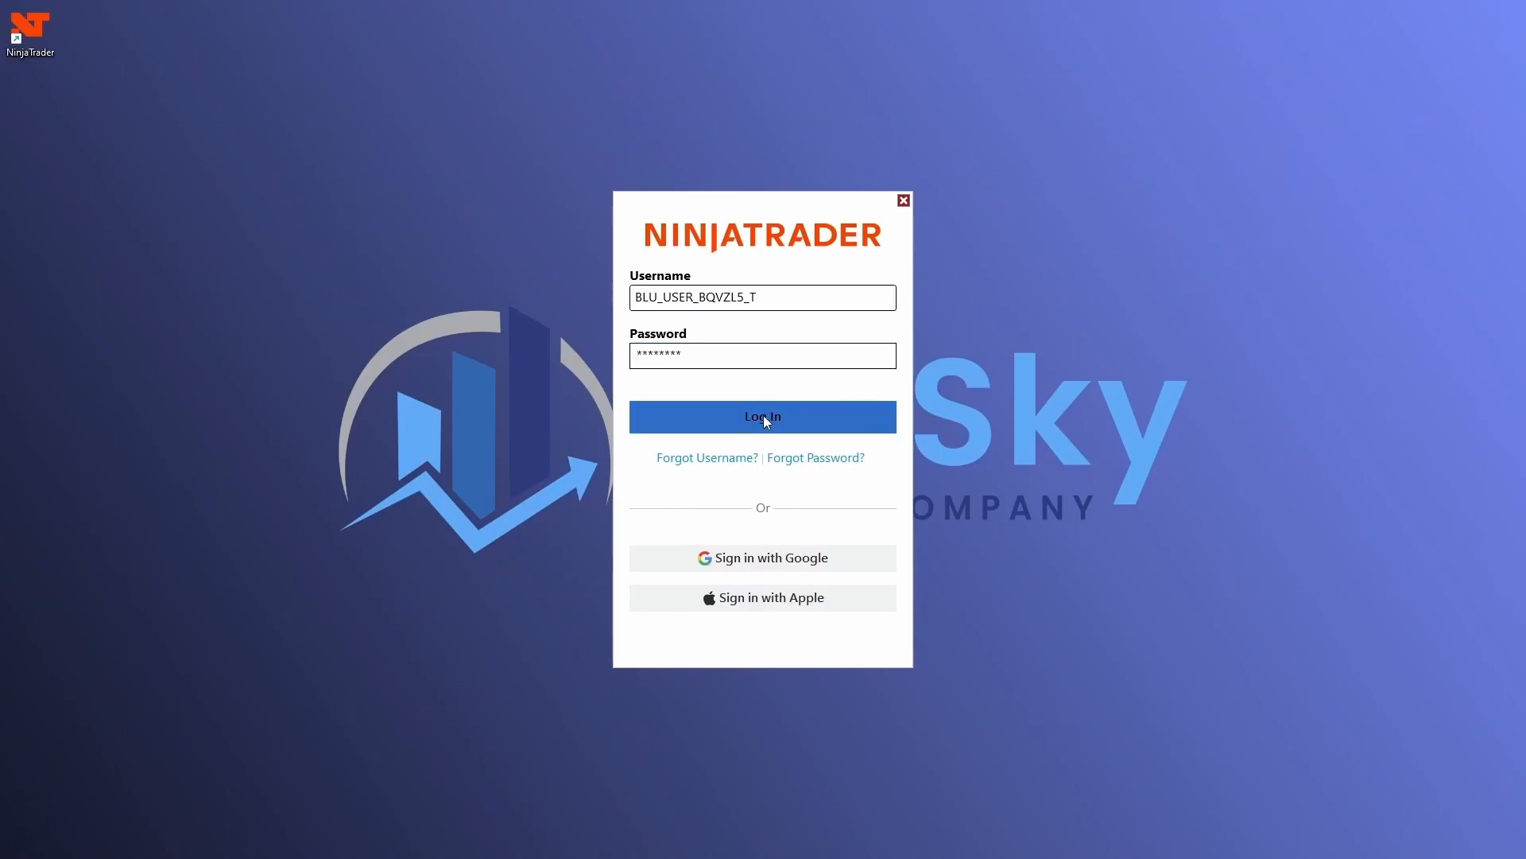
click(762, 415)
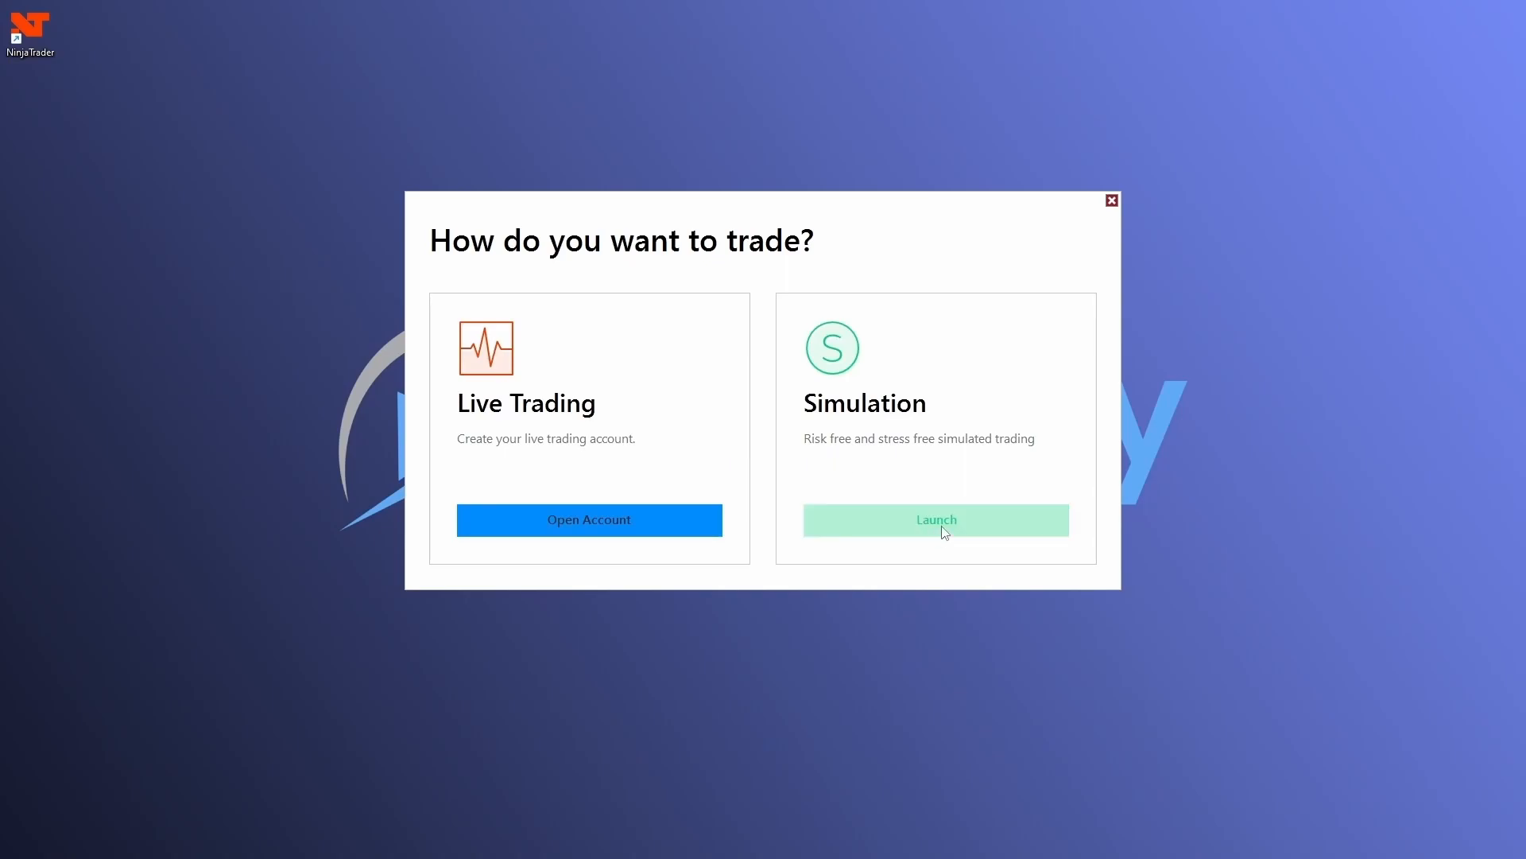
- Launch the Simulation workspace, accept the delayed-data warning and show the Accounts list with Sim101
click(935, 519)
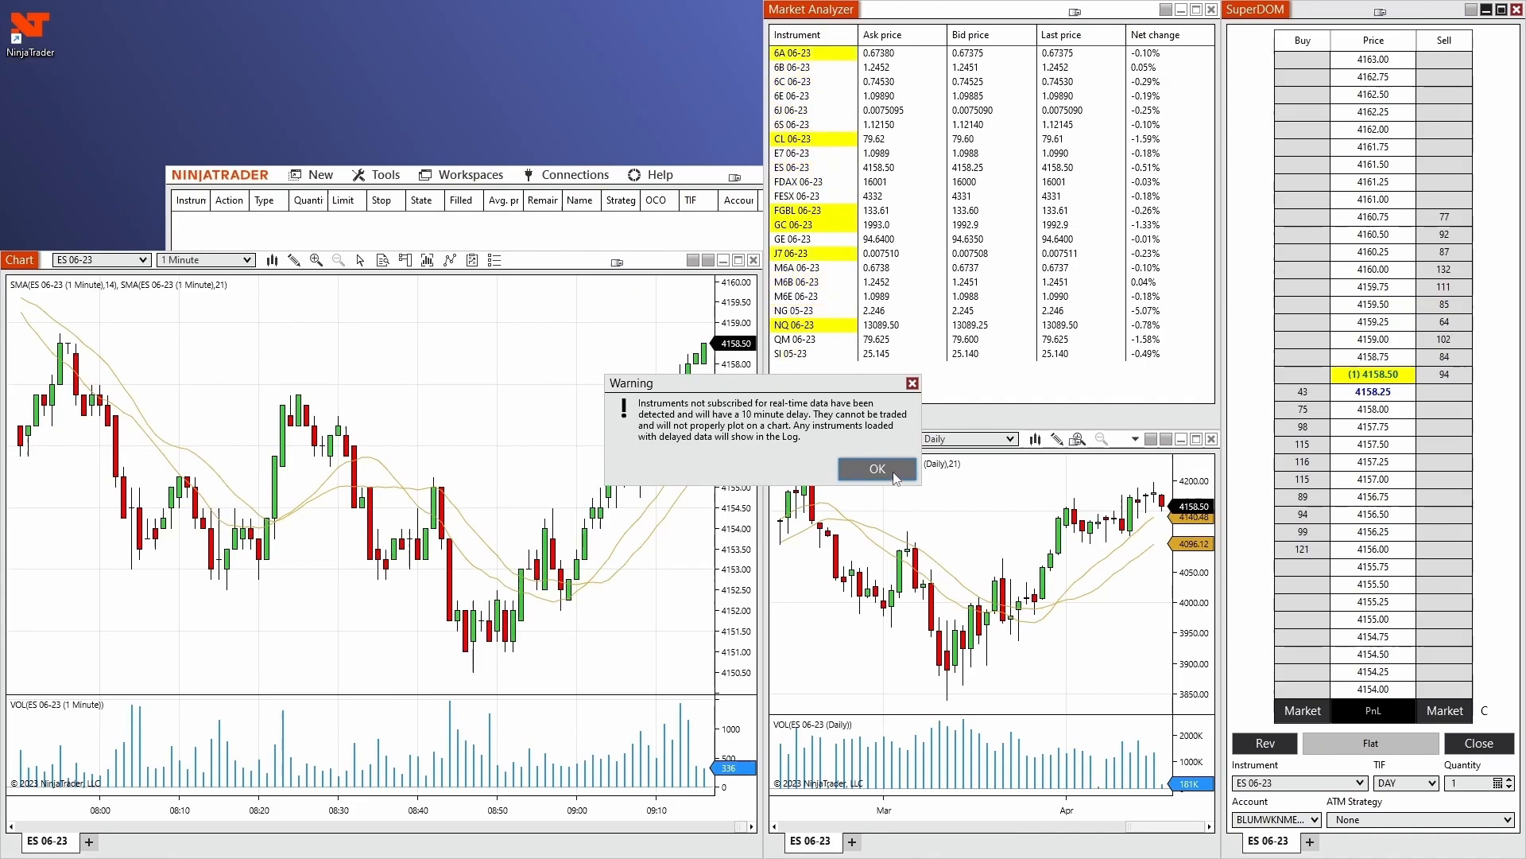
click(874, 468)
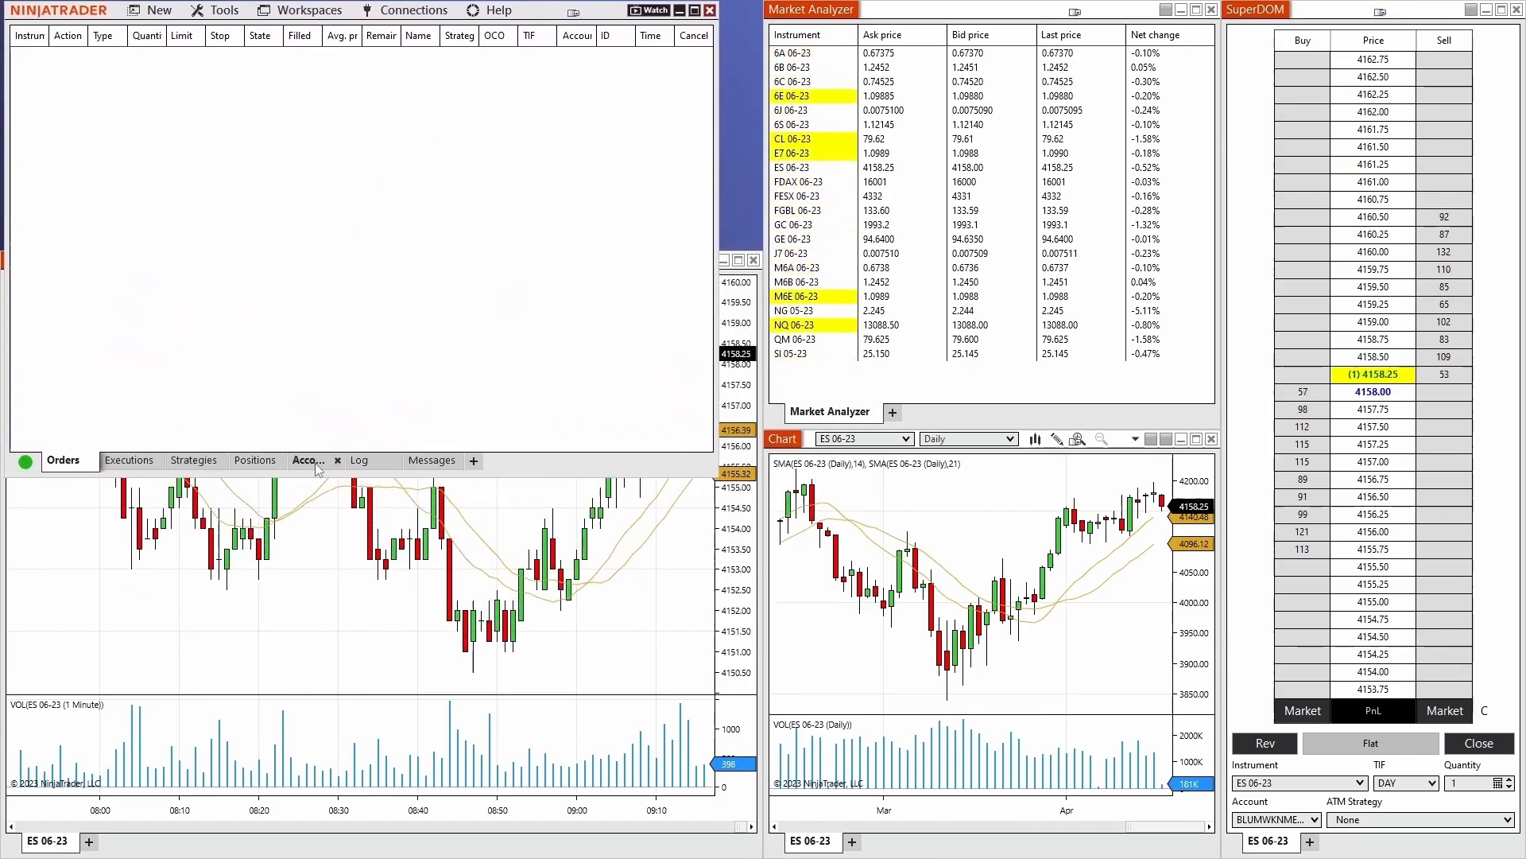
click(314, 459)
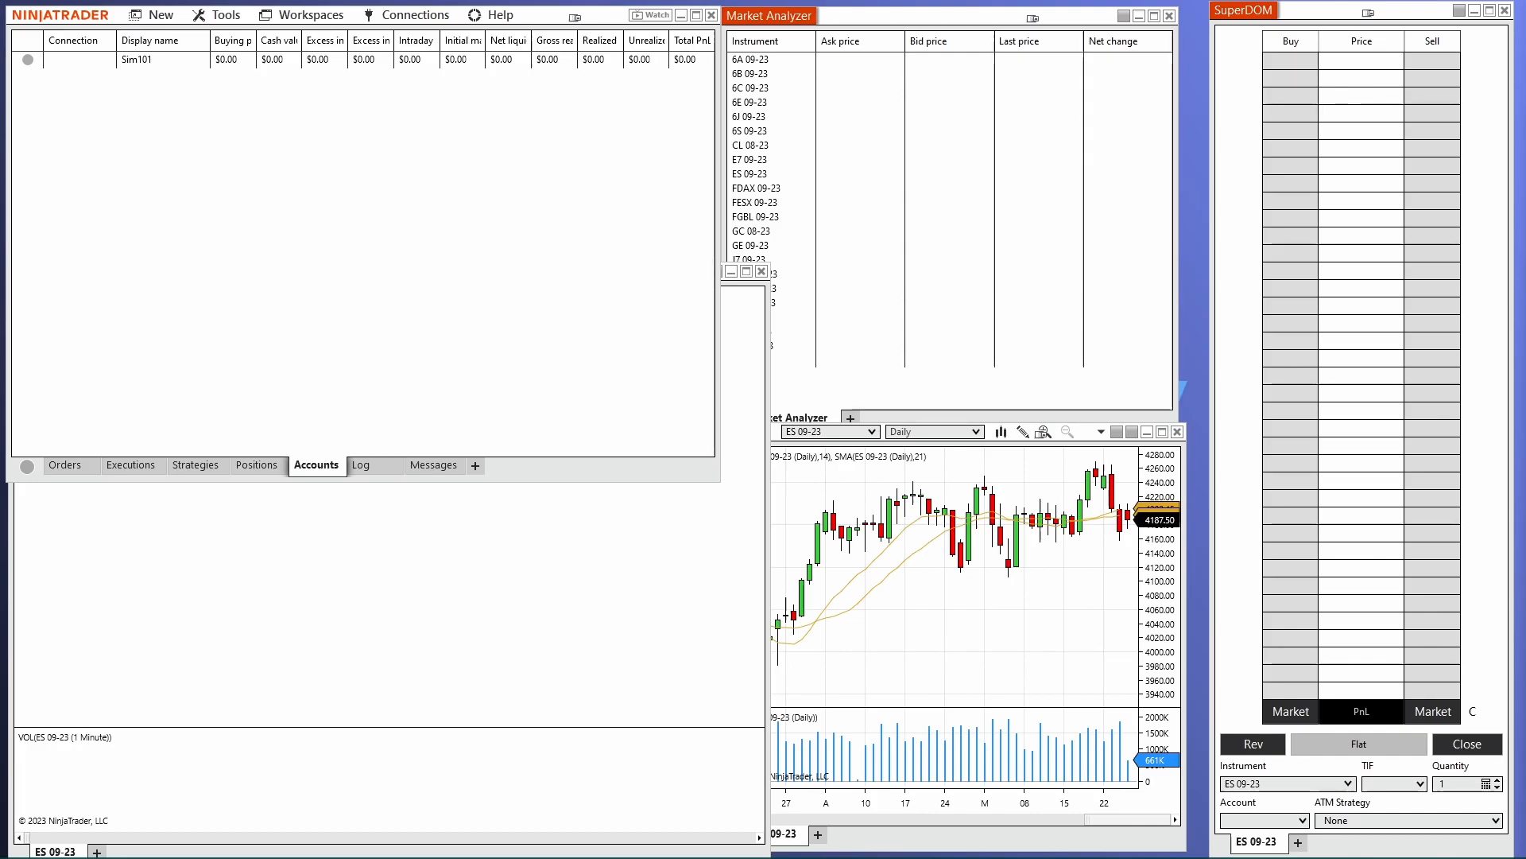
- Enable the Multi-provider preference under General in Tools > Options and confirm with OK
click(224, 15)
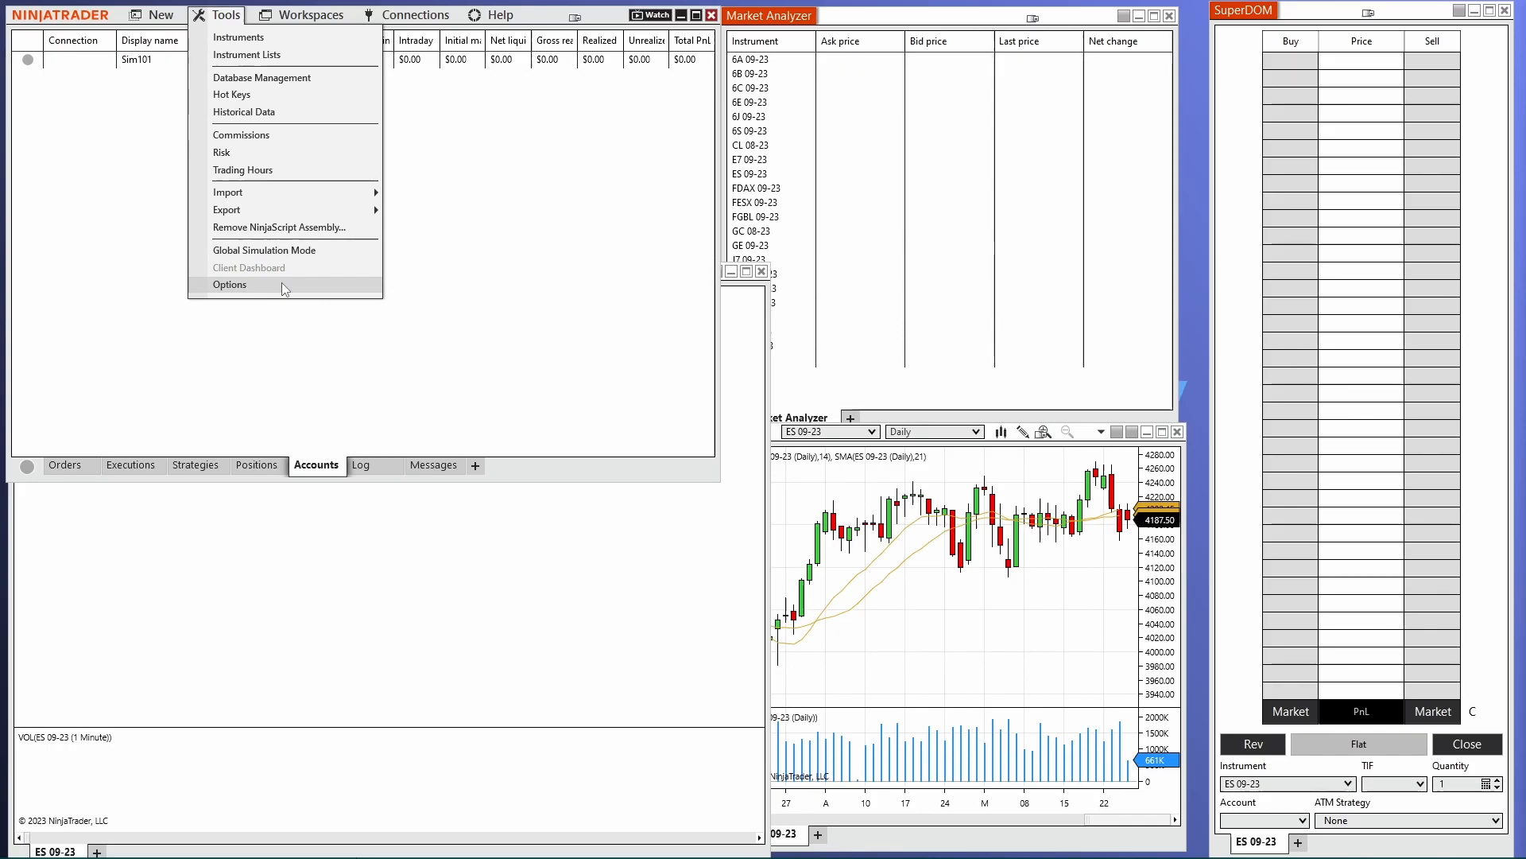
click(229, 284)
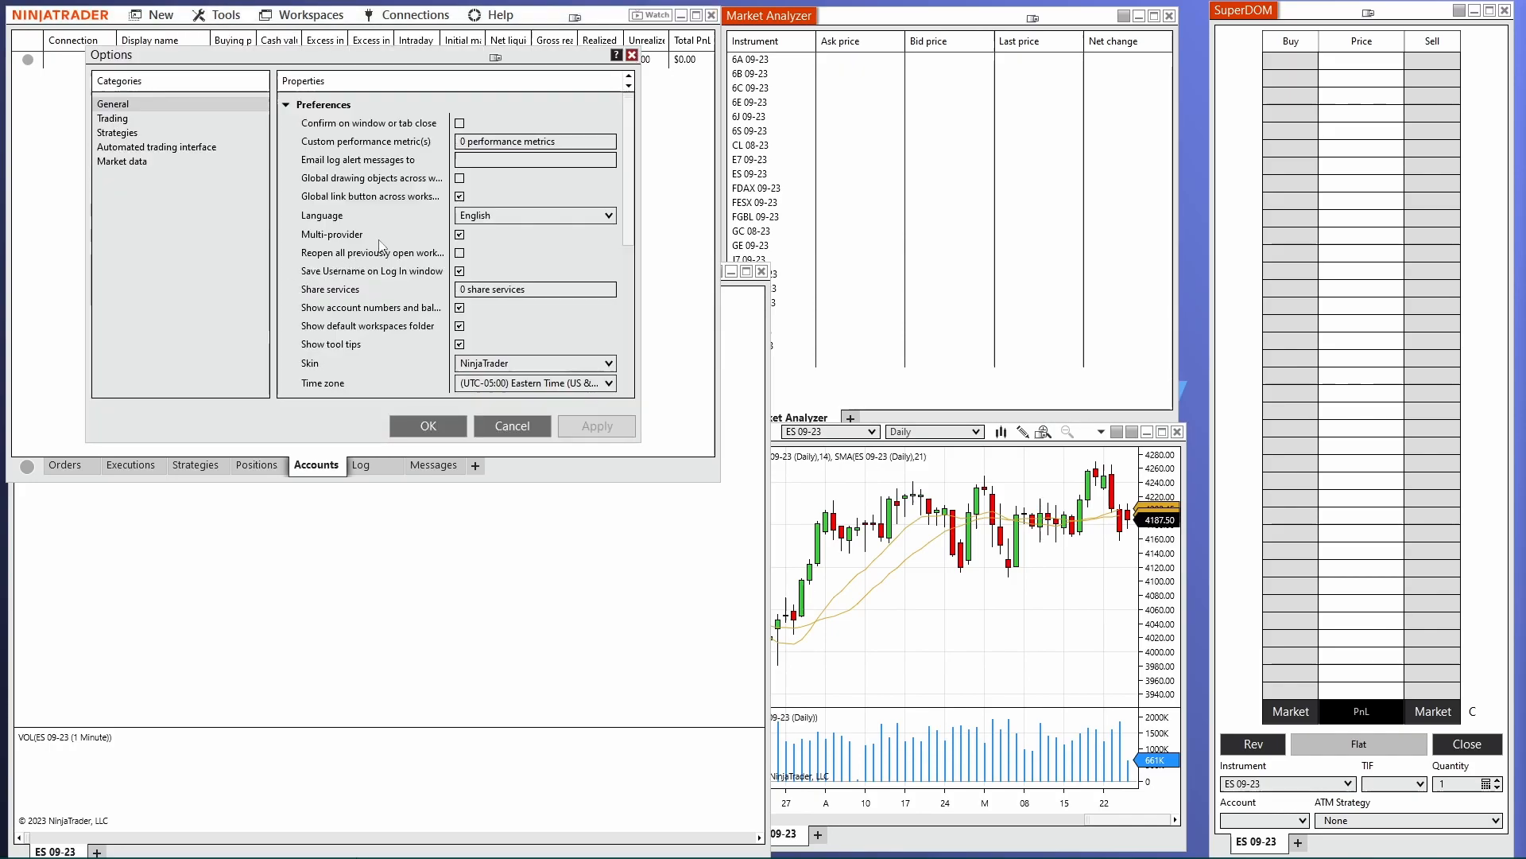
click(458, 236)
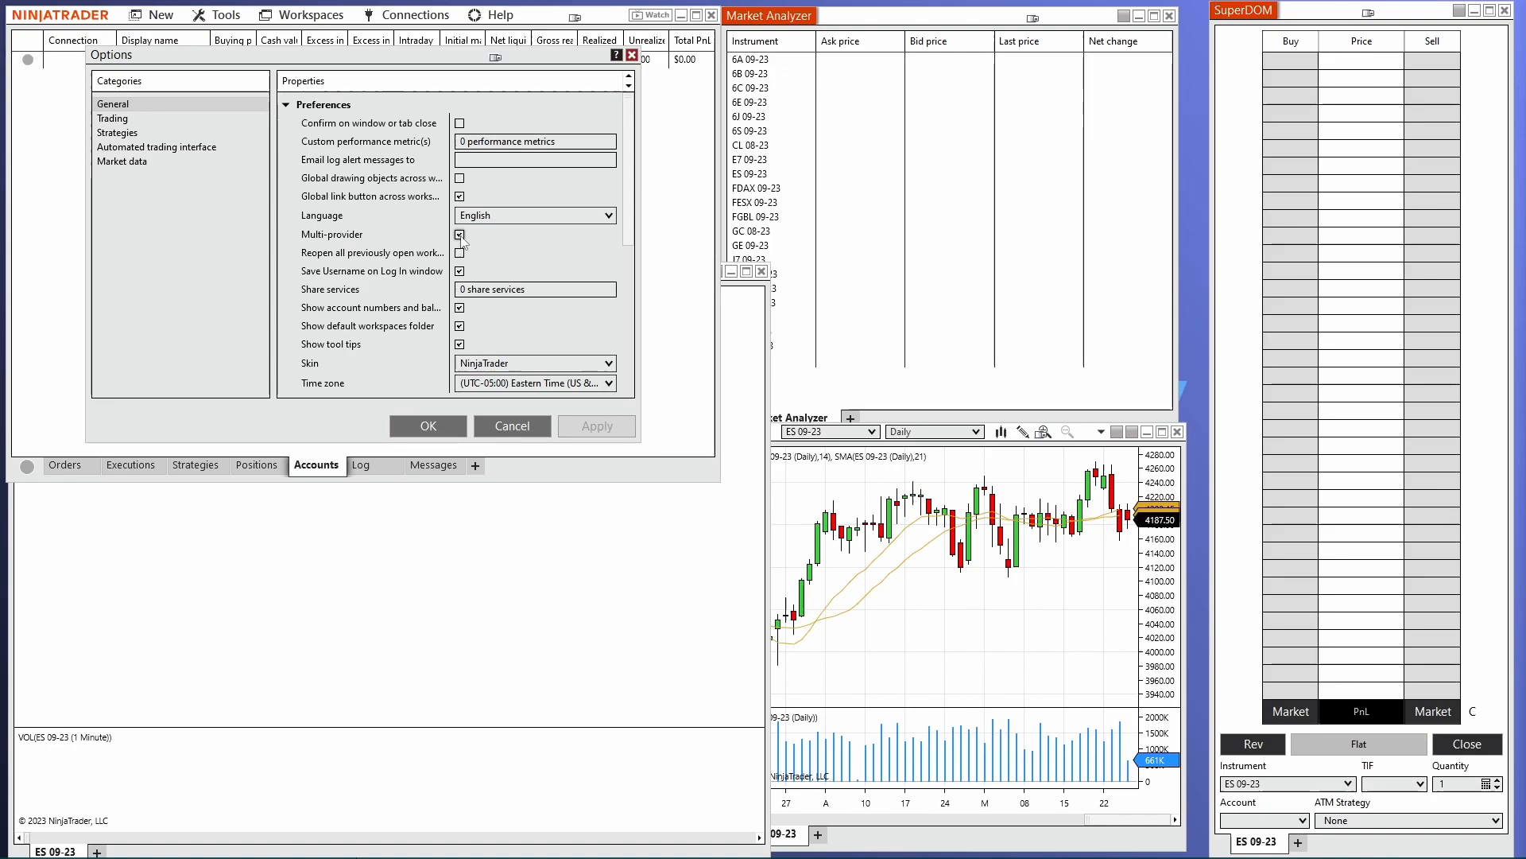
click(458, 234)
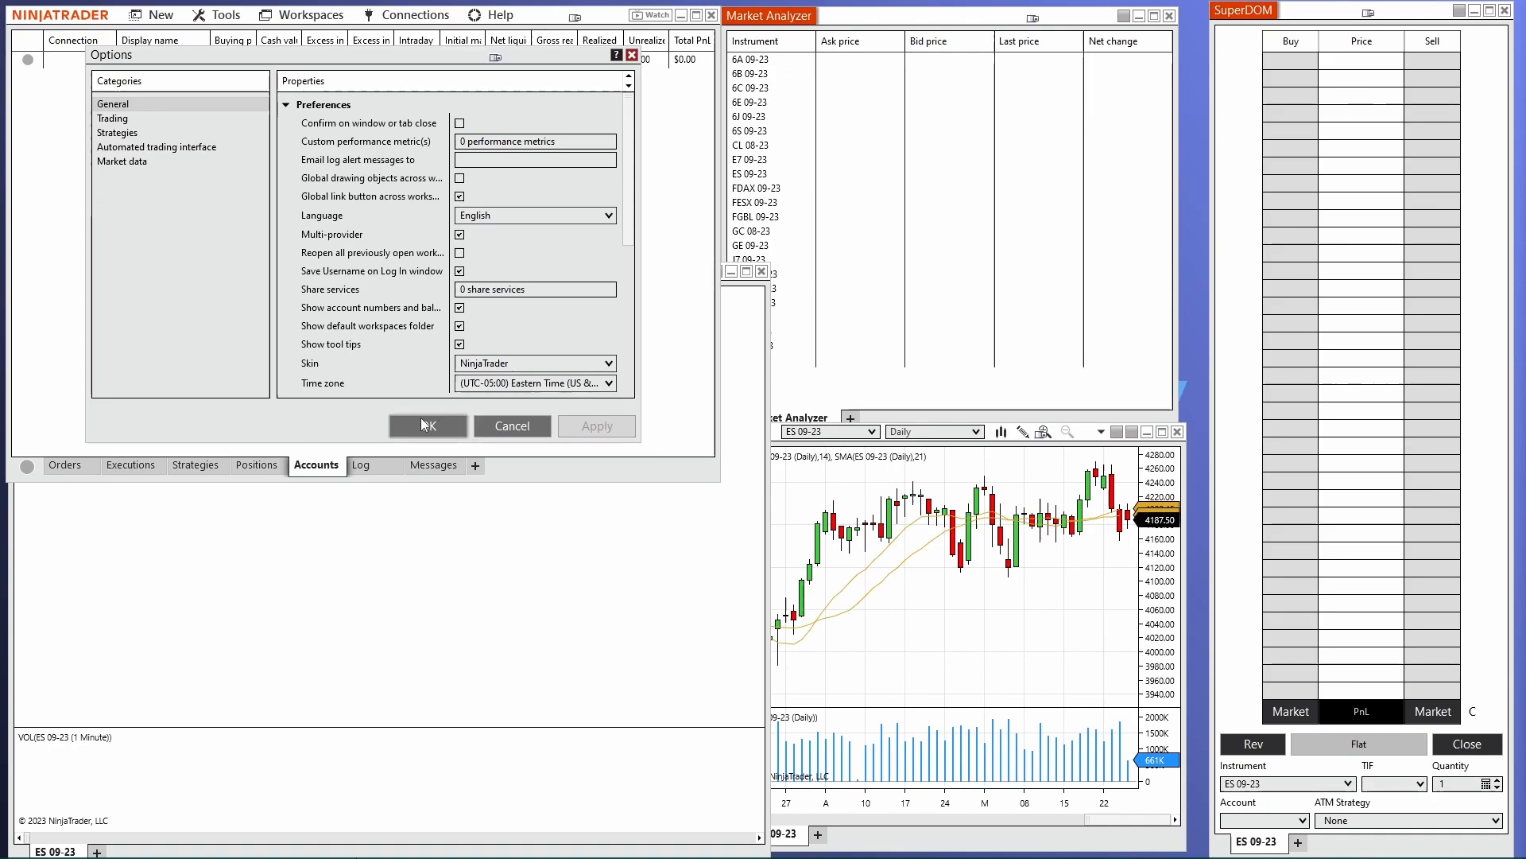
click(427, 426)
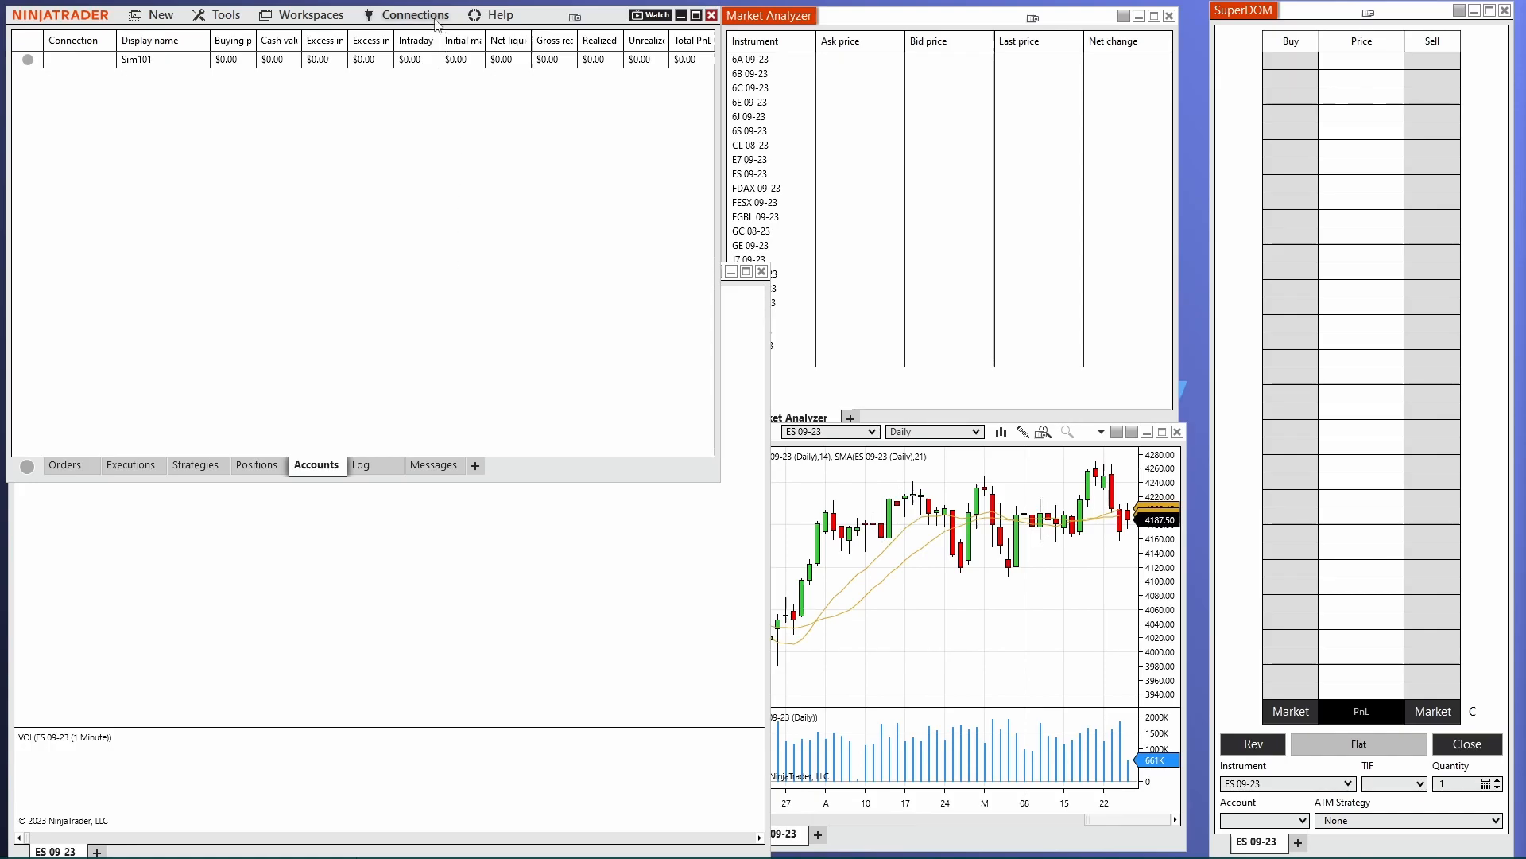
click(415, 14)
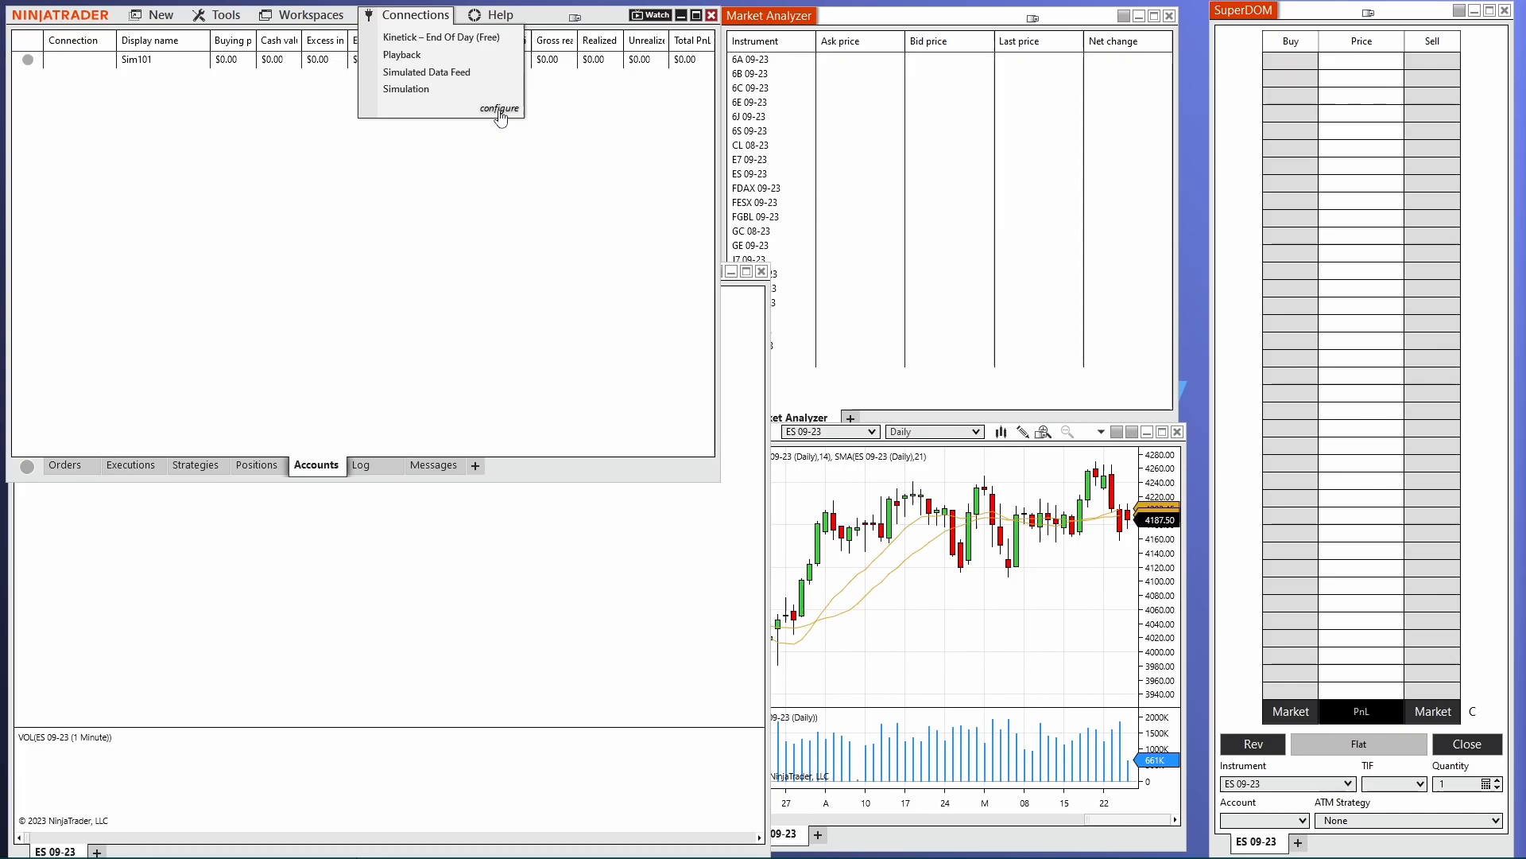
click(499, 108)
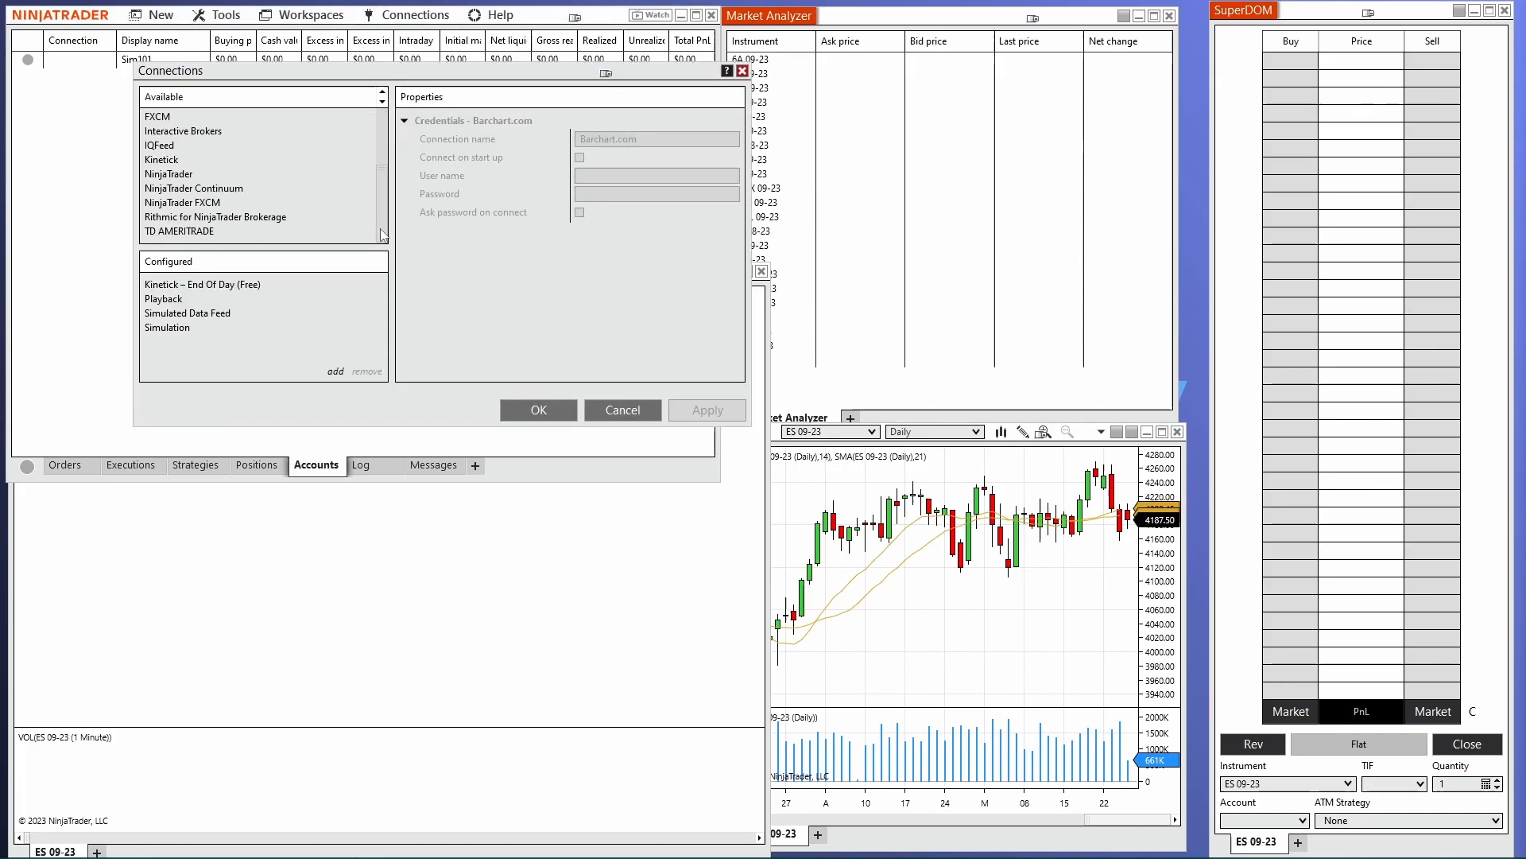
click(167, 173)
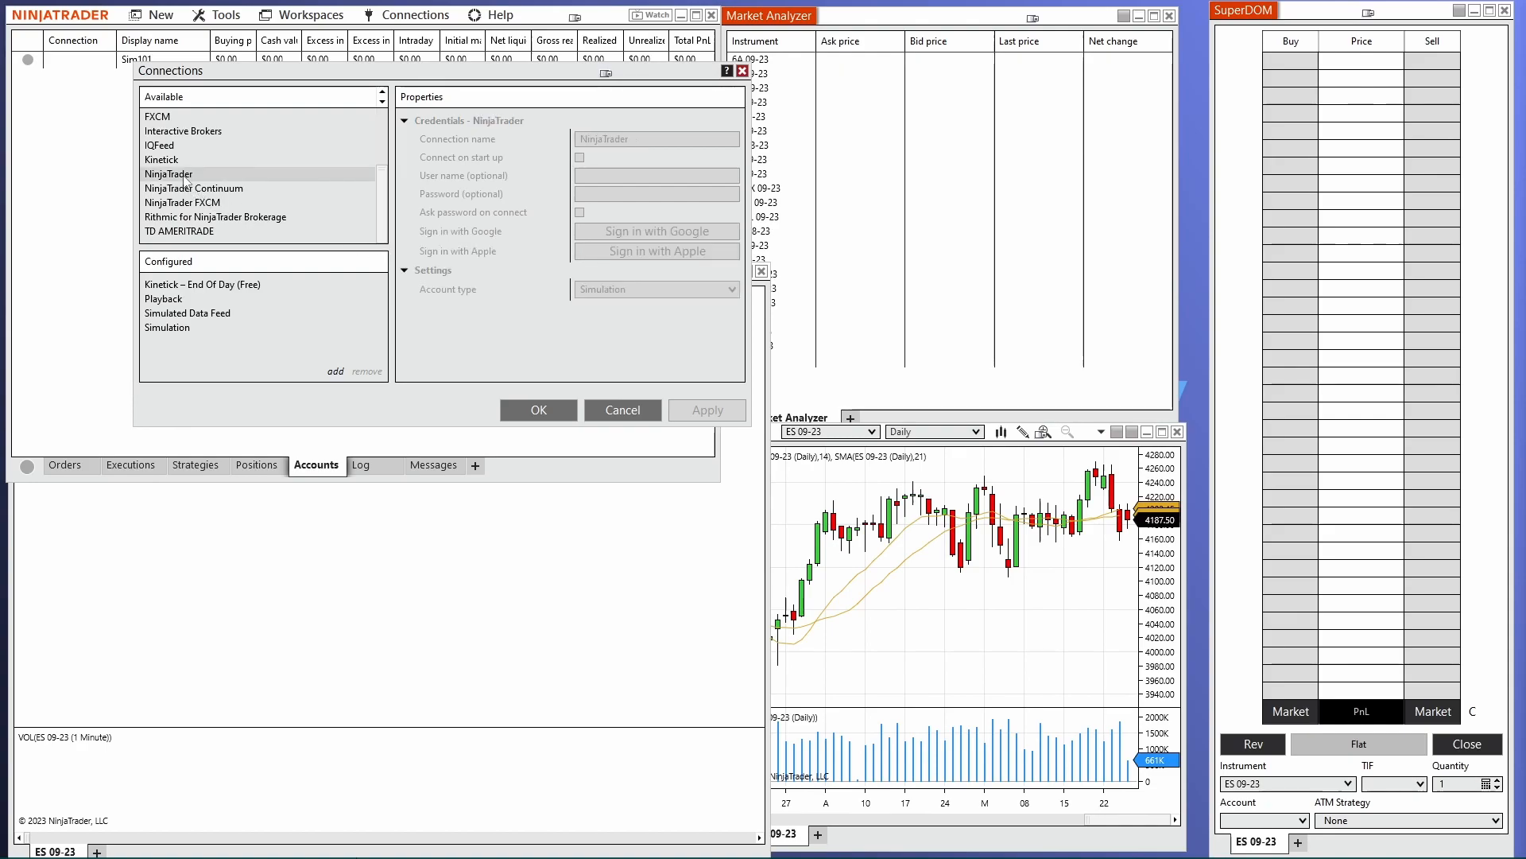
mouse_move(334, 379)
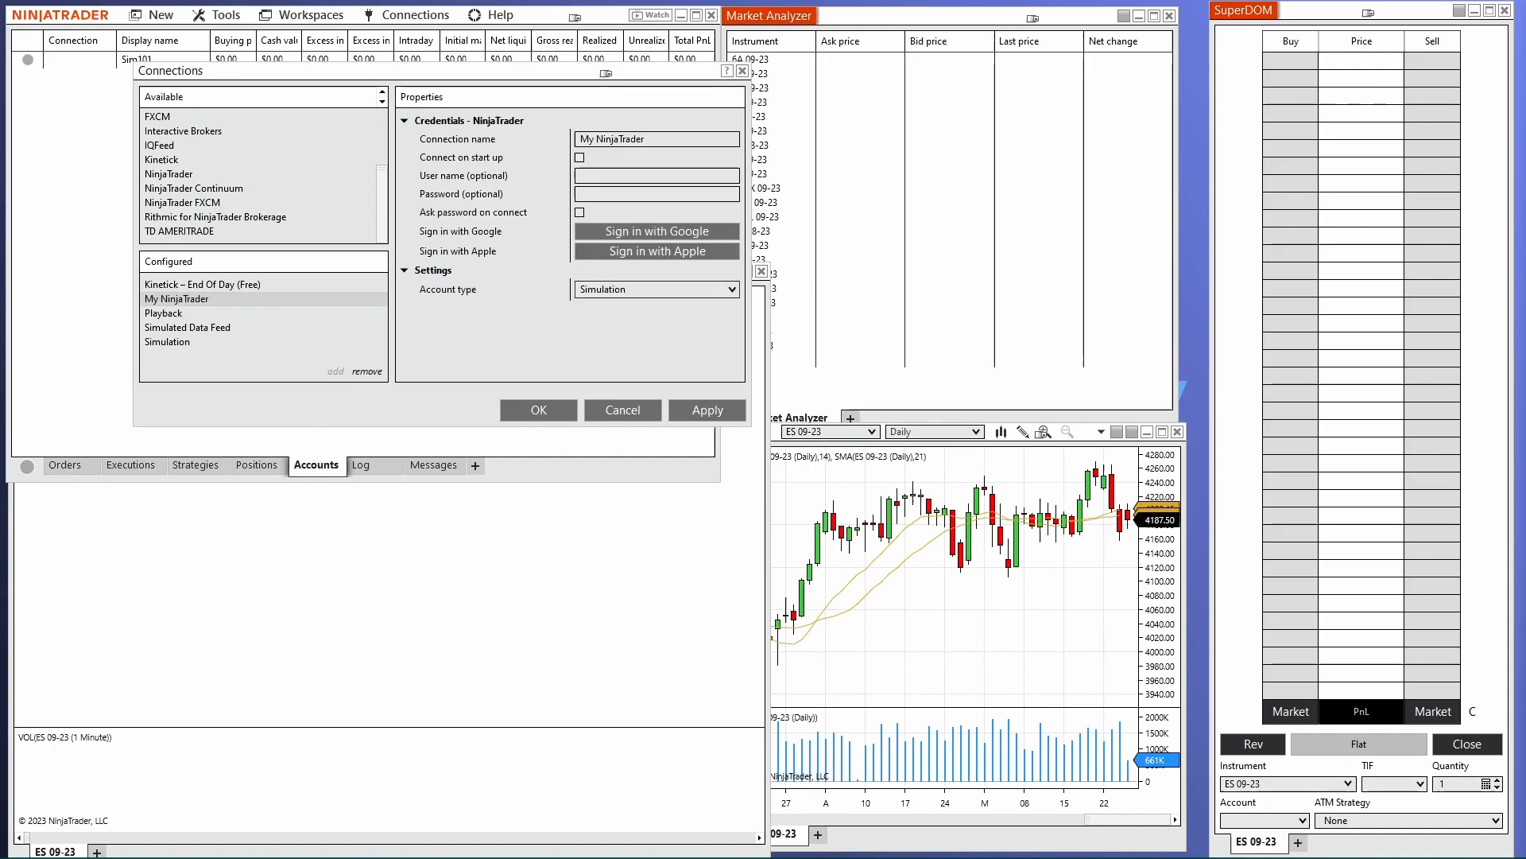
text(BLU_USER_PX5D6W_T)
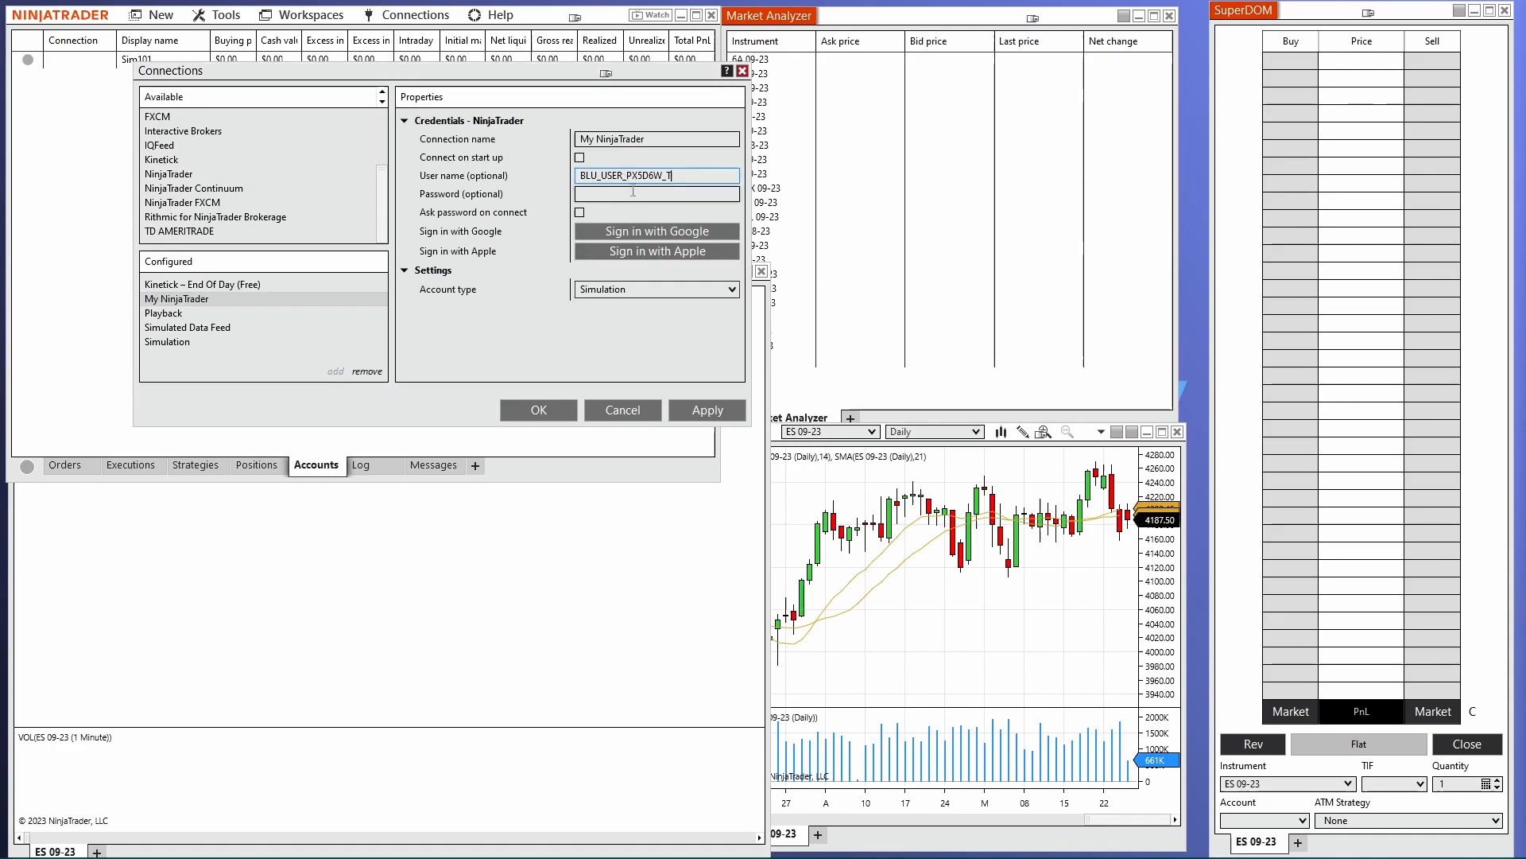
text(**)
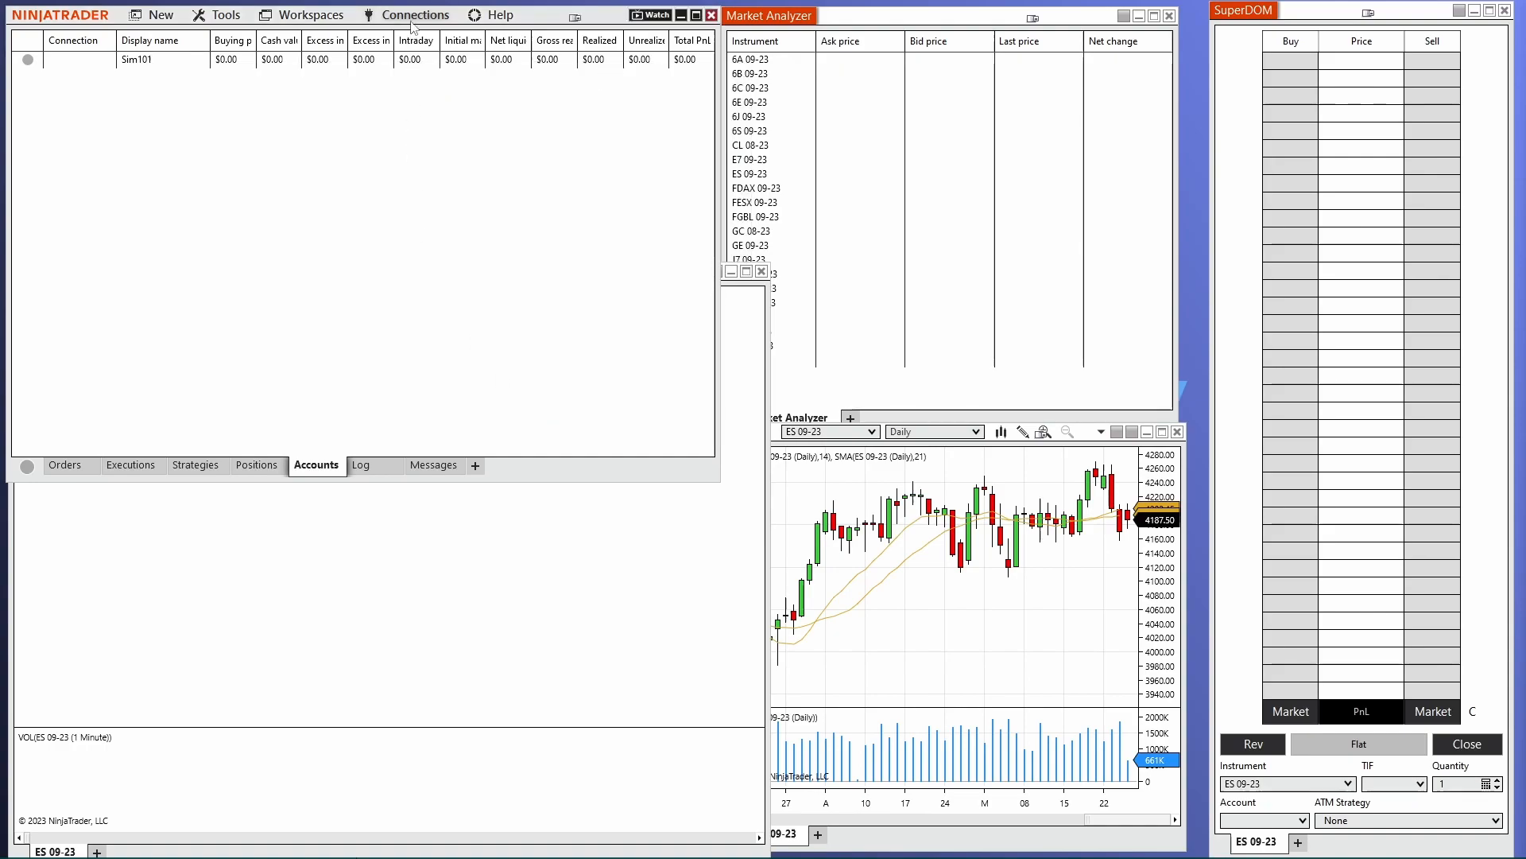
- Connect via My NinjaTrader and accept the delayed-data warning so the evaluation accounts appear
click(414, 14)
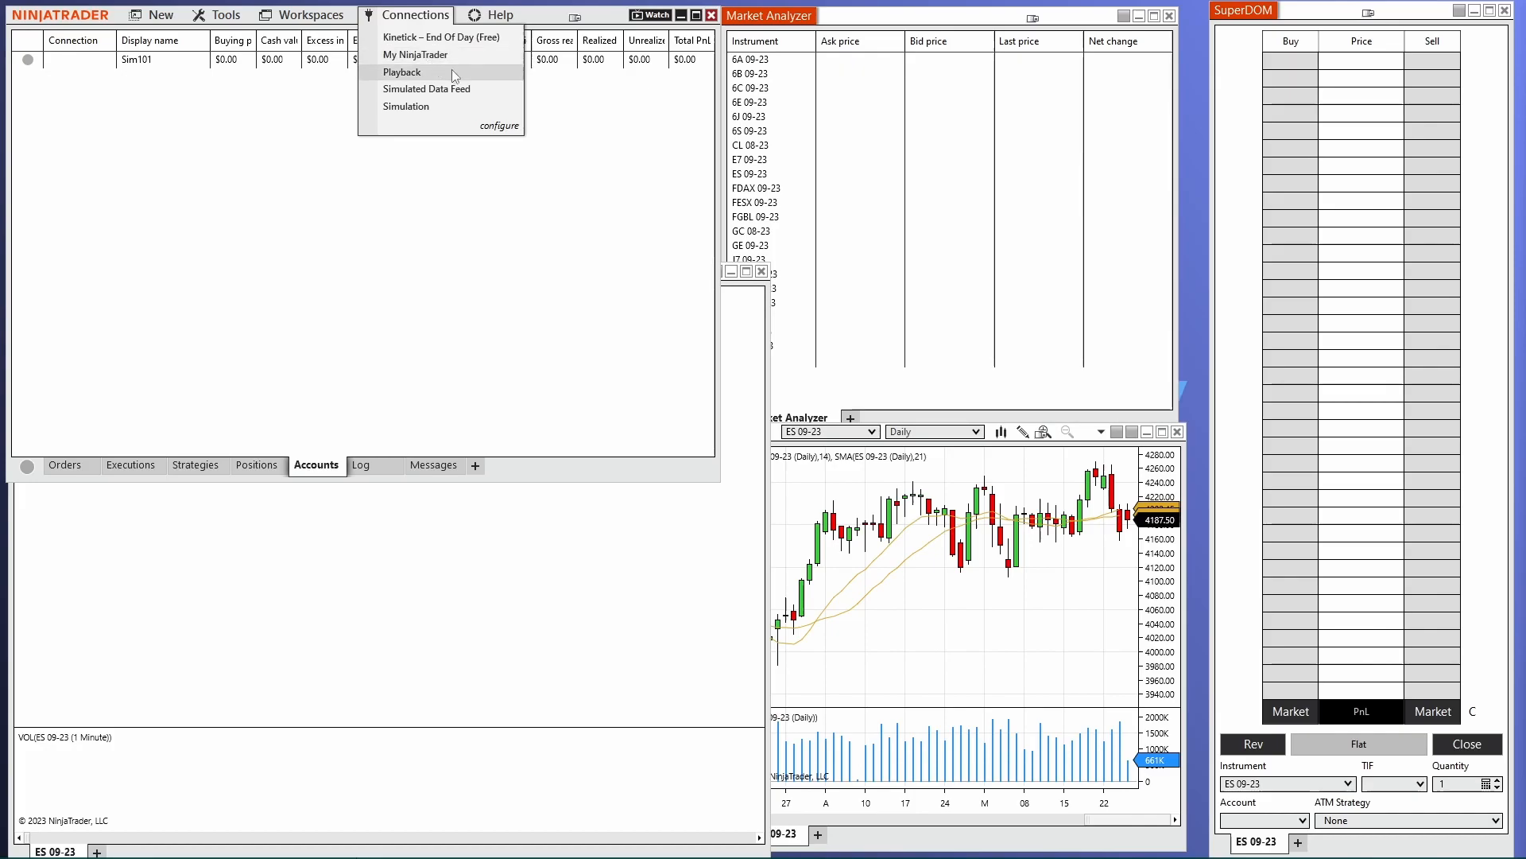
mouse_move(453, 54)
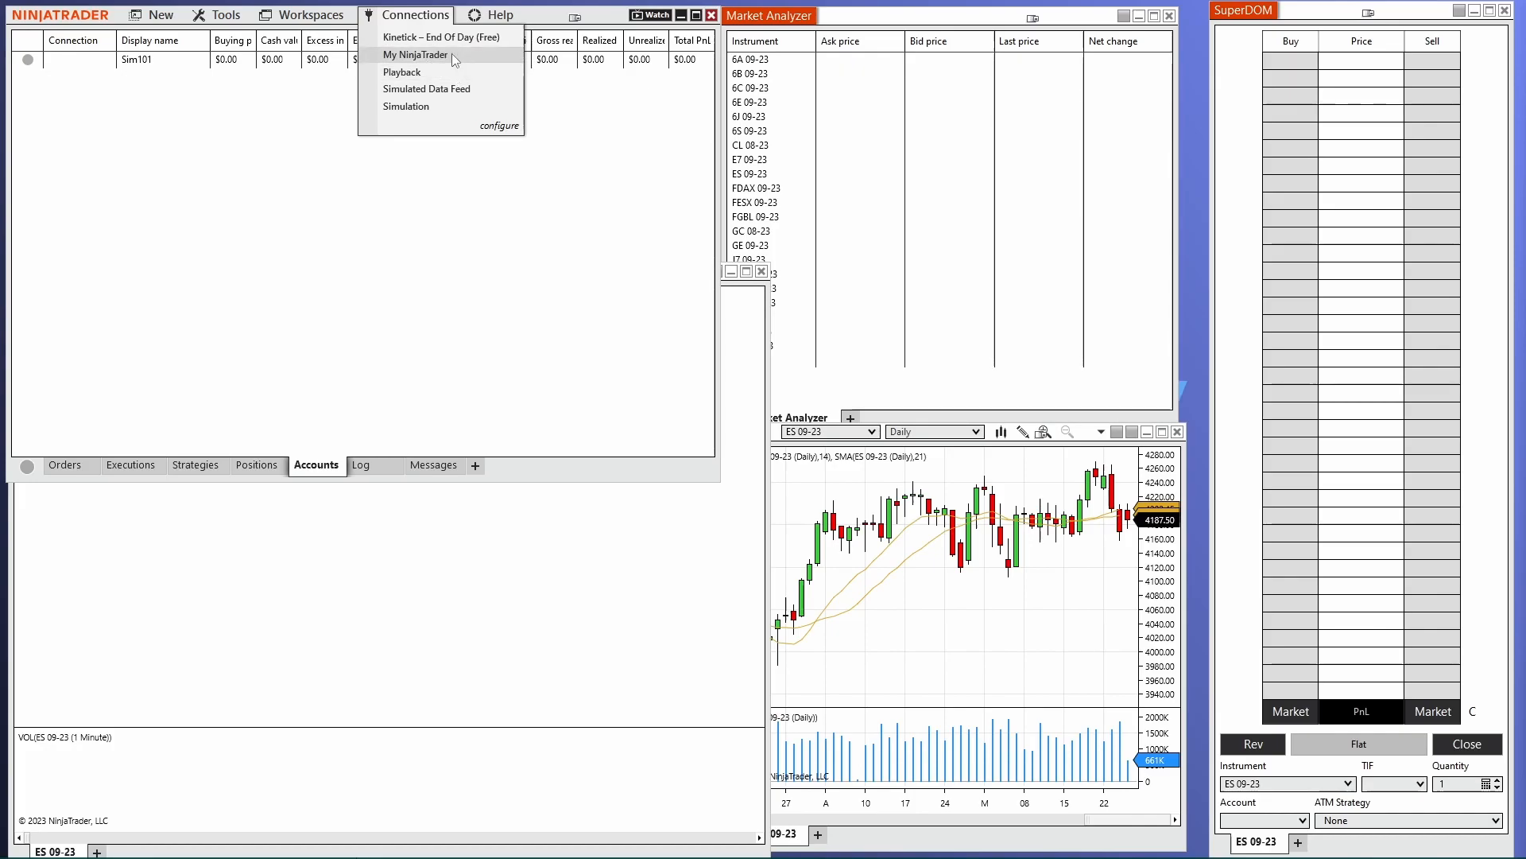
click(416, 54)
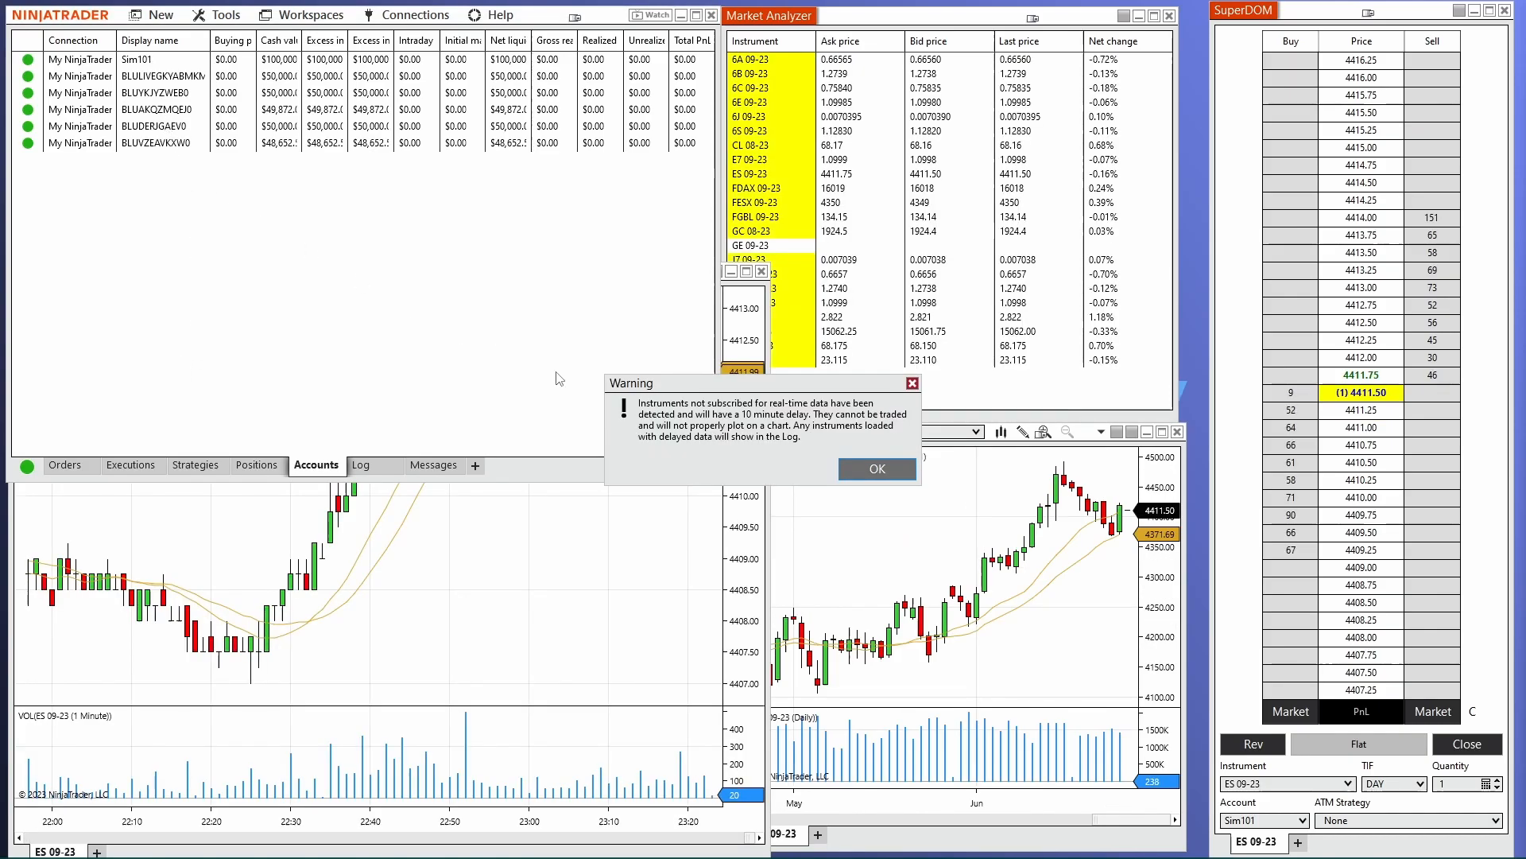
click(874, 468)
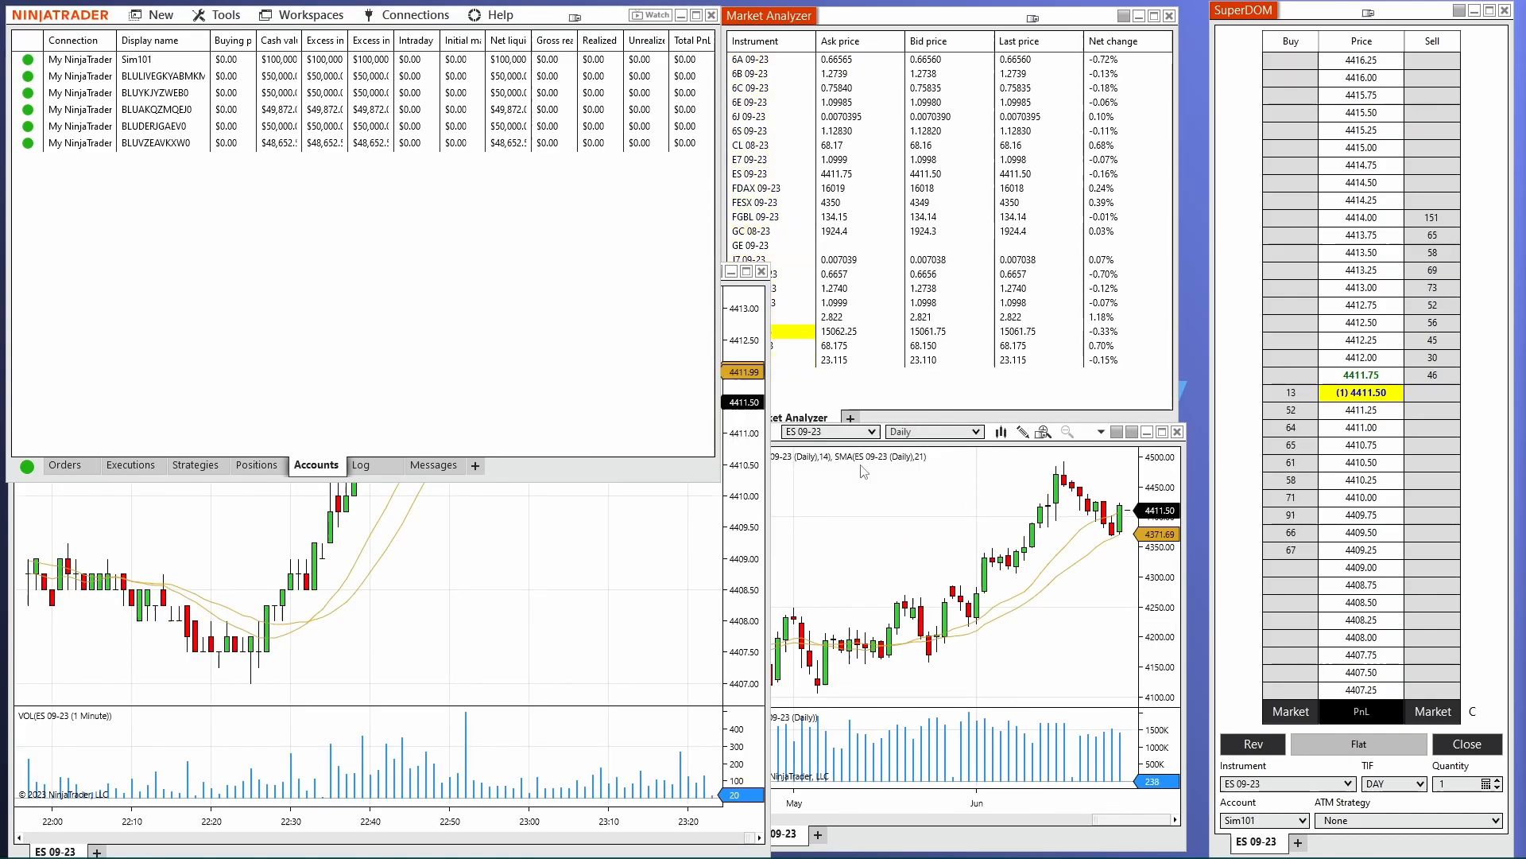